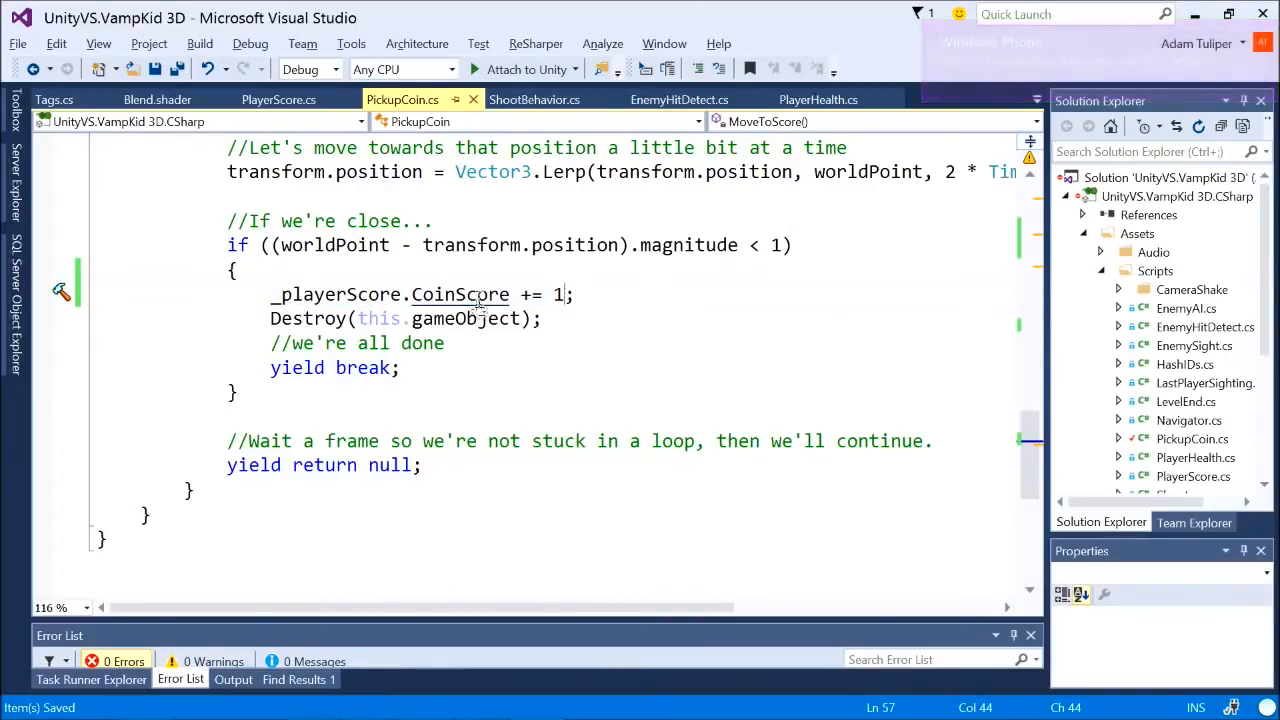
# Step: Review the score fields in PlayerScore.cs, then inspect the distance check in PickupCoin.cs
pyautogui.click(278, 99)
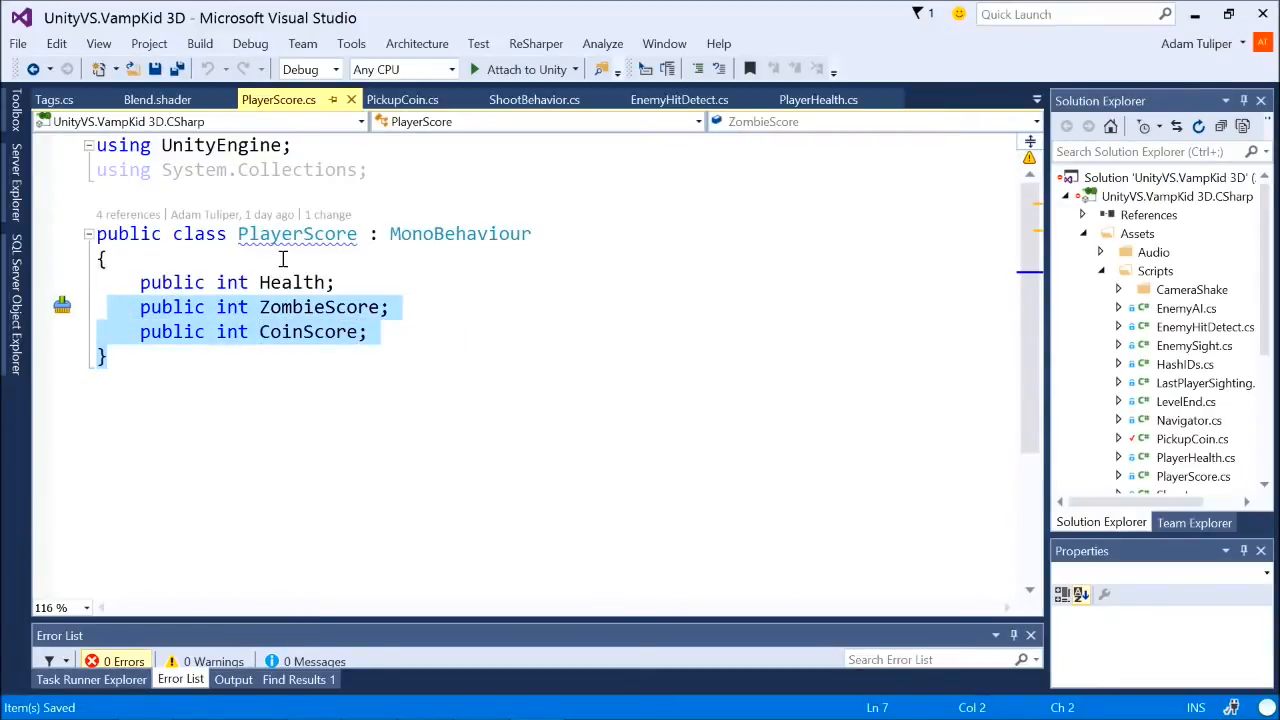
pyautogui.click(402, 99)
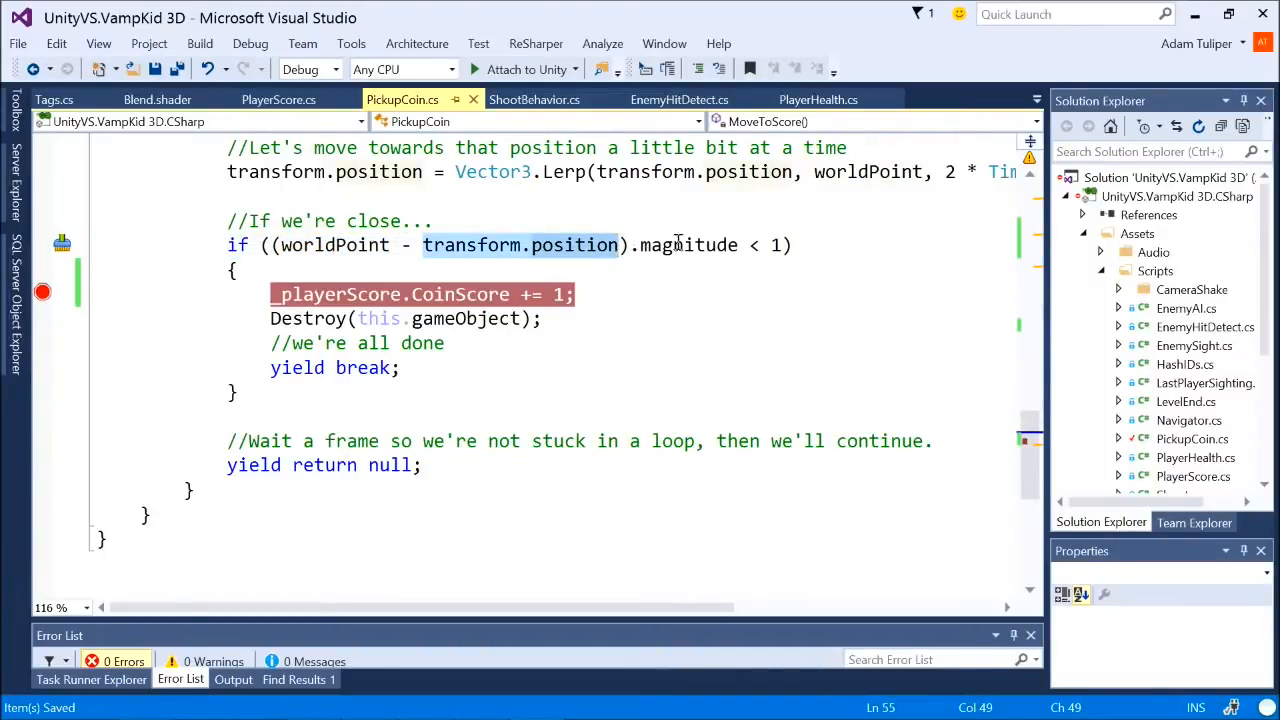
pyautogui.doubleClick(685, 245)
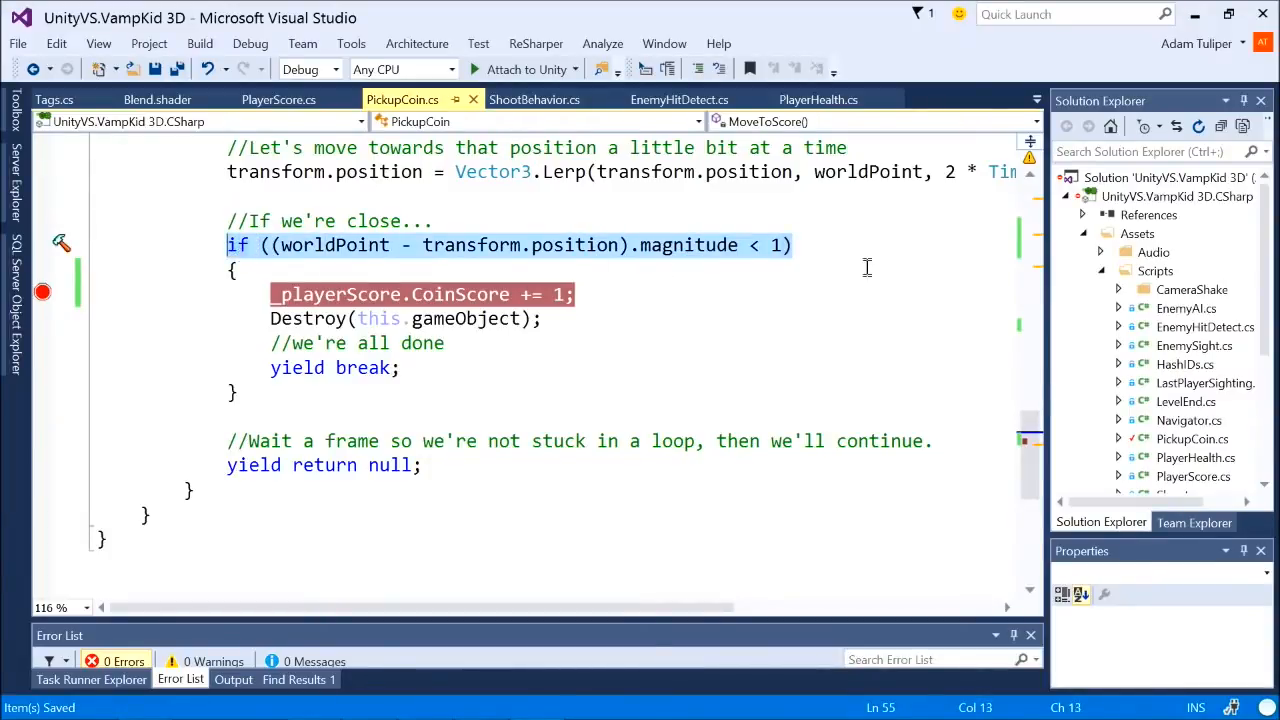
pyautogui.click(792, 245)
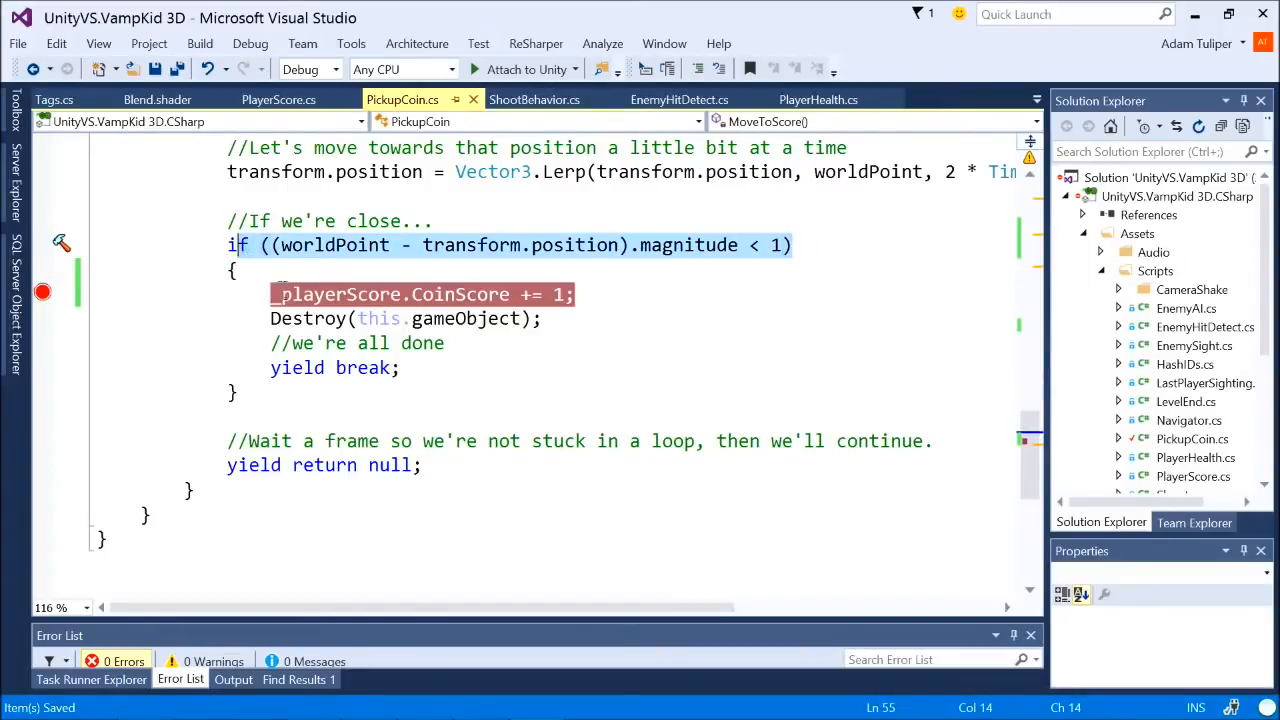
pyautogui.doubleClick(685, 245)
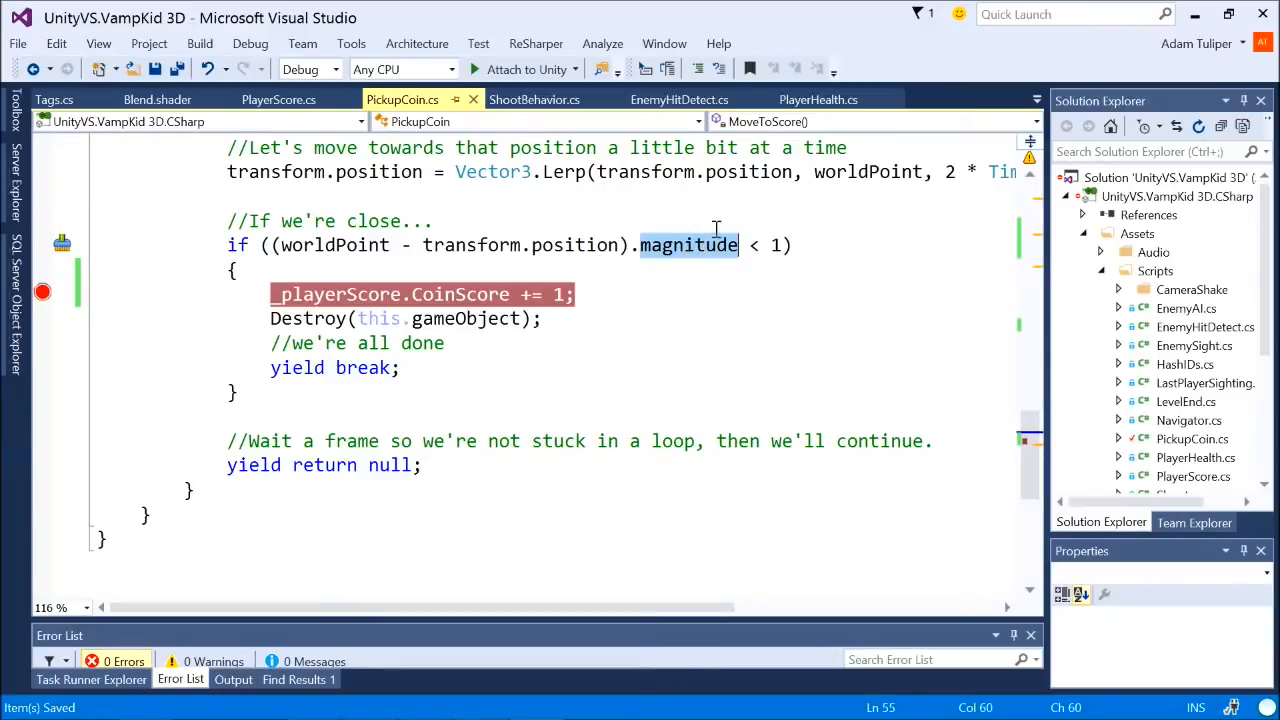
pyautogui.moveTo(688, 245)
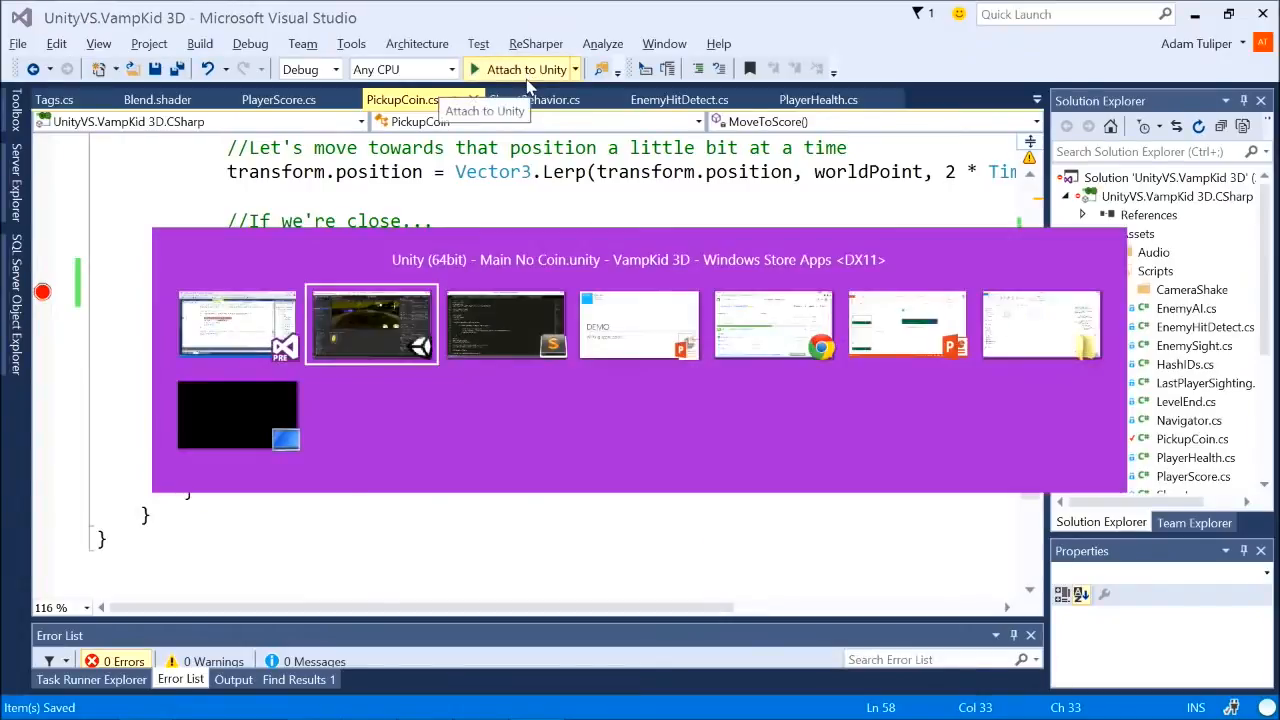
# Step: Attach the Visual Studio debugger to the Unity editor and switch to Unity
pyautogui.click(371, 324)
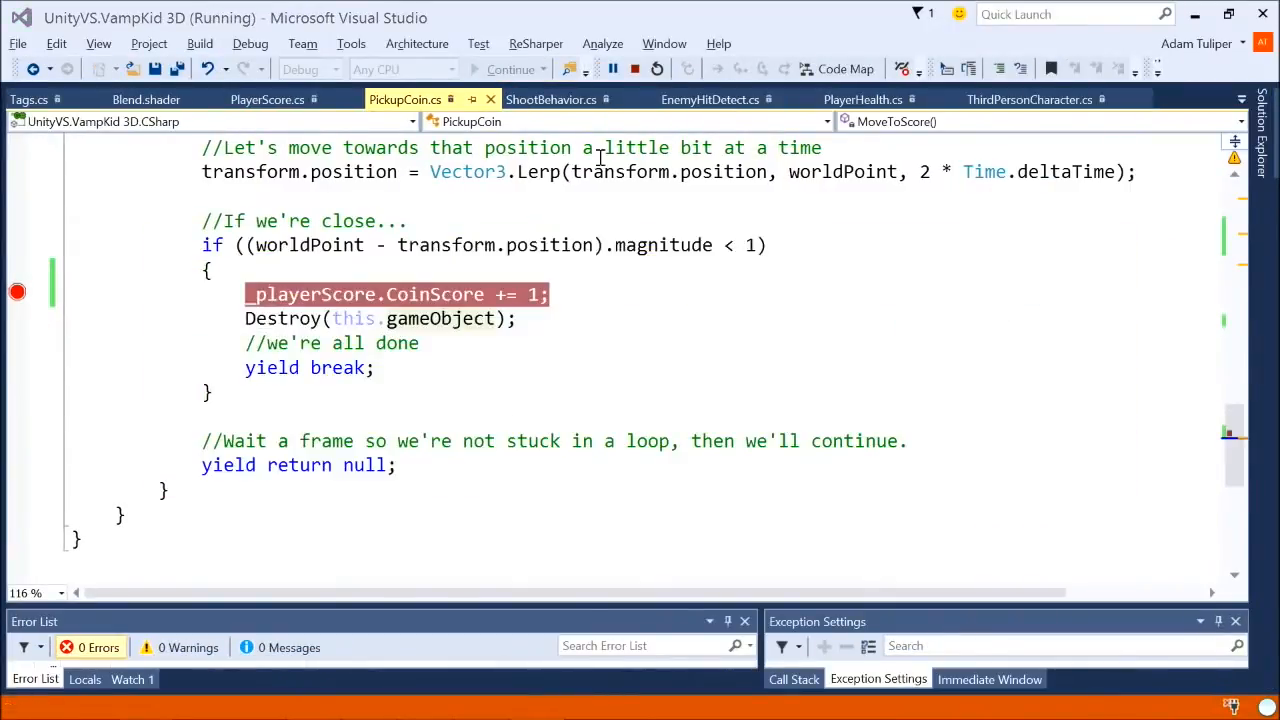
pyautogui.press('alt+tab')
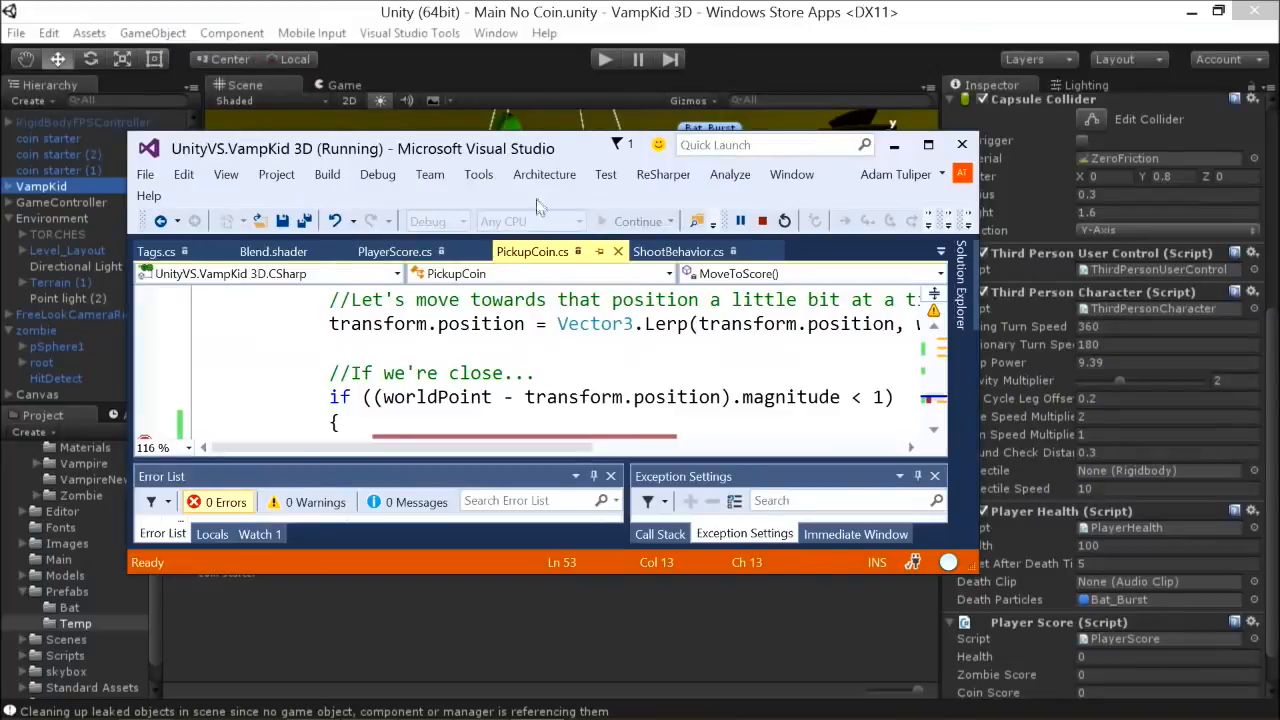
# Step: Play the game in Unity to collect a coin and hit the CoinScore breakpoint
pyautogui.press('alt+tab')
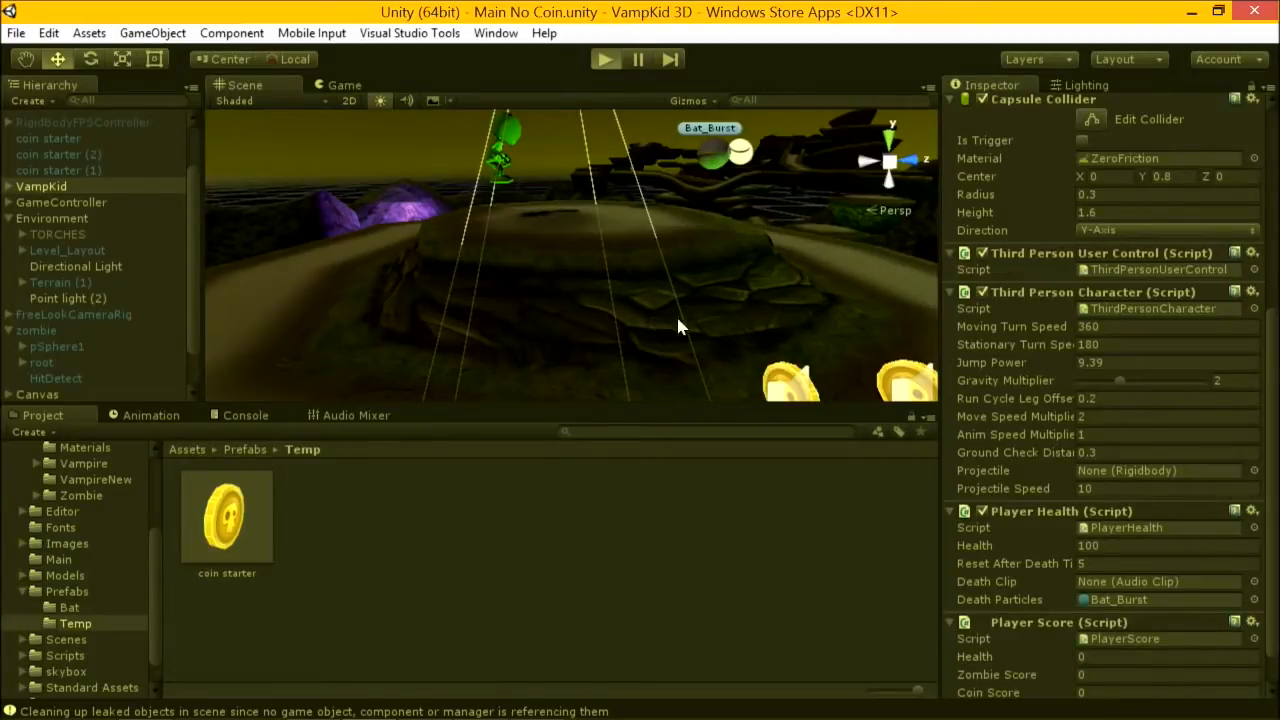
pyautogui.moveTo(724, 330)
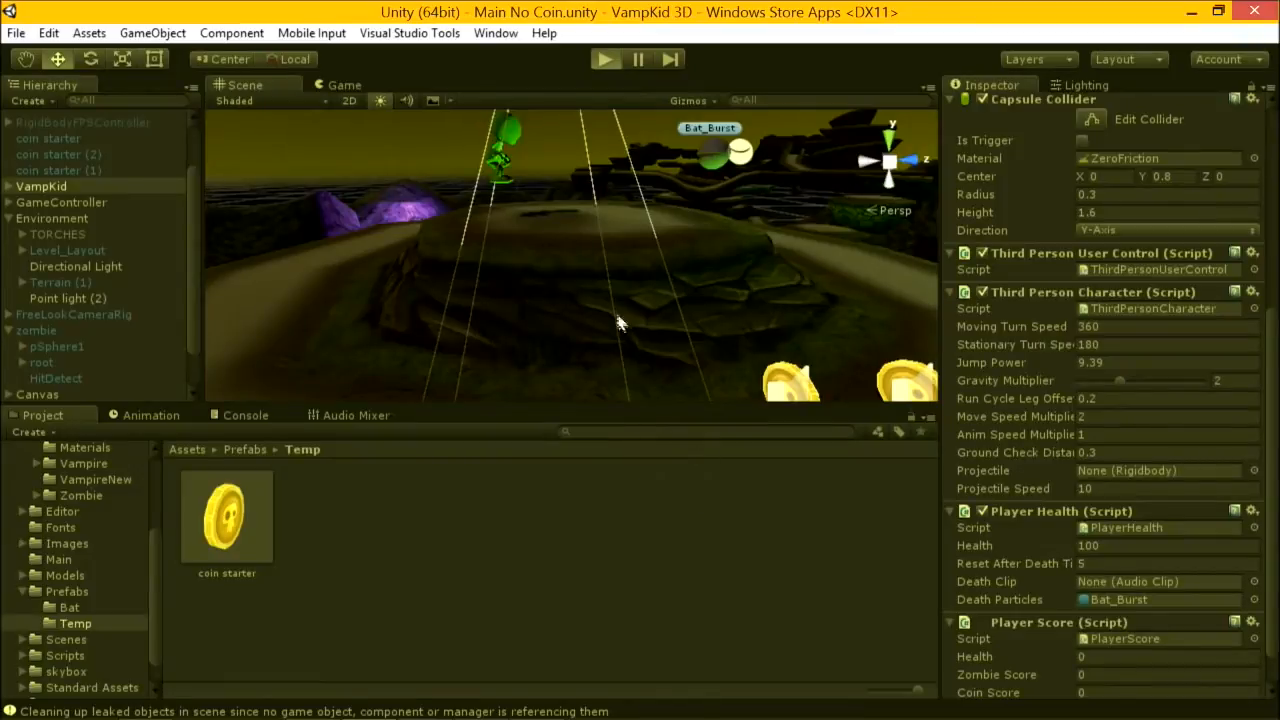
pyautogui.moveTo(645, 315)
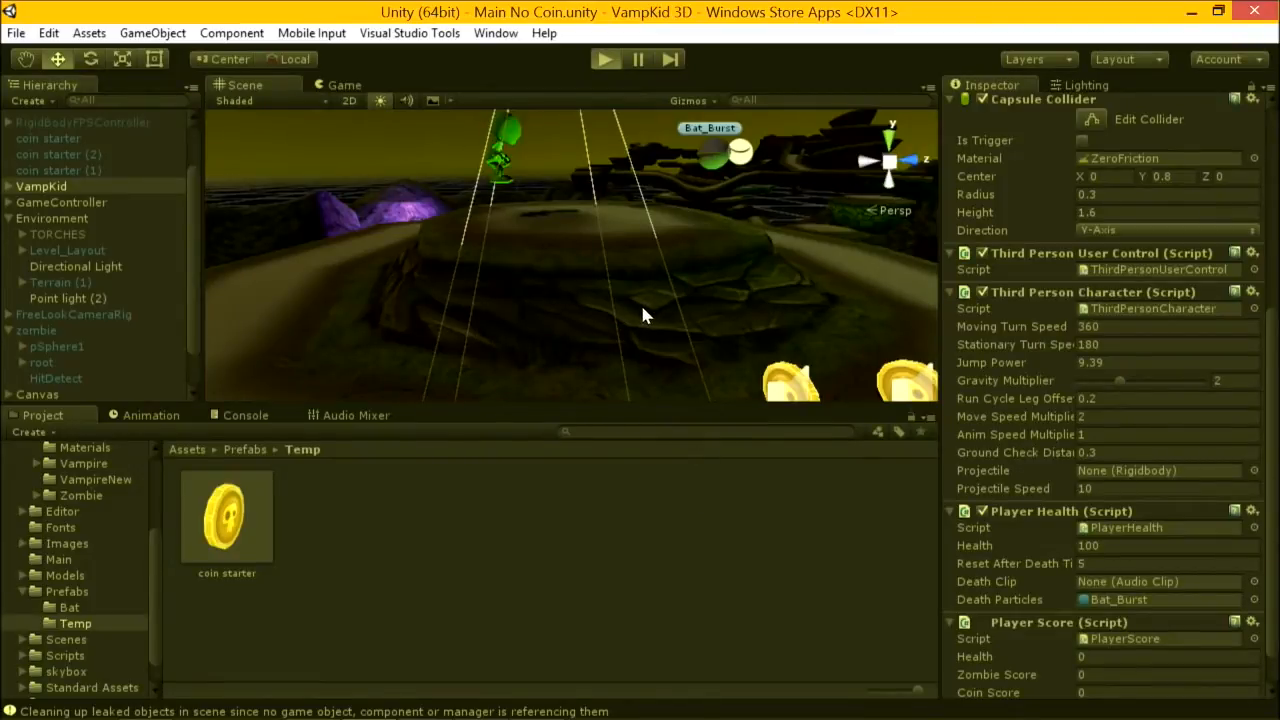
pyautogui.moveTo(680, 303)
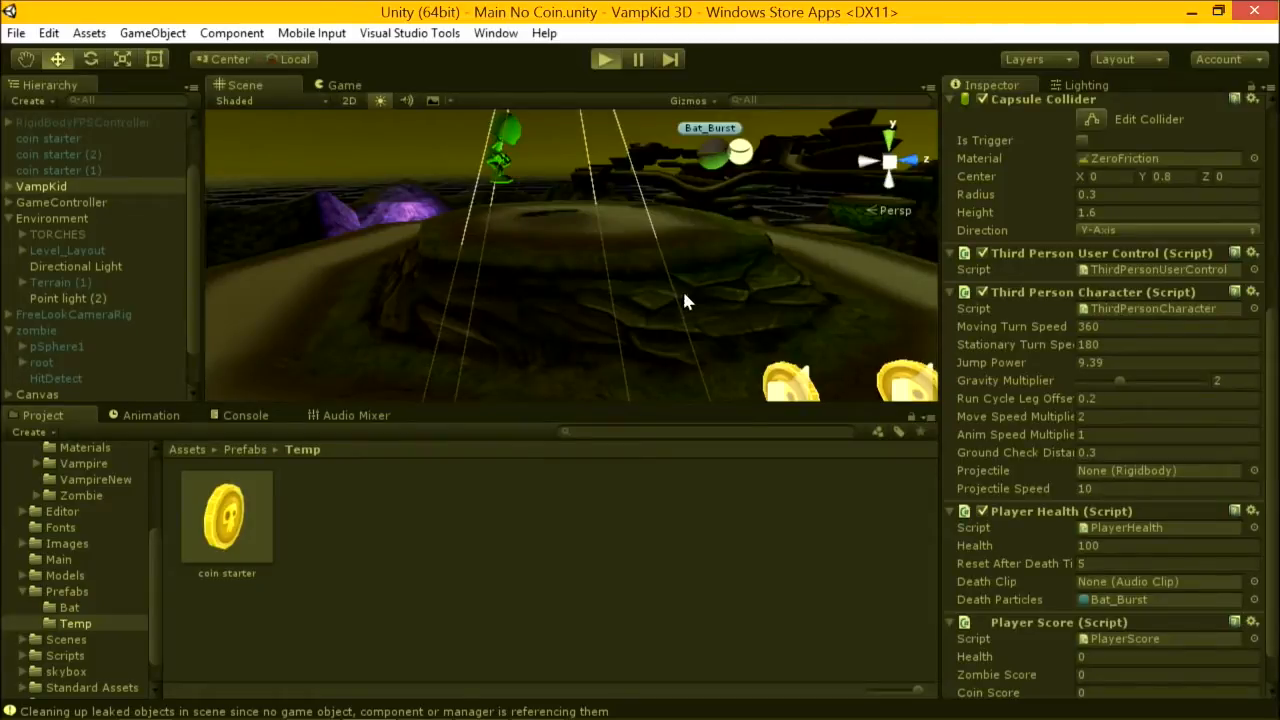
pyautogui.moveTo(817, 280)
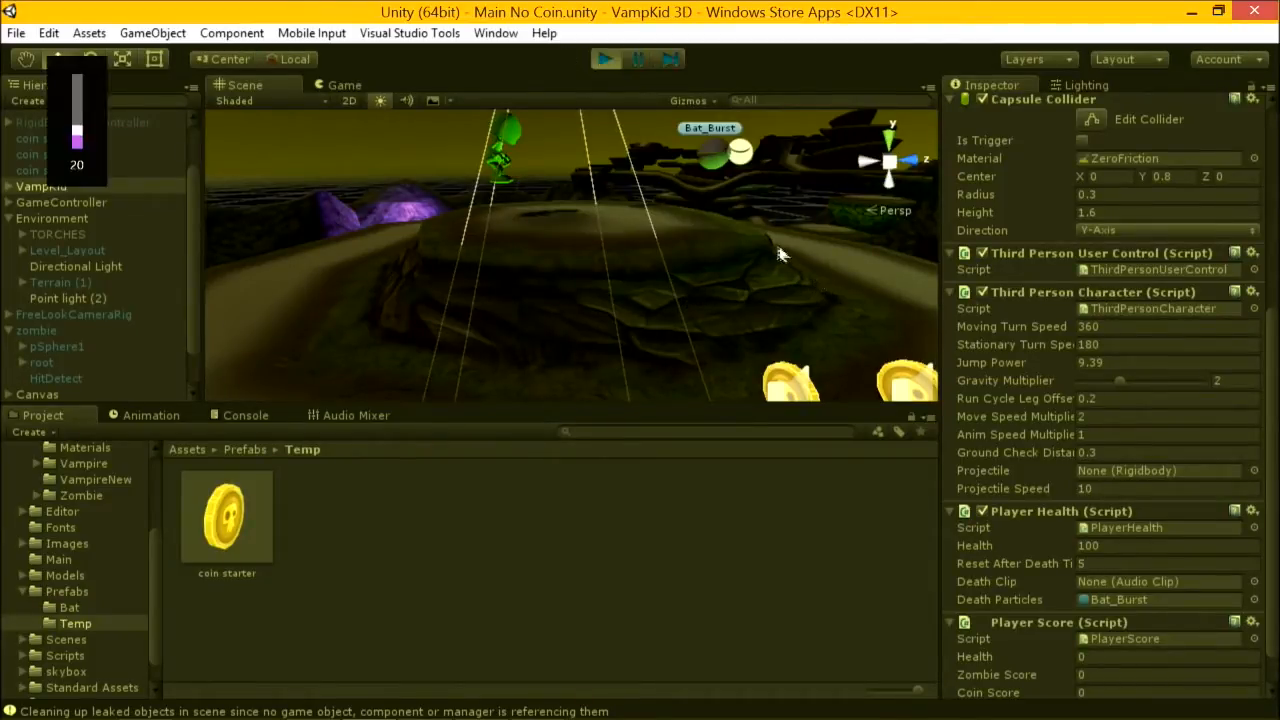
pyautogui.click(344, 84)
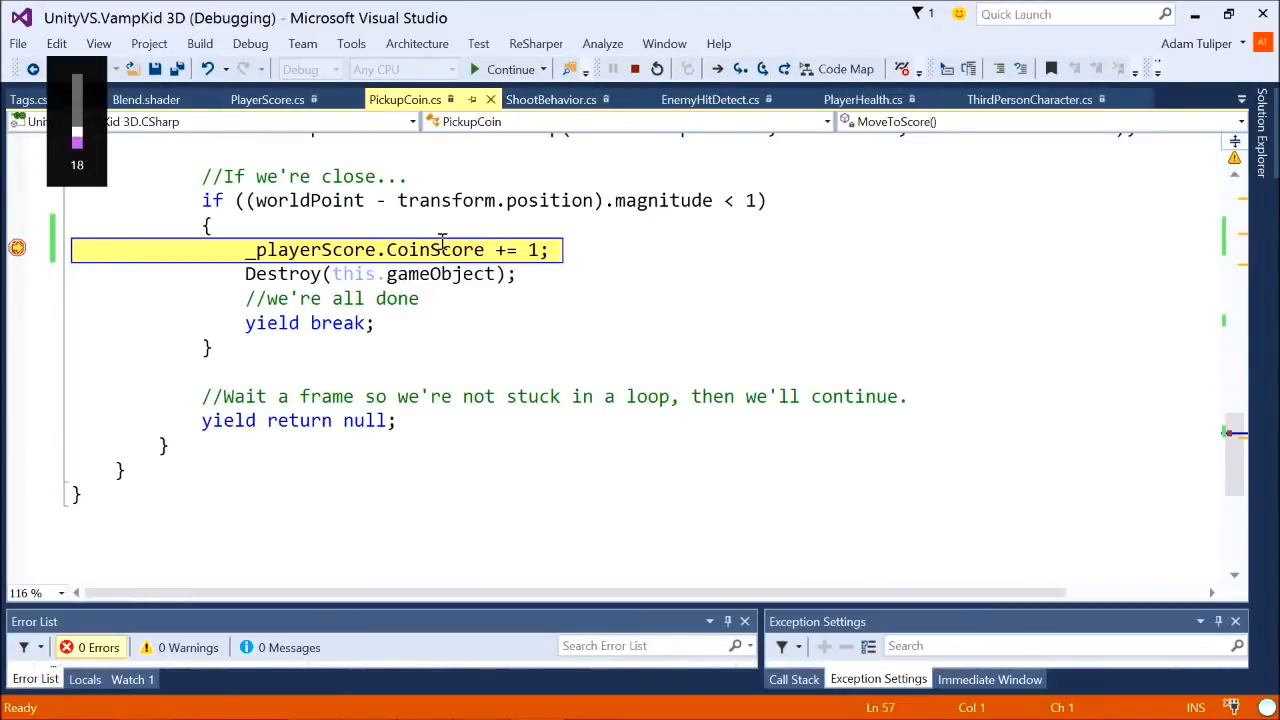
pyautogui.moveTo(442, 250)
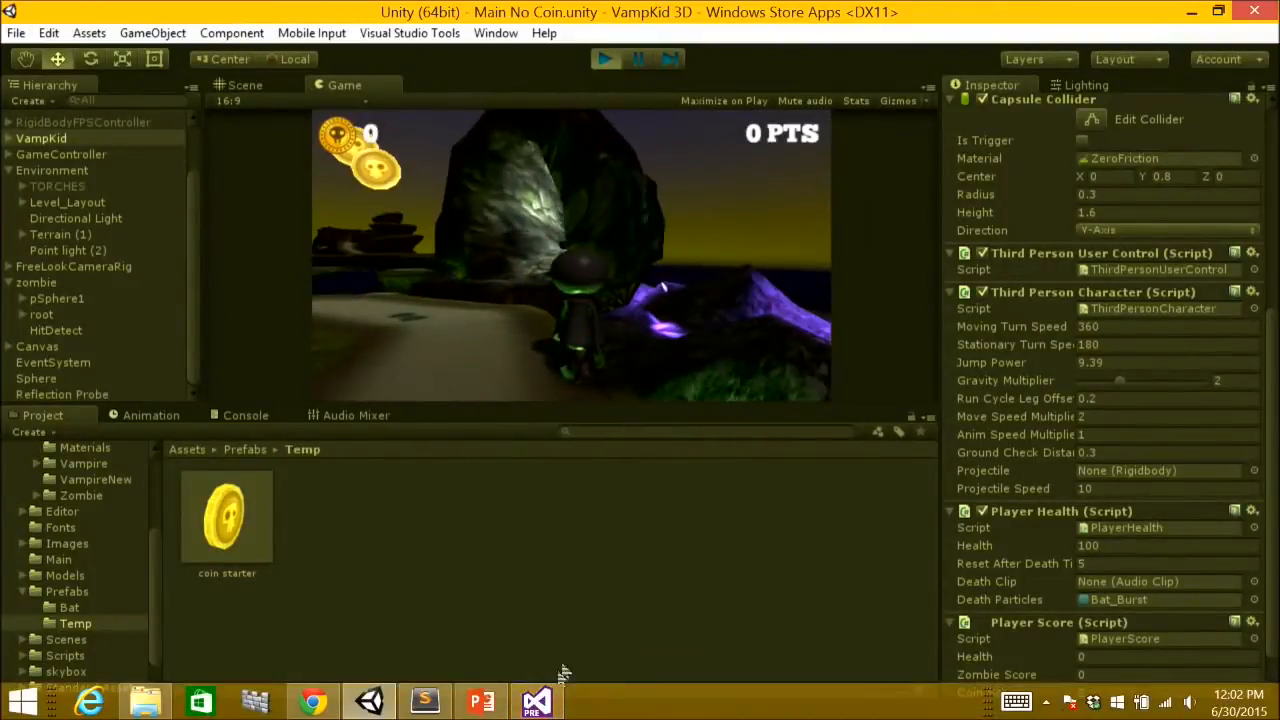
# Step: Switch to Visual Studio to resume past the CoinScore breakpoint
pyautogui.click(533, 700)
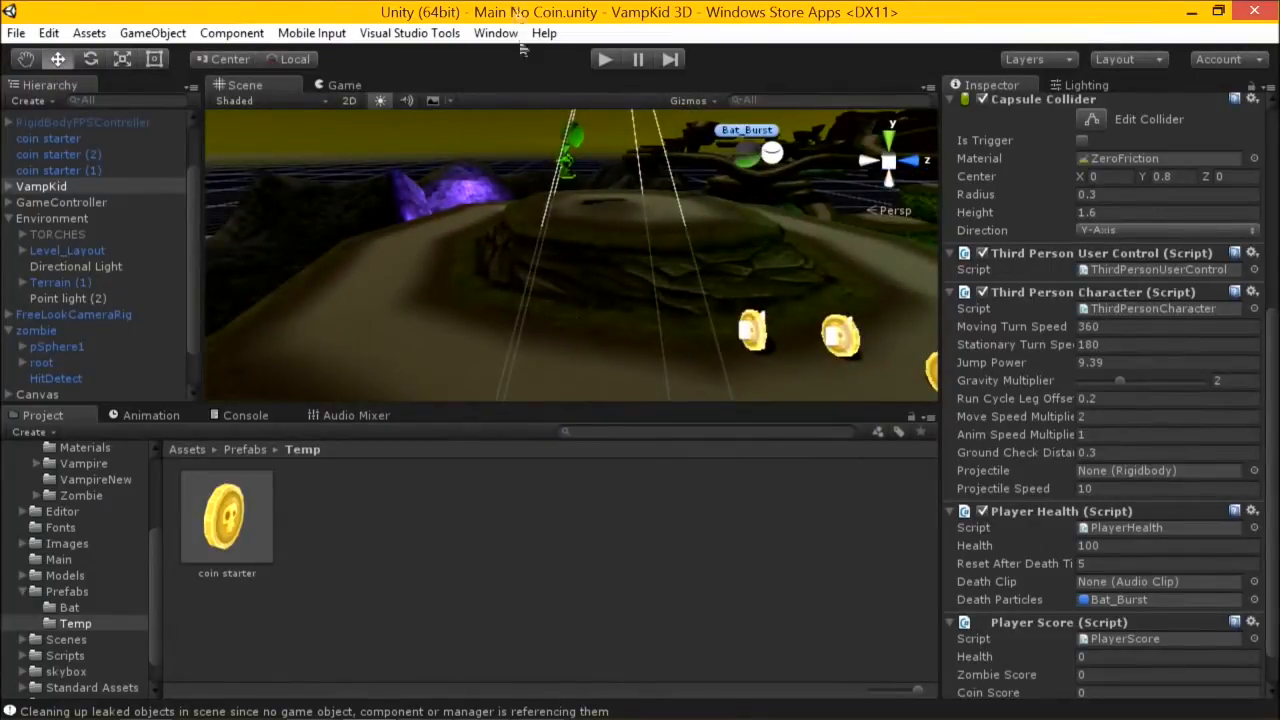
# Step: Switch back to the Unity editor to open the Main No Border scene
pyautogui.press('alt+tab')
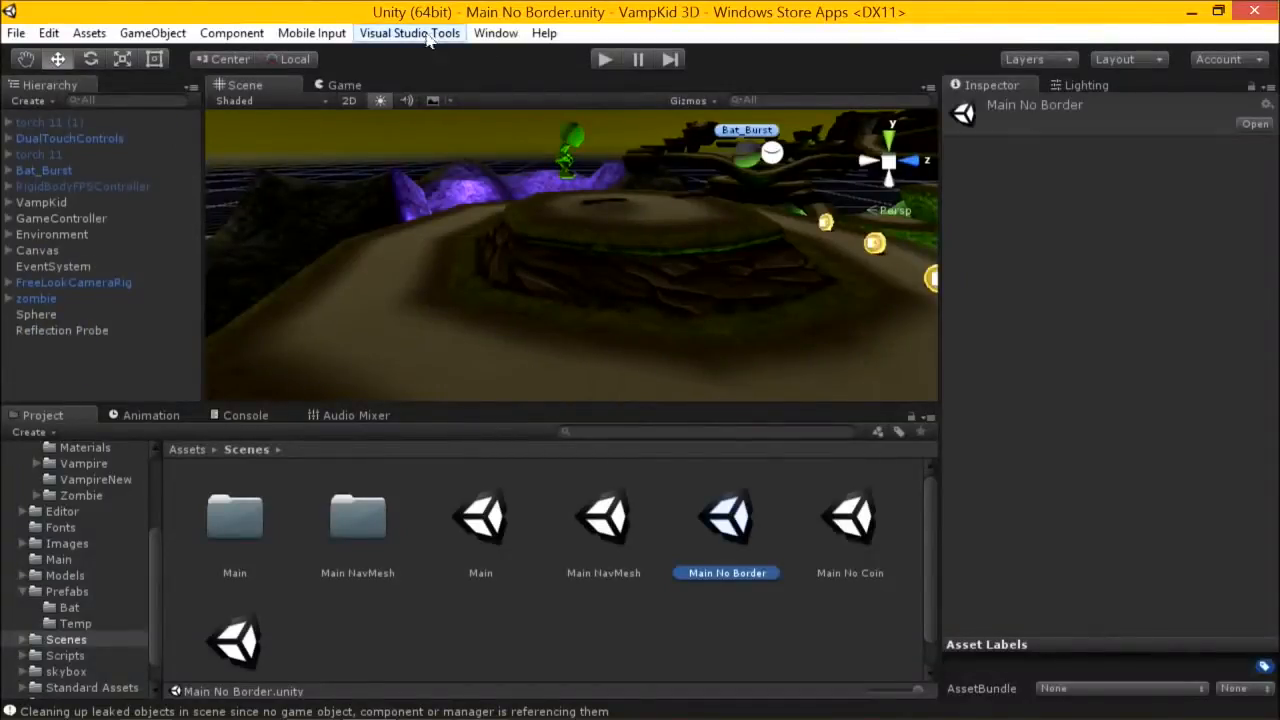
pyautogui.moveTo(583, 107)
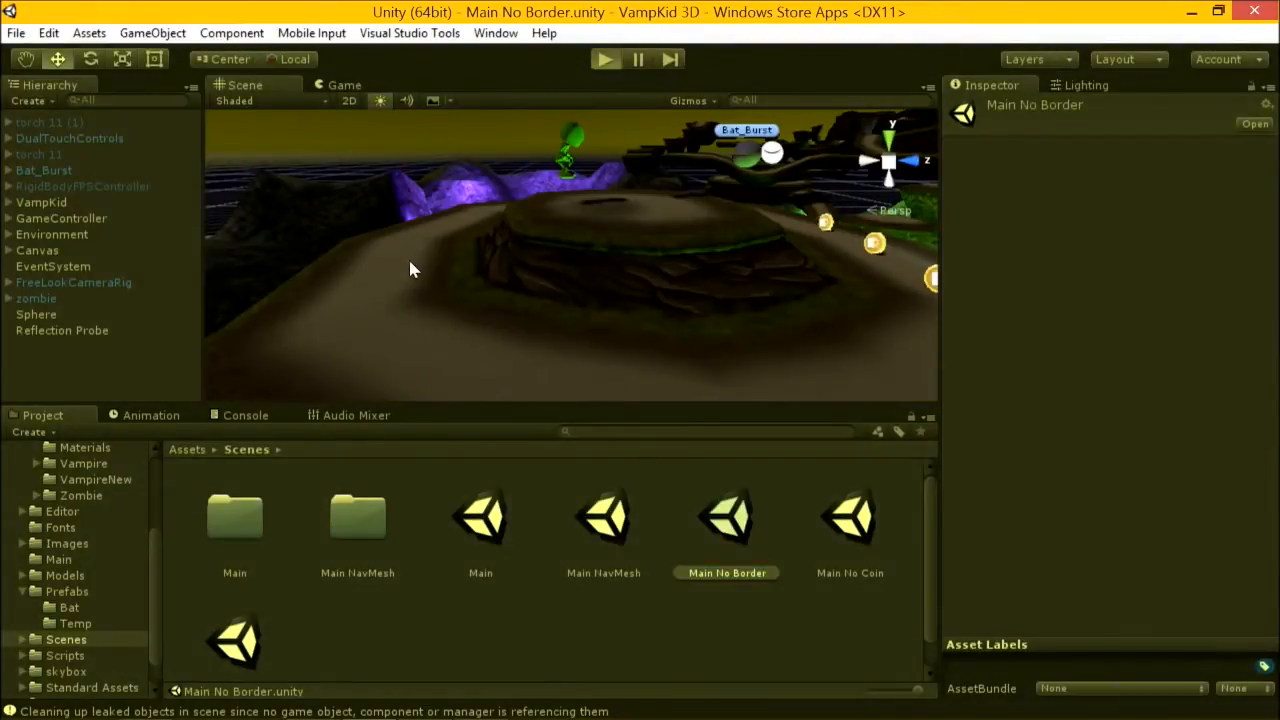
pyautogui.moveTo(423, 277)
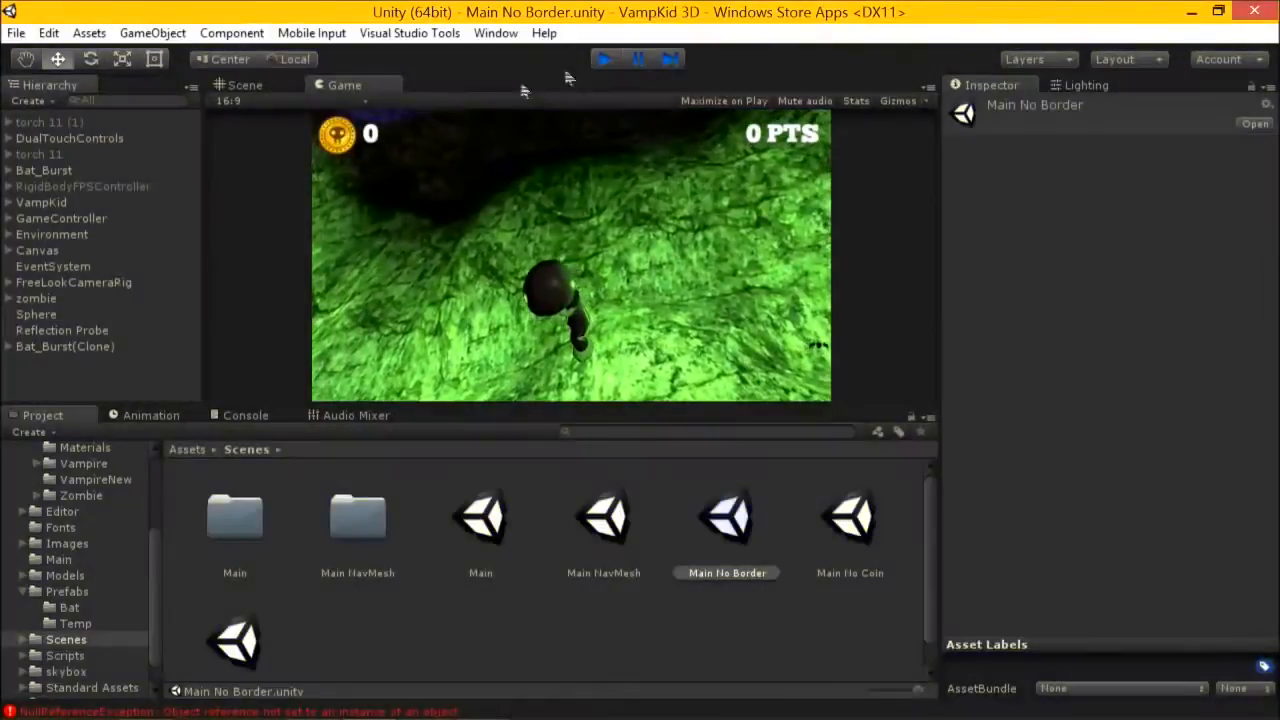
# Step: Stop the Main No Border test play after the NullReferenceException appears
pyautogui.click(52, 234)
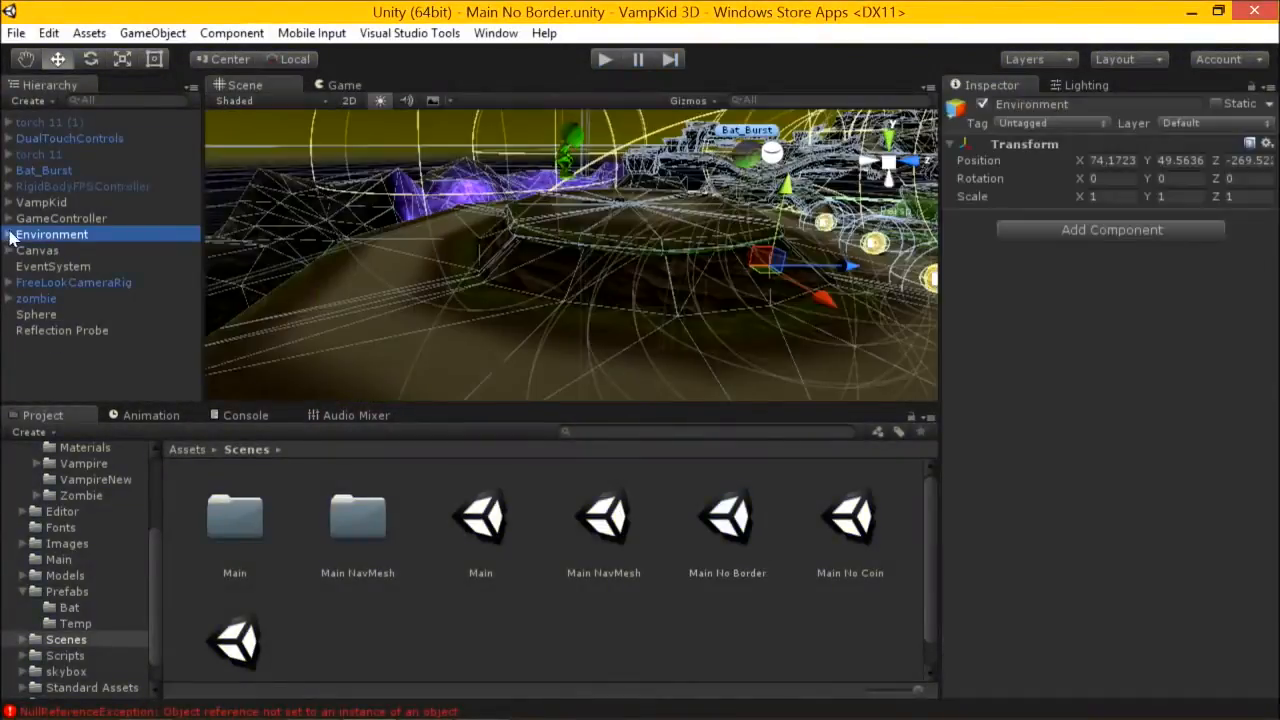
# Step: Expand Environment and remove its LevelBoundary object from the scene
pyautogui.click(8, 234)
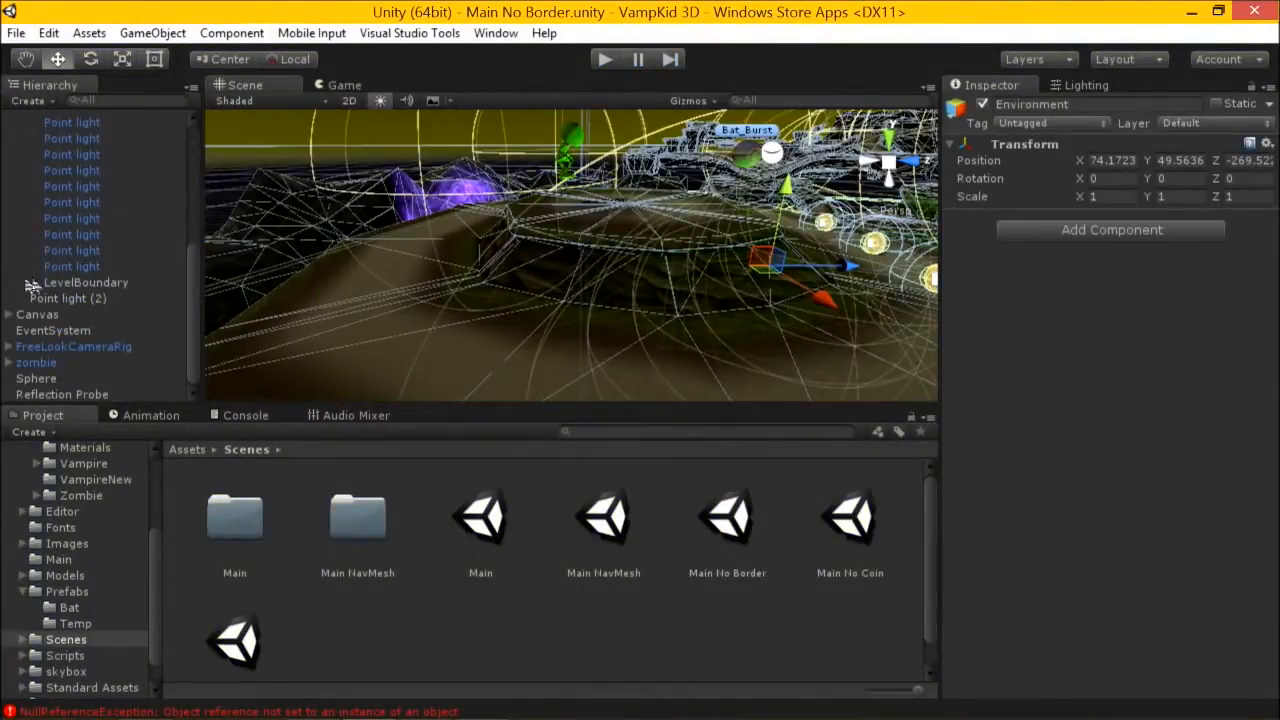
pyautogui.click(85, 282)
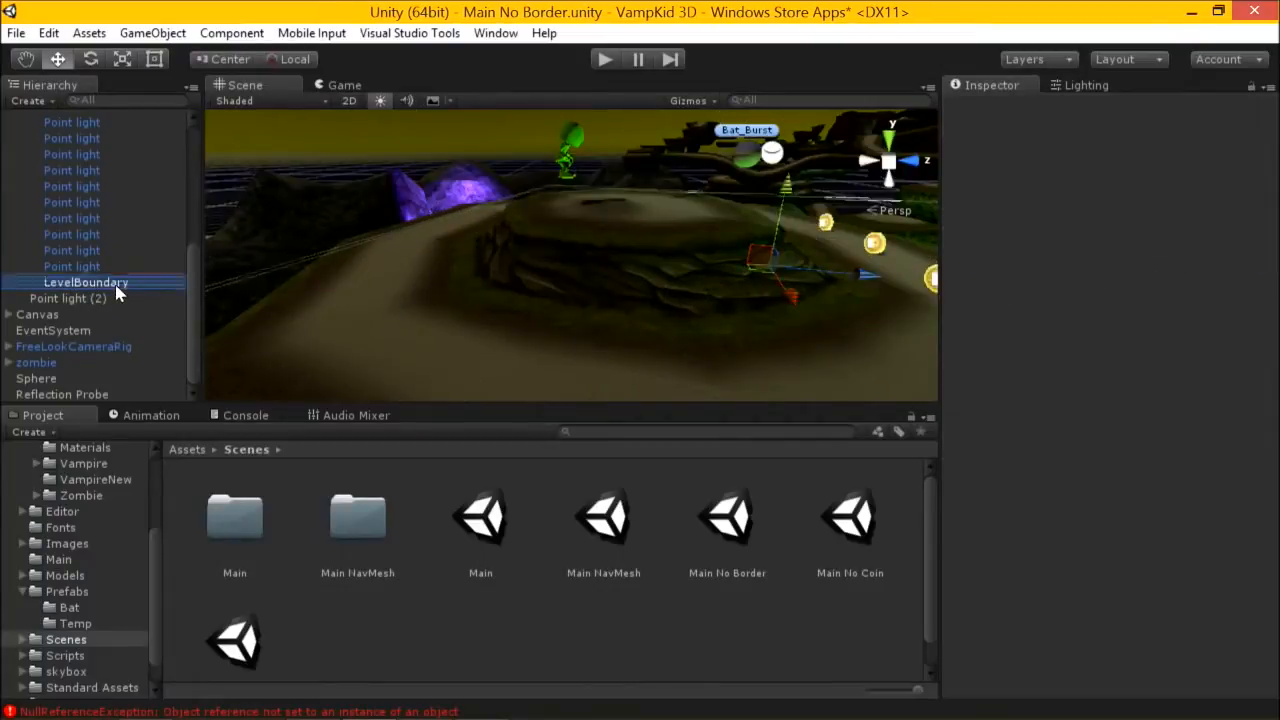
pyautogui.press('alt+tab')
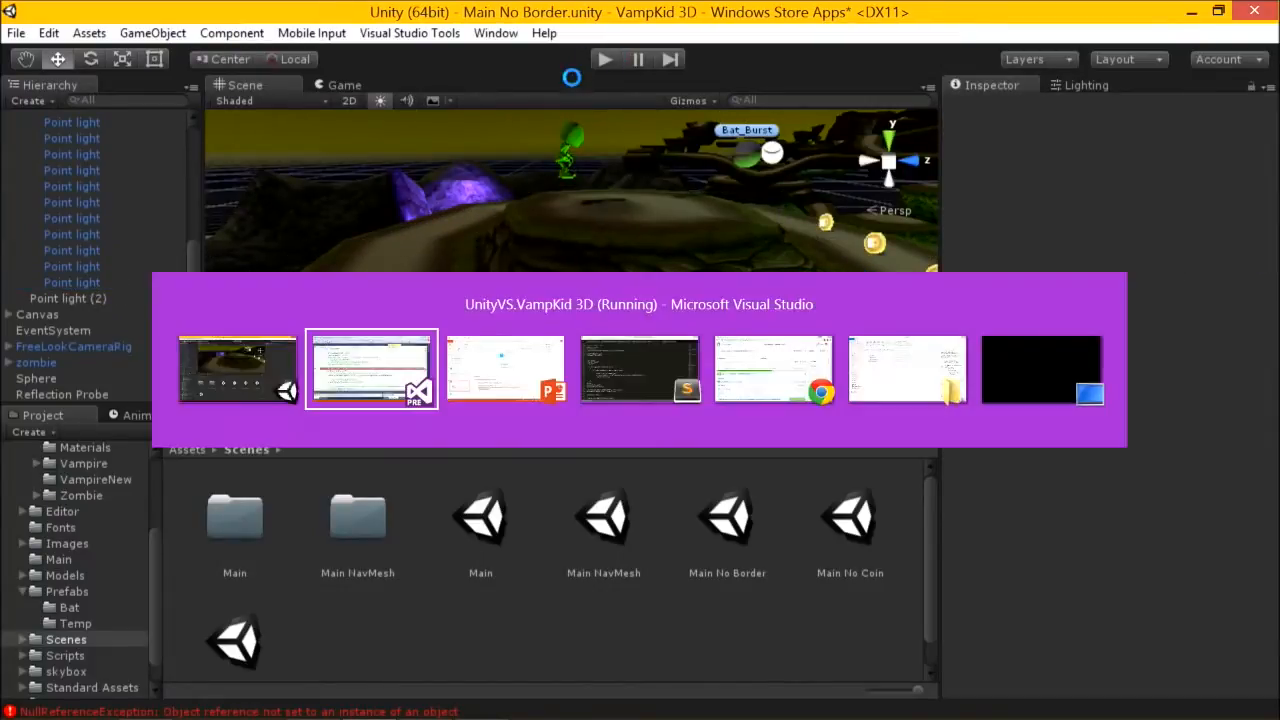
pyautogui.click(371, 368)
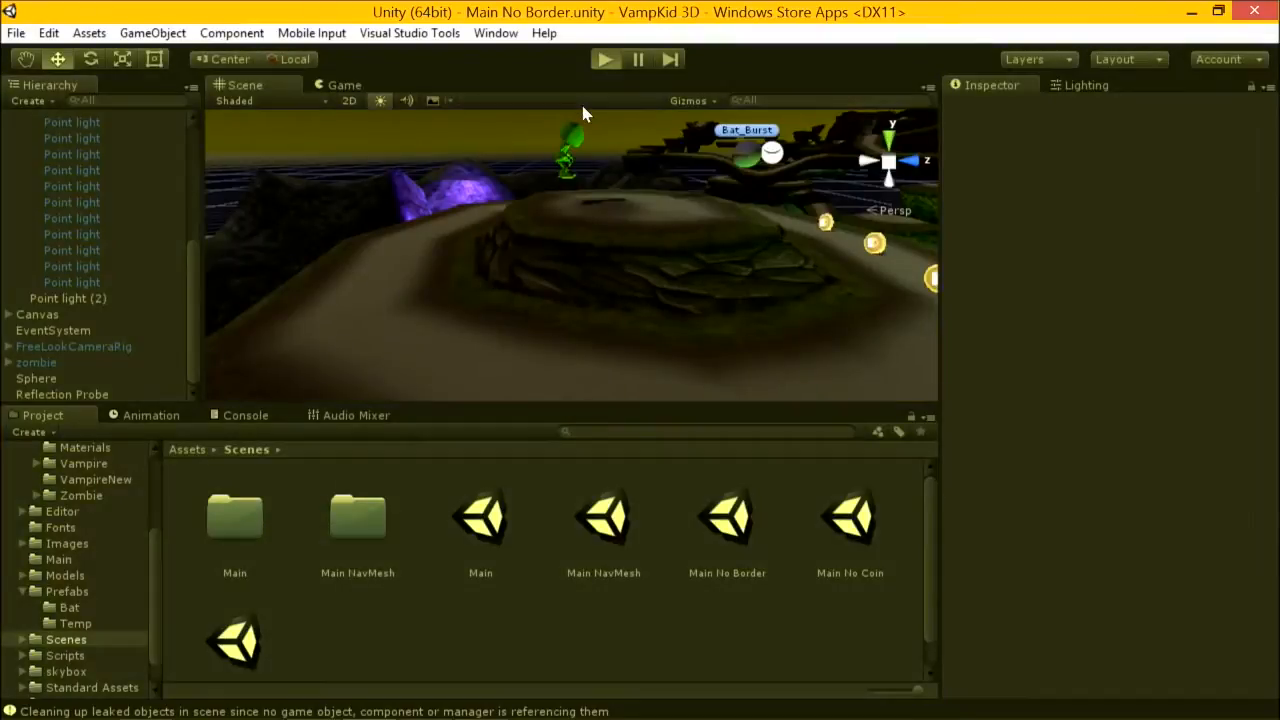
pyautogui.moveTo(450, 205)
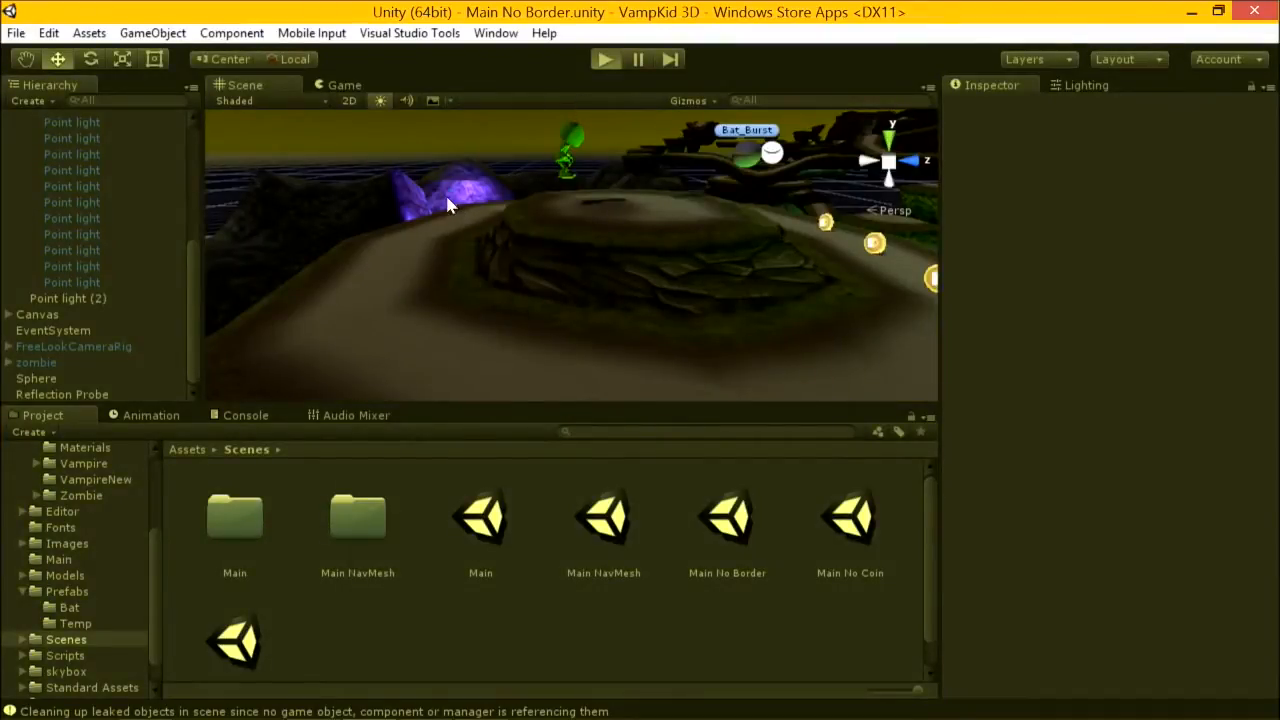
# Step: Play the scene without the level boundary and stop it
pyautogui.click(602, 58)
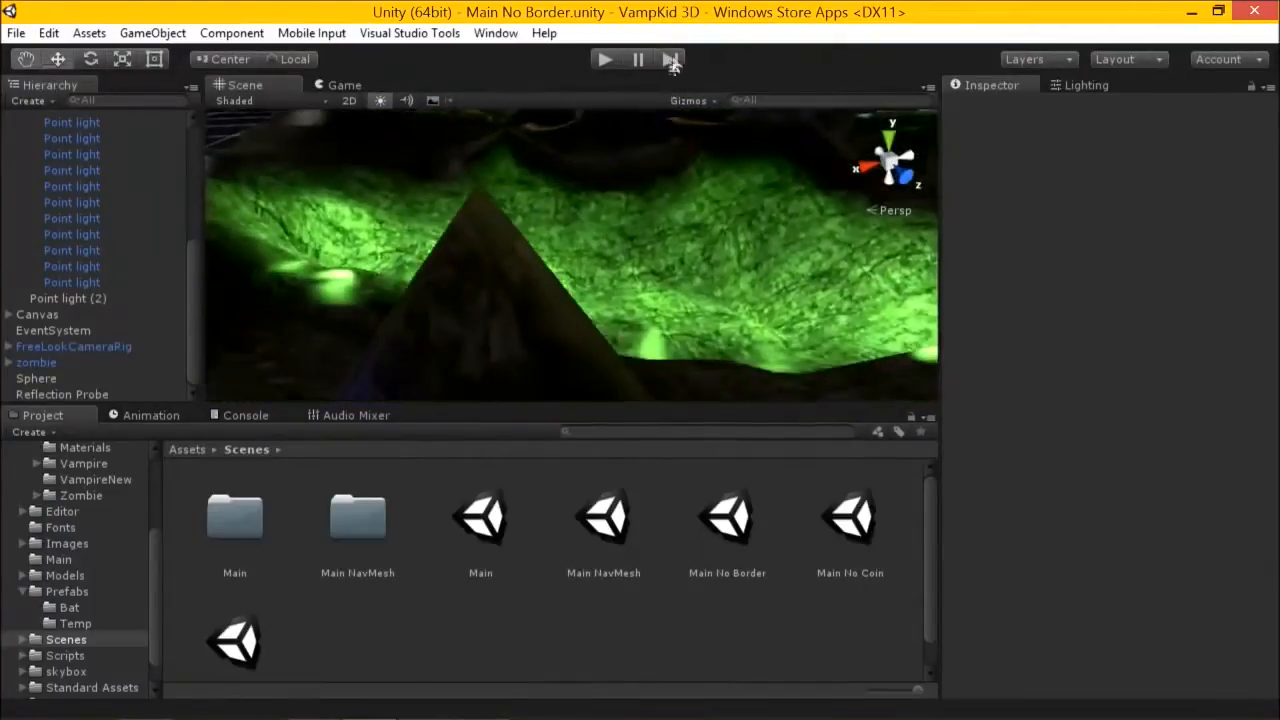
# Step: Add a Cube to the Main No Border scene to become the level slab
pyautogui.click(152, 33)
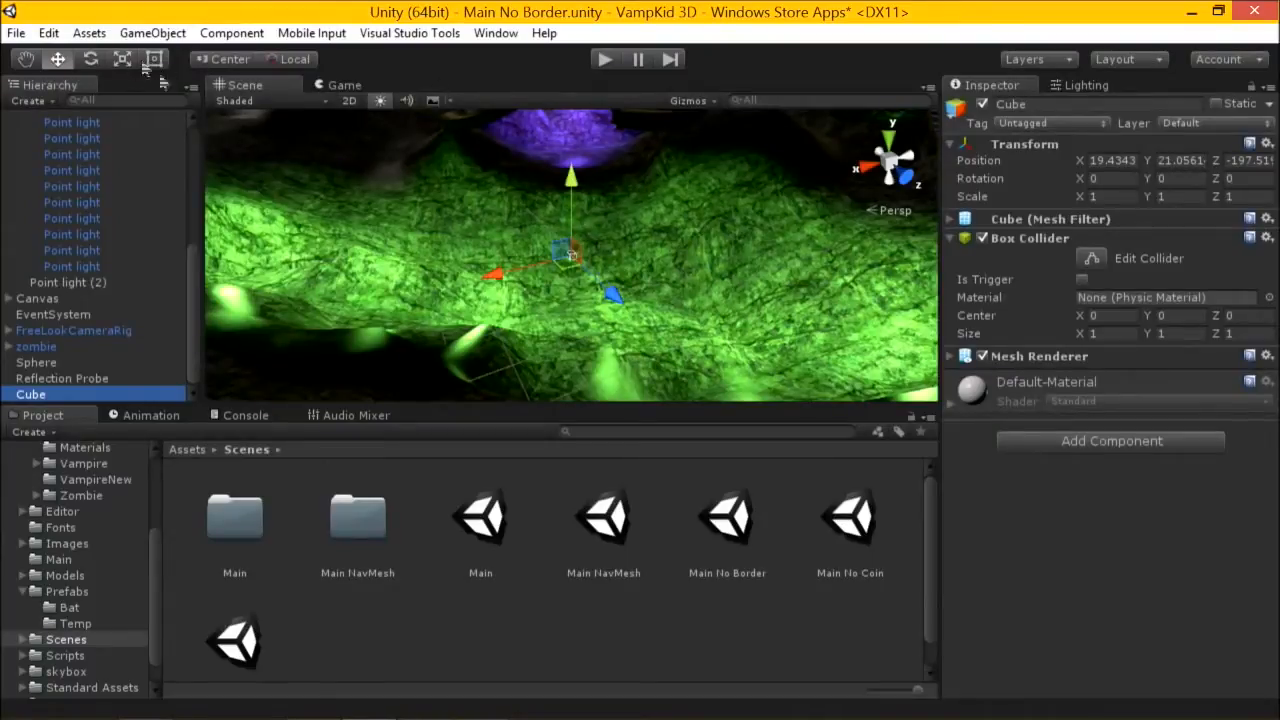
pyautogui.moveTo(127, 62)
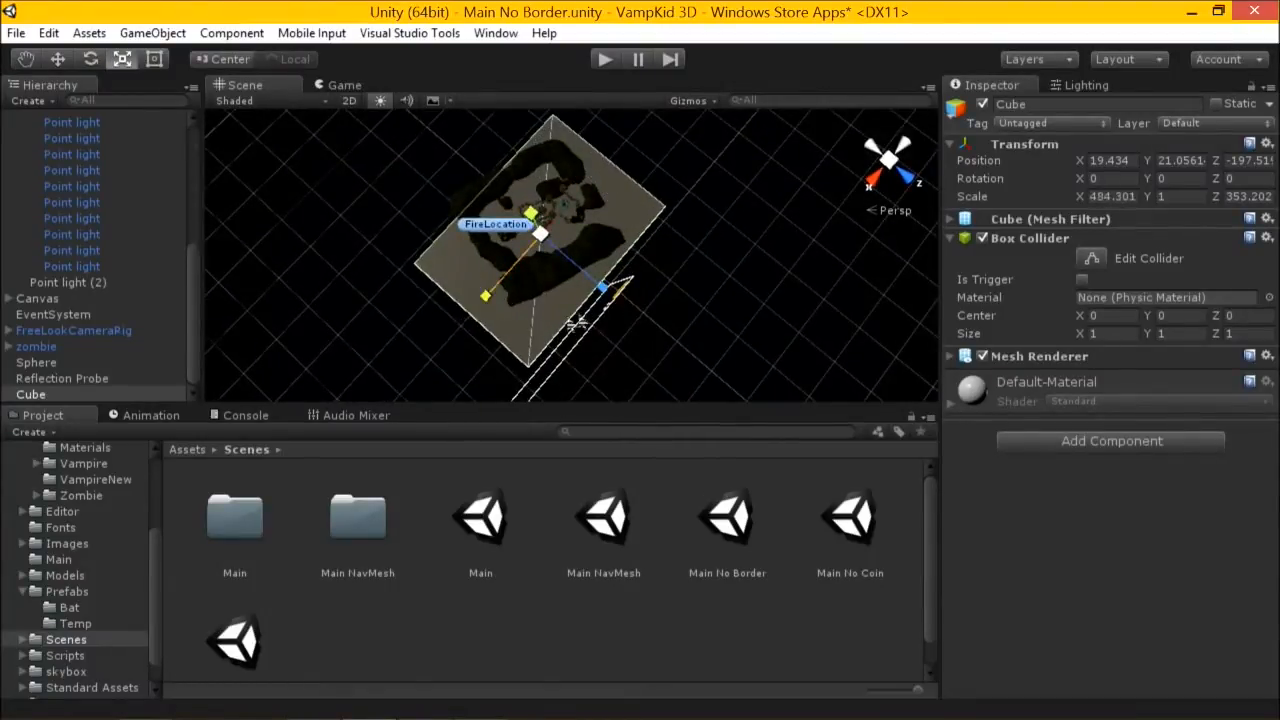
# Step: Stretch the Cube slab further to cover the level, then stop the play test
pyautogui.moveTo(605, 290); pyautogui.dragTo(635, 307)
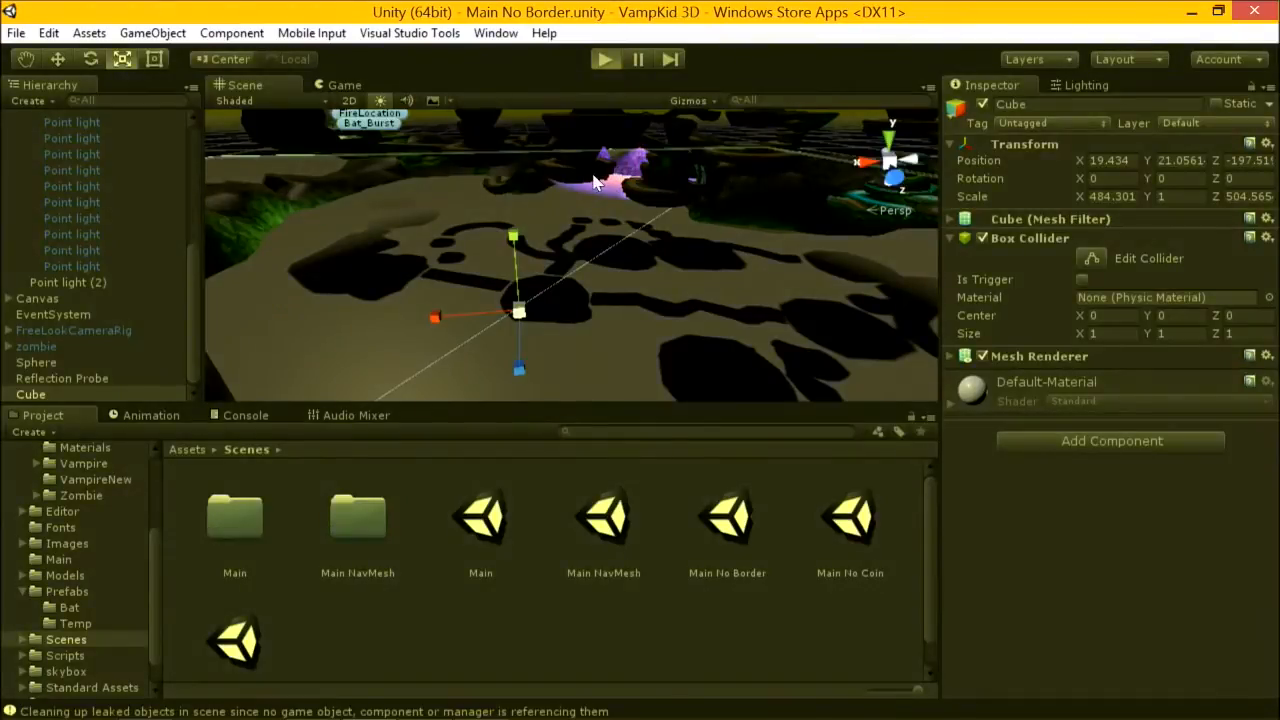
pyautogui.moveTo(598, 242)
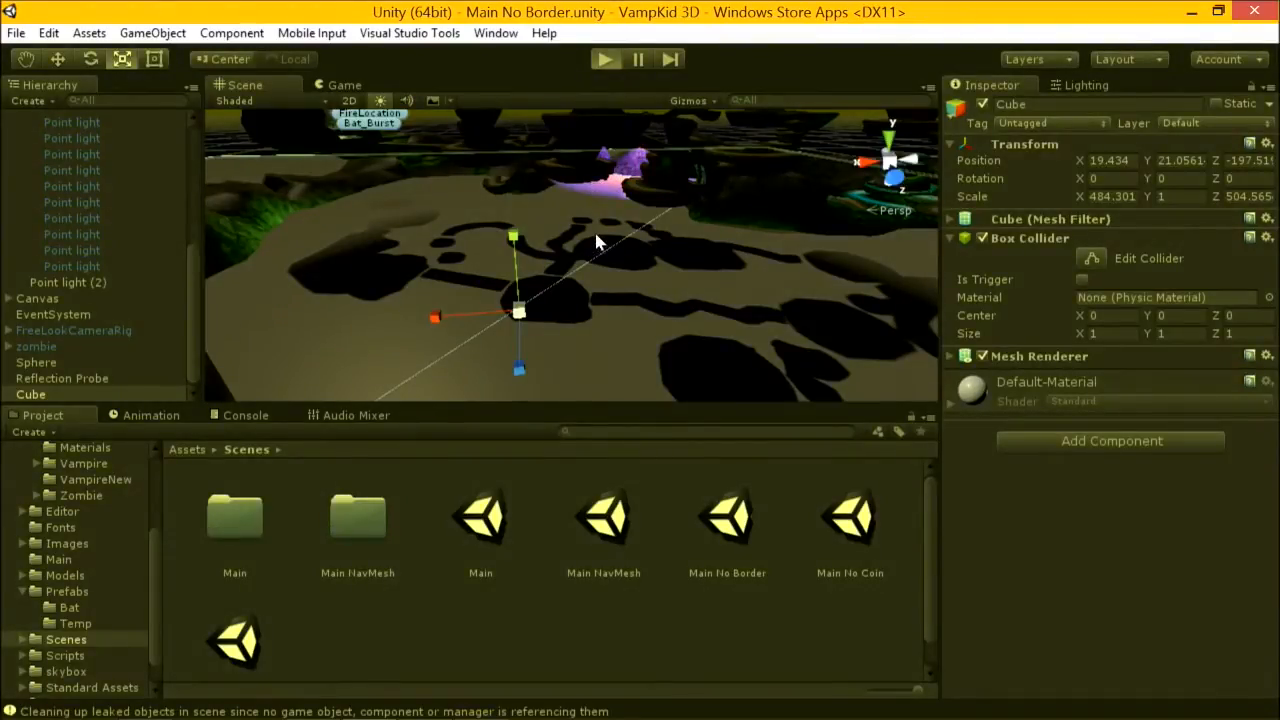
pyautogui.click(604, 59)
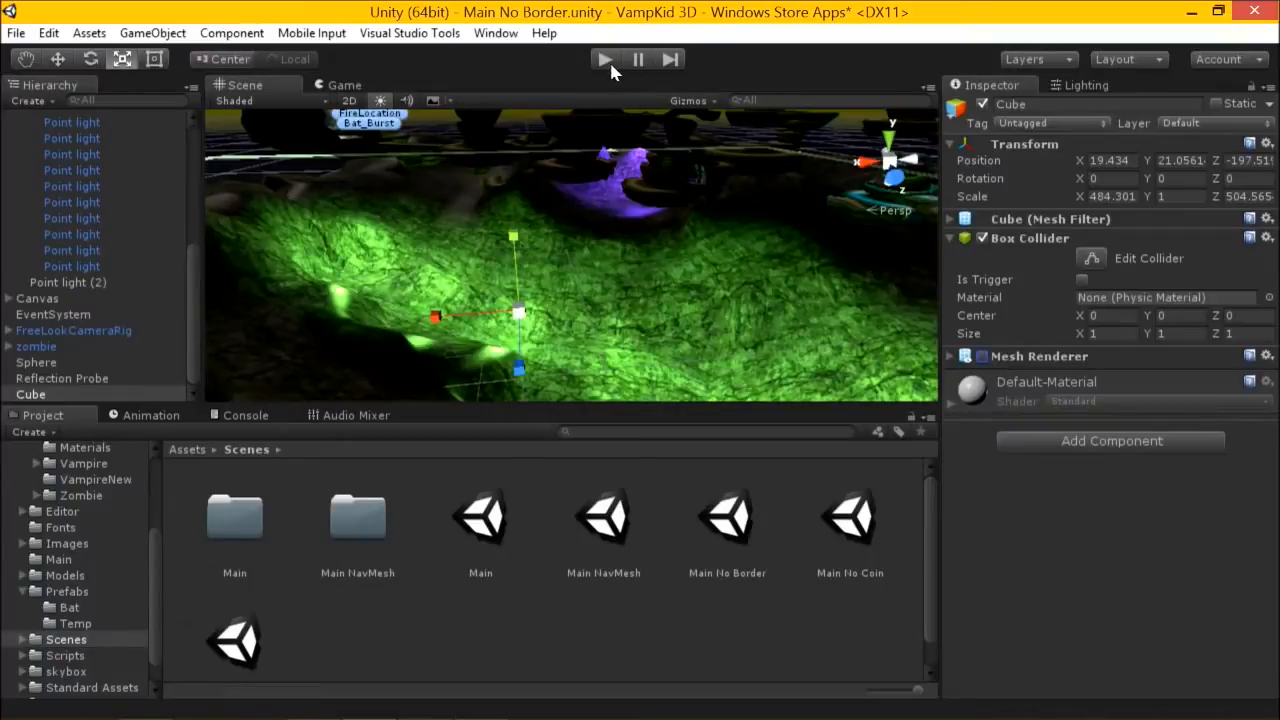
pyautogui.click(603, 58)
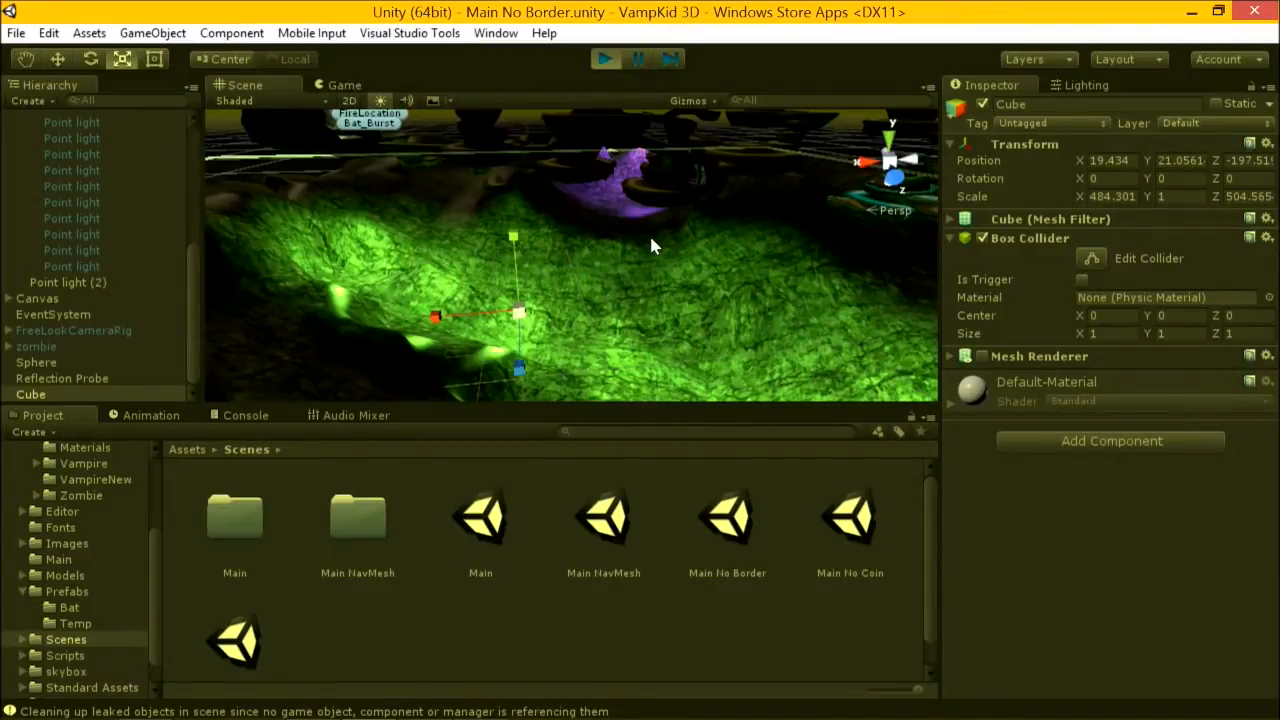
pyautogui.click(344, 85)
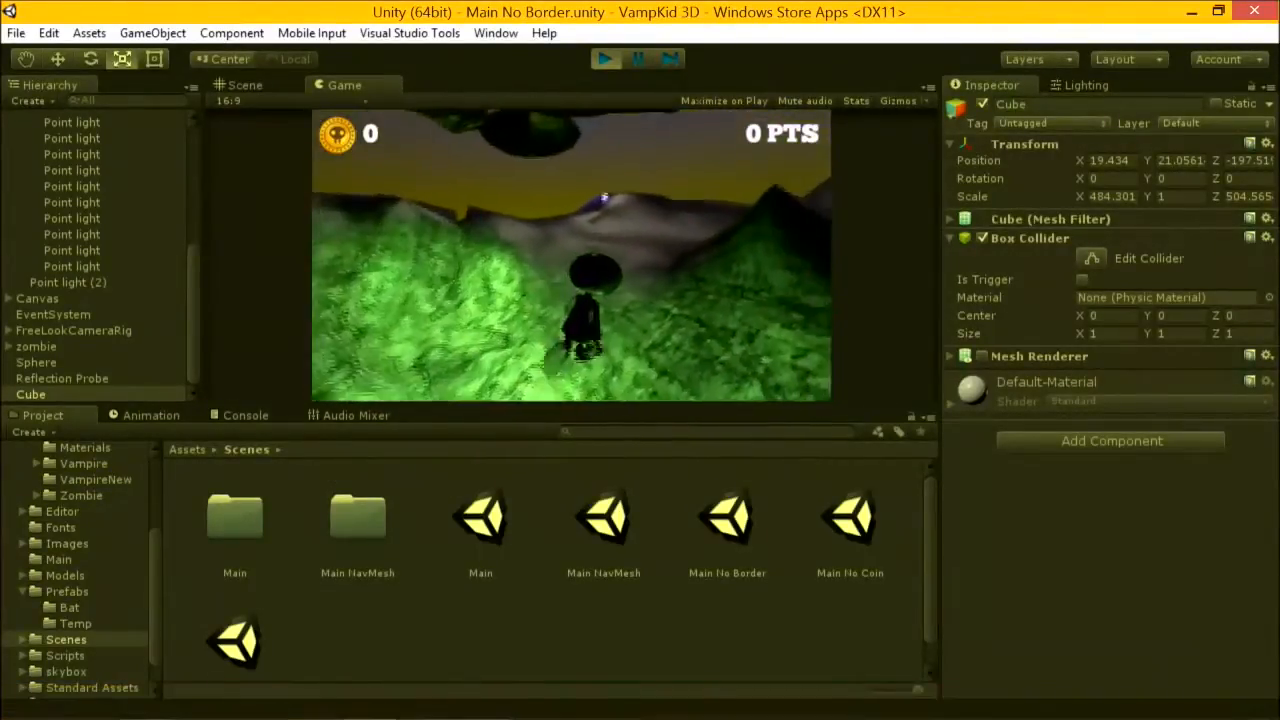
pyautogui.click(600, 58)
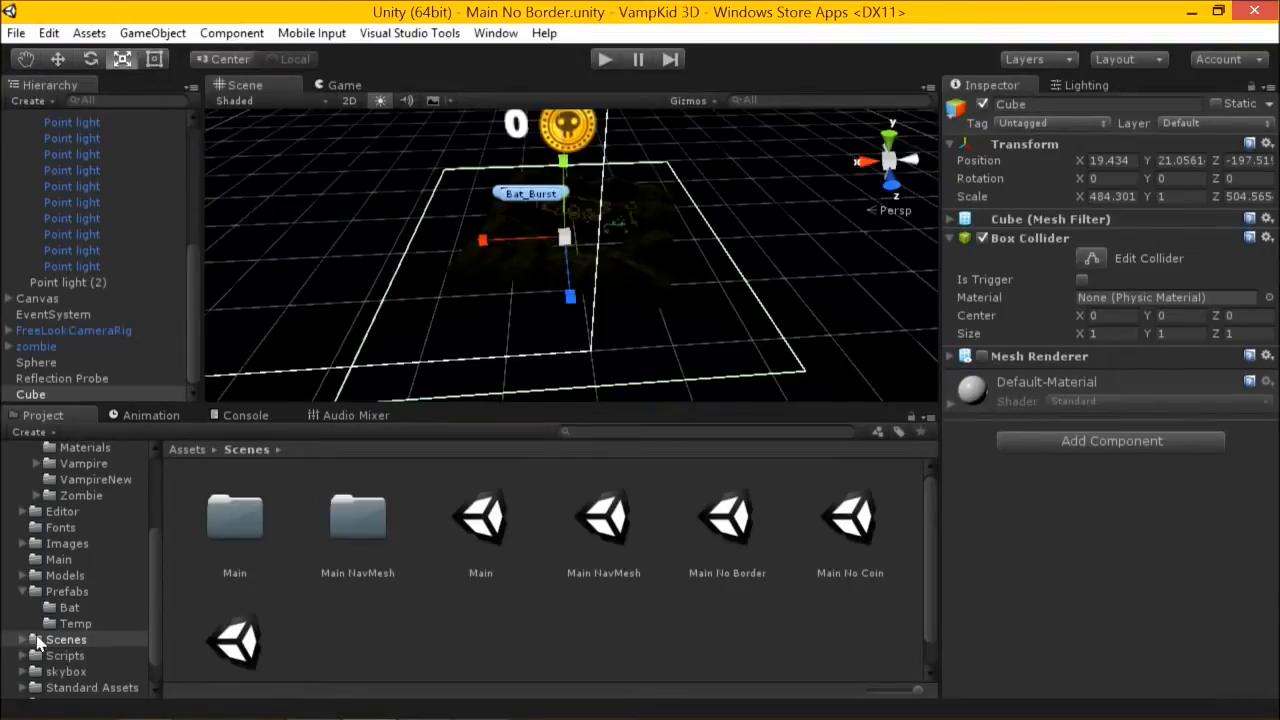
pyautogui.click(62, 655)
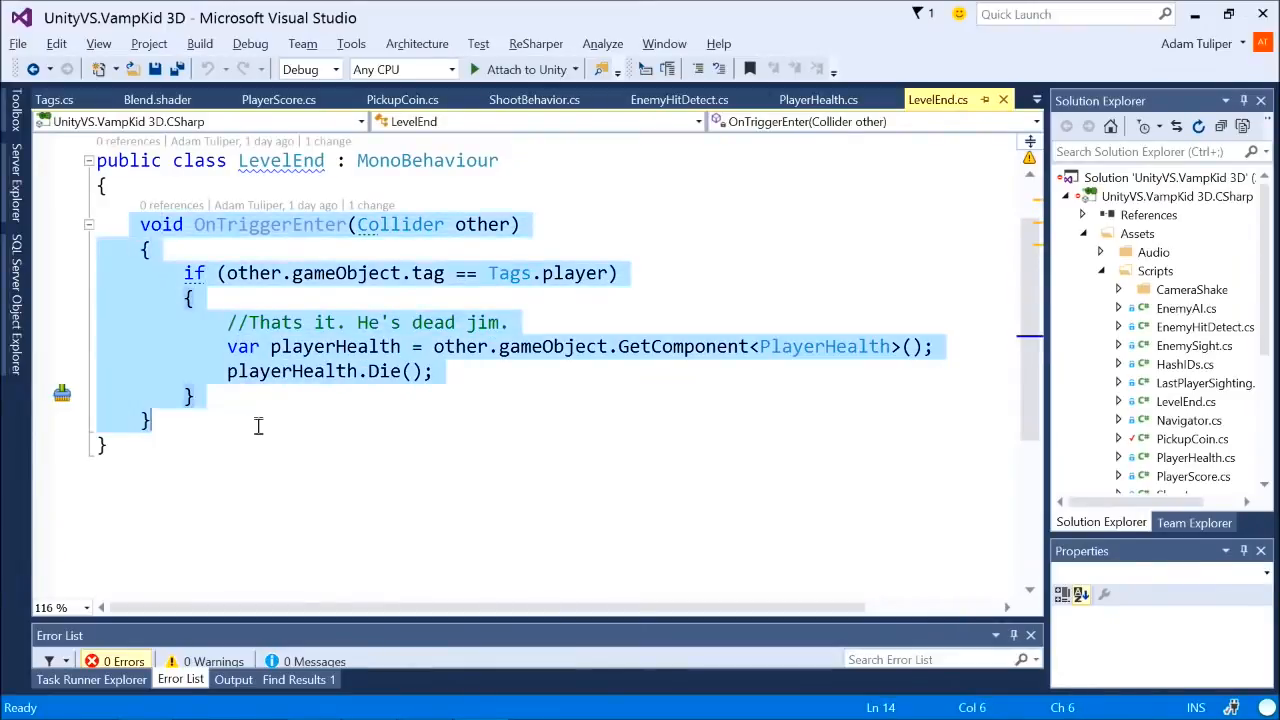
pyautogui.moveTo(329, 412)
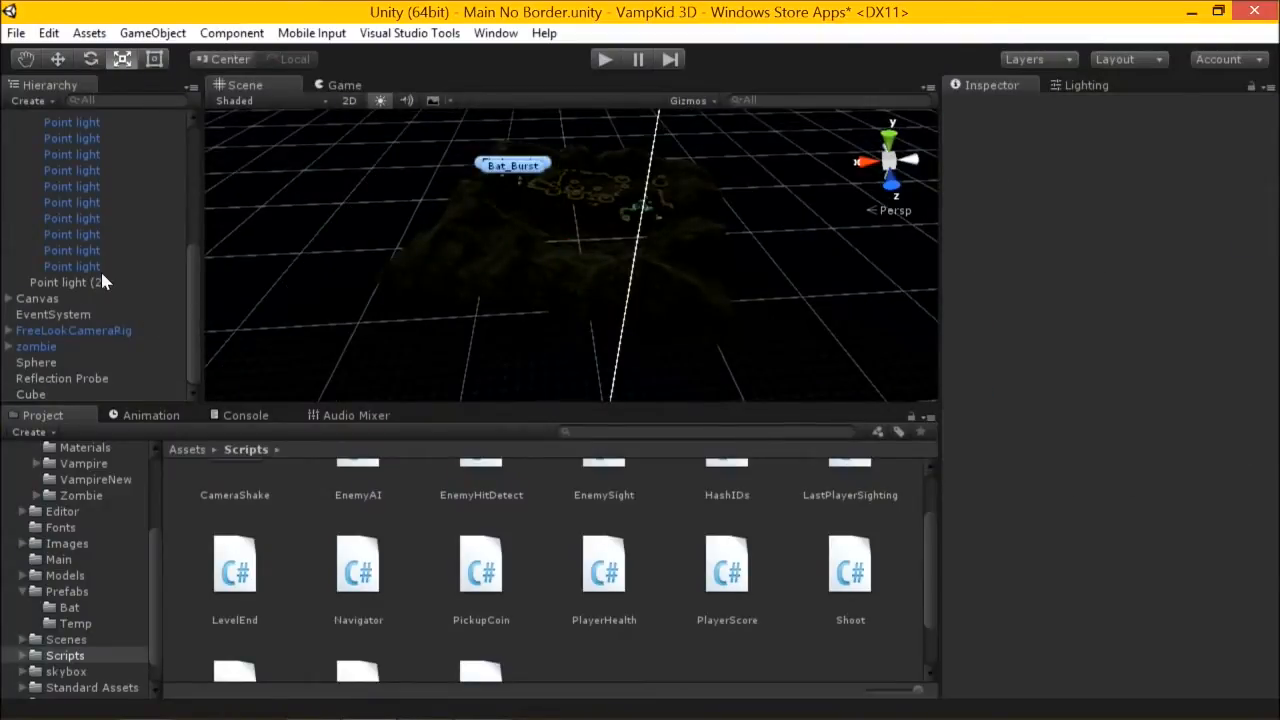
# Step: Select the Cube slab and rename it Border
pyautogui.click(67, 282)
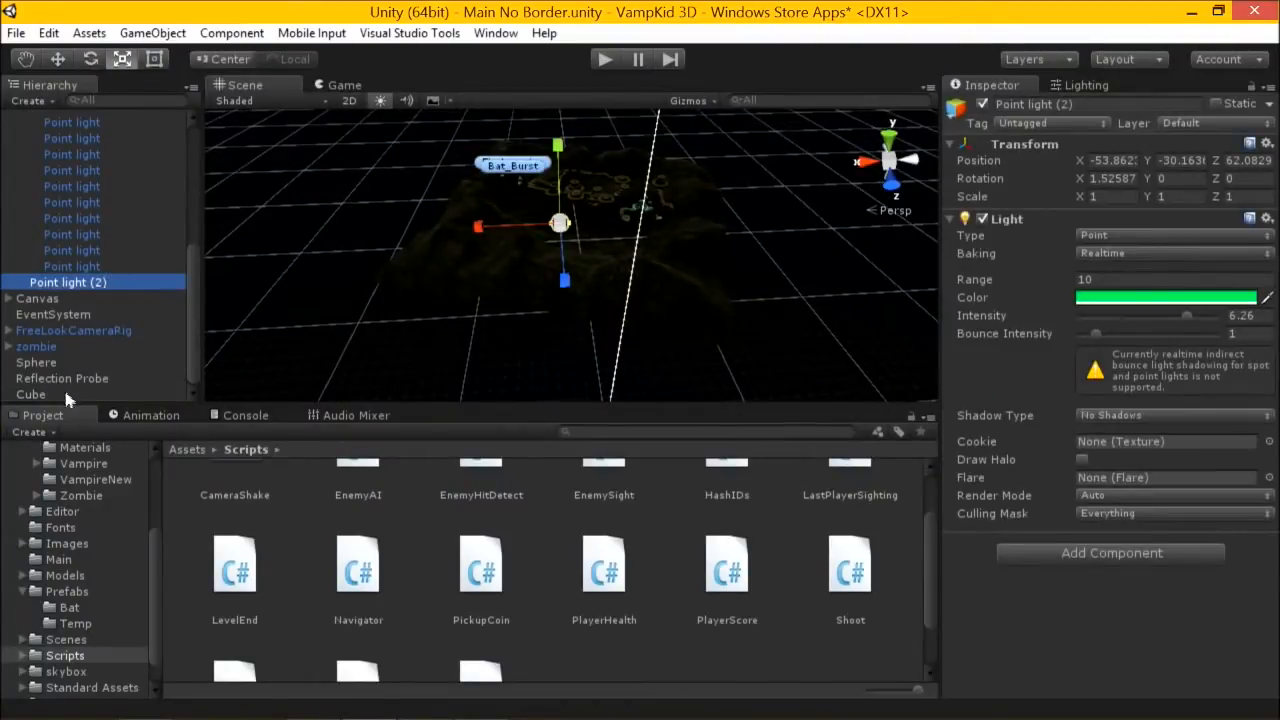
pyautogui.click(69, 118)
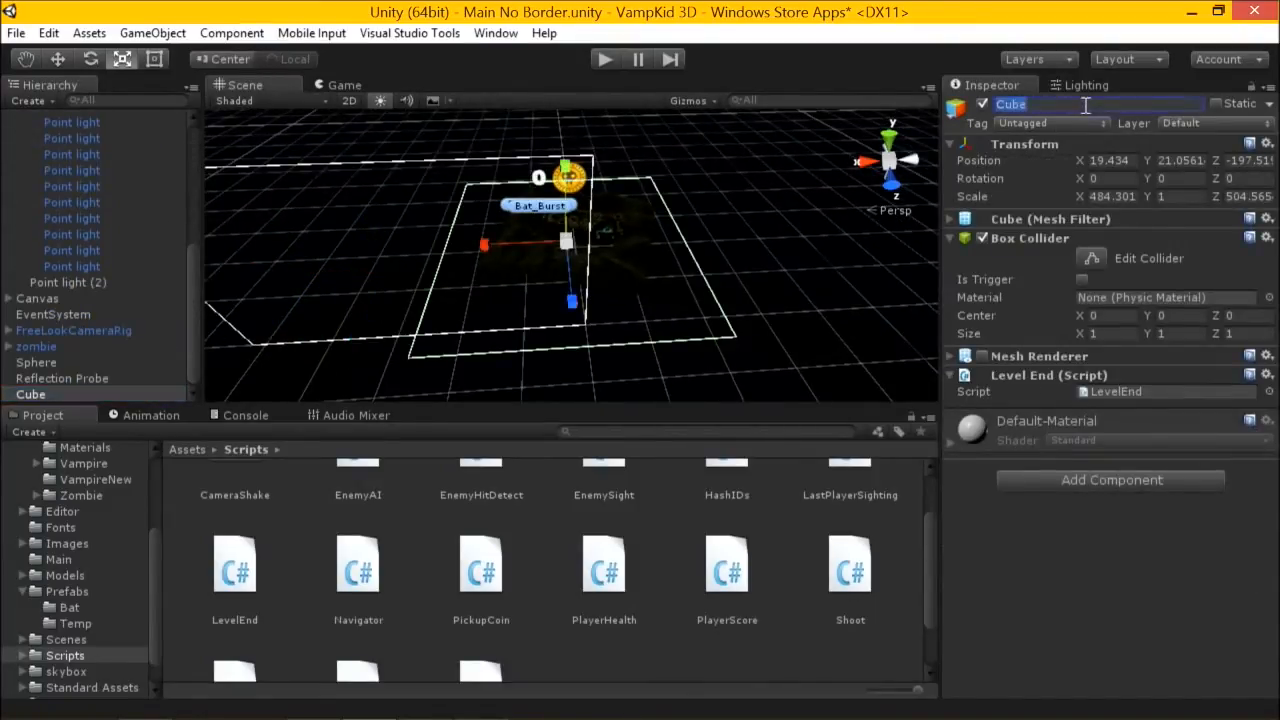
pyautogui.write('Border')
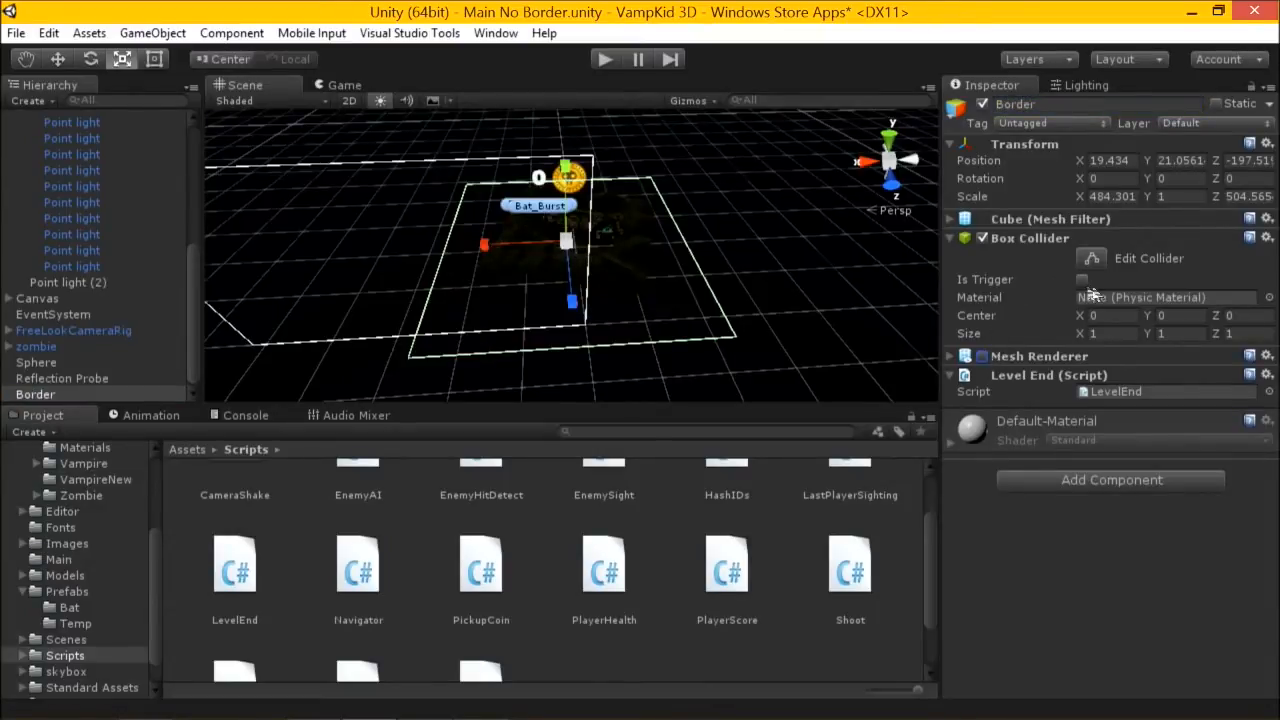
# Step: Set Border's Box Collider to Is Trigger
pyautogui.click(1077, 279)
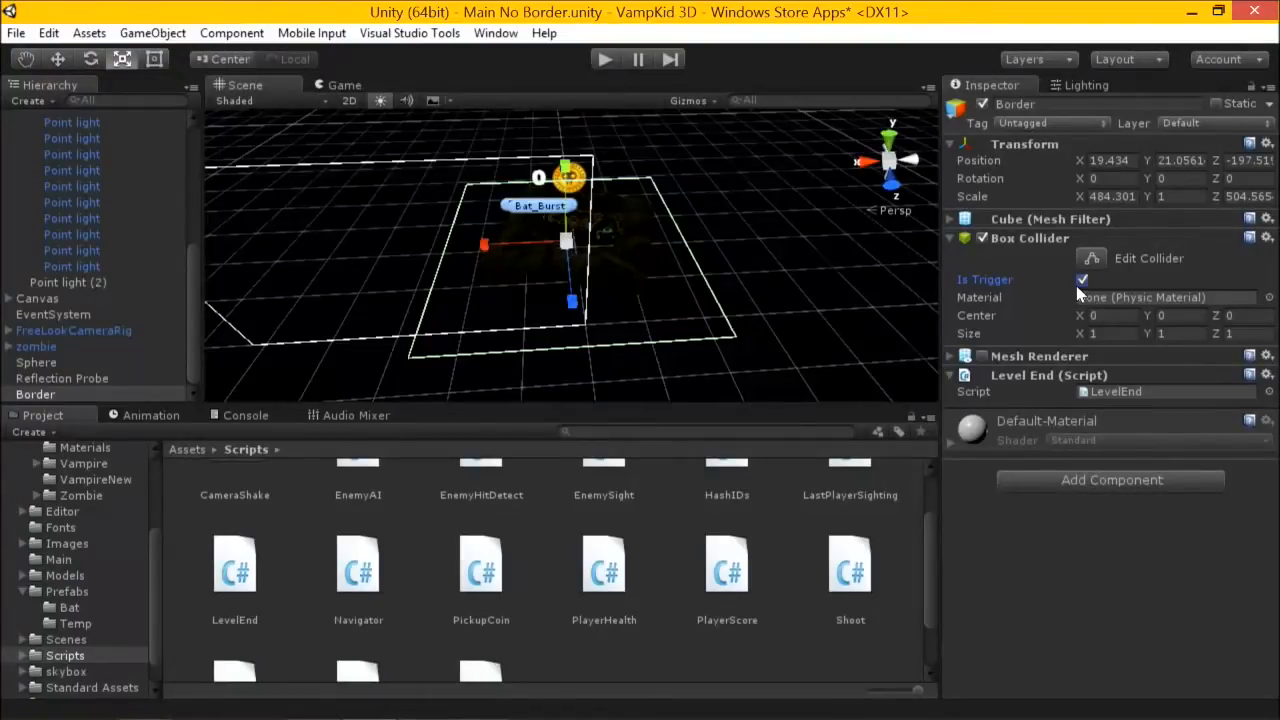
pyautogui.click(1081, 279)
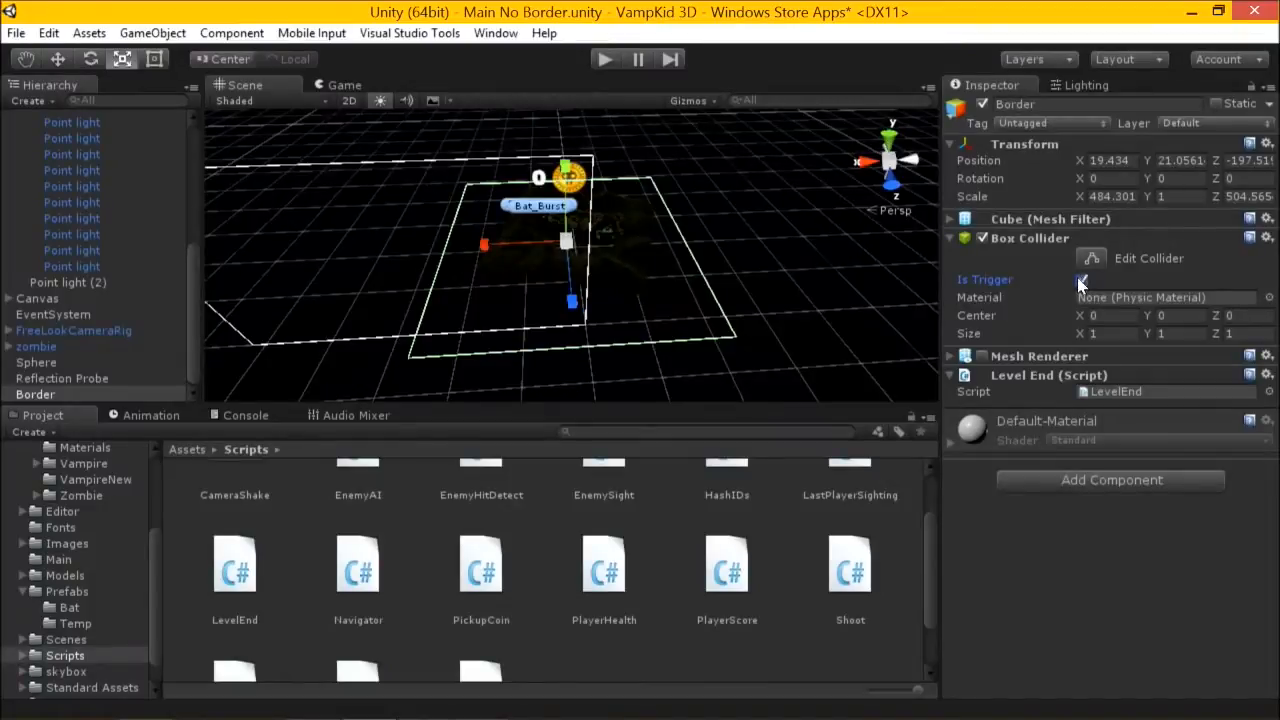
pyautogui.click(1082, 279)
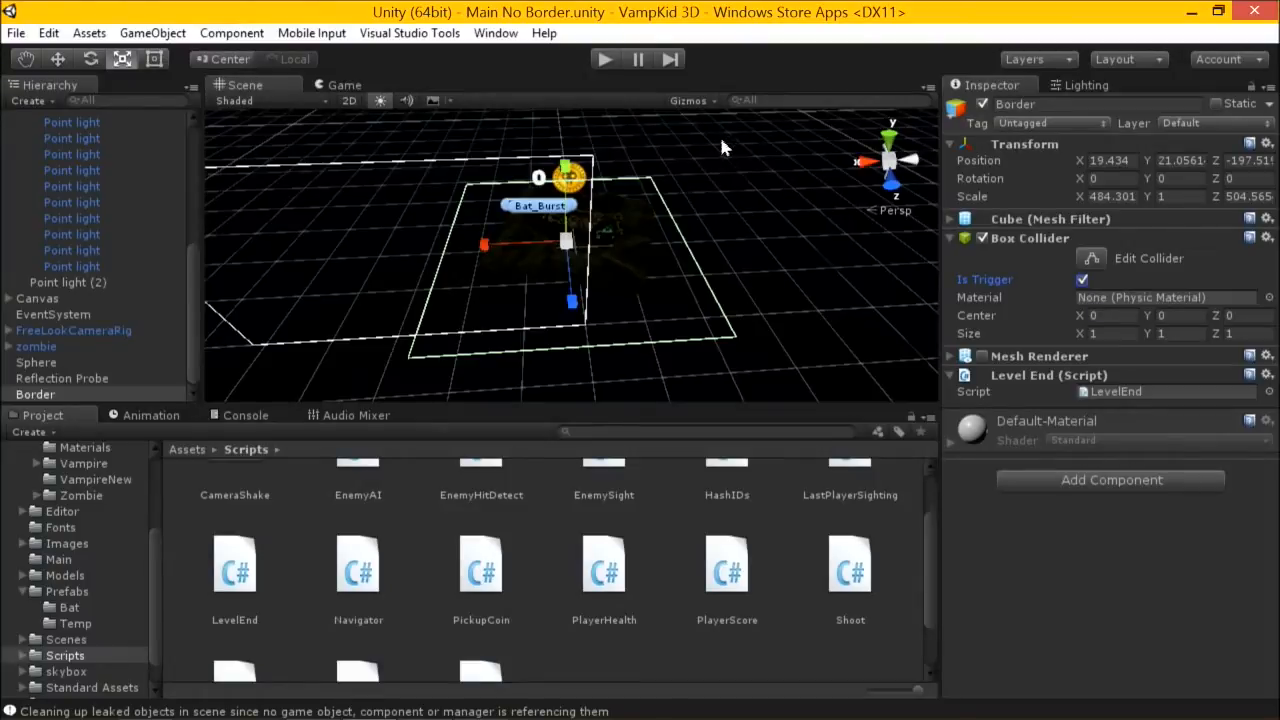
pyautogui.moveTo(543, 188)
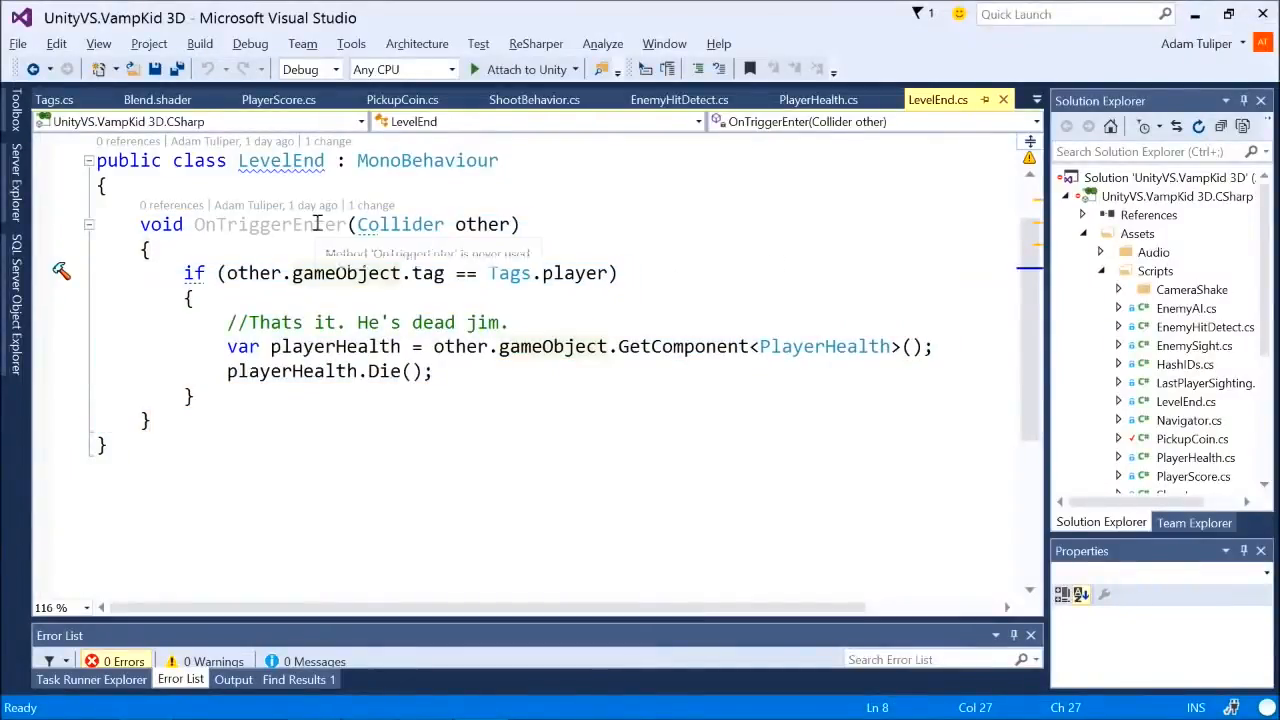
pyautogui.doubleClick(268, 224)
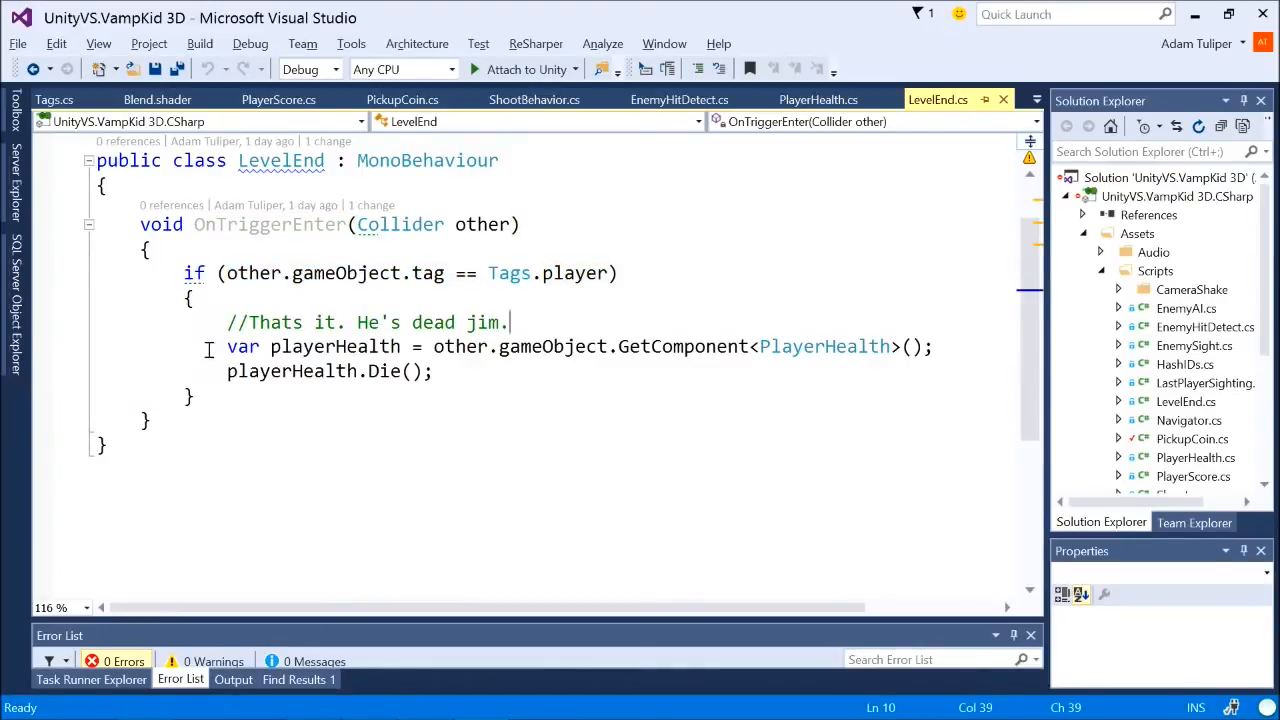
pyautogui.moveTo(227, 346); pyautogui.dragTo(432, 371)
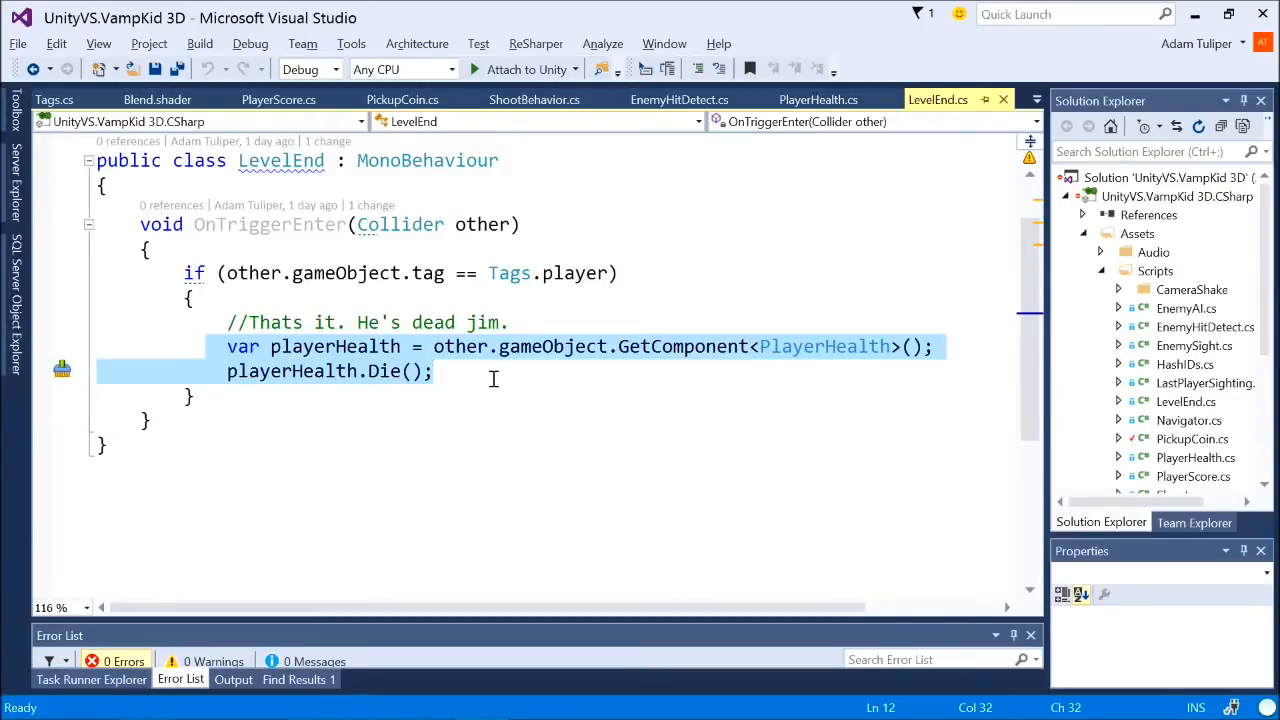
pyautogui.click(832, 346)
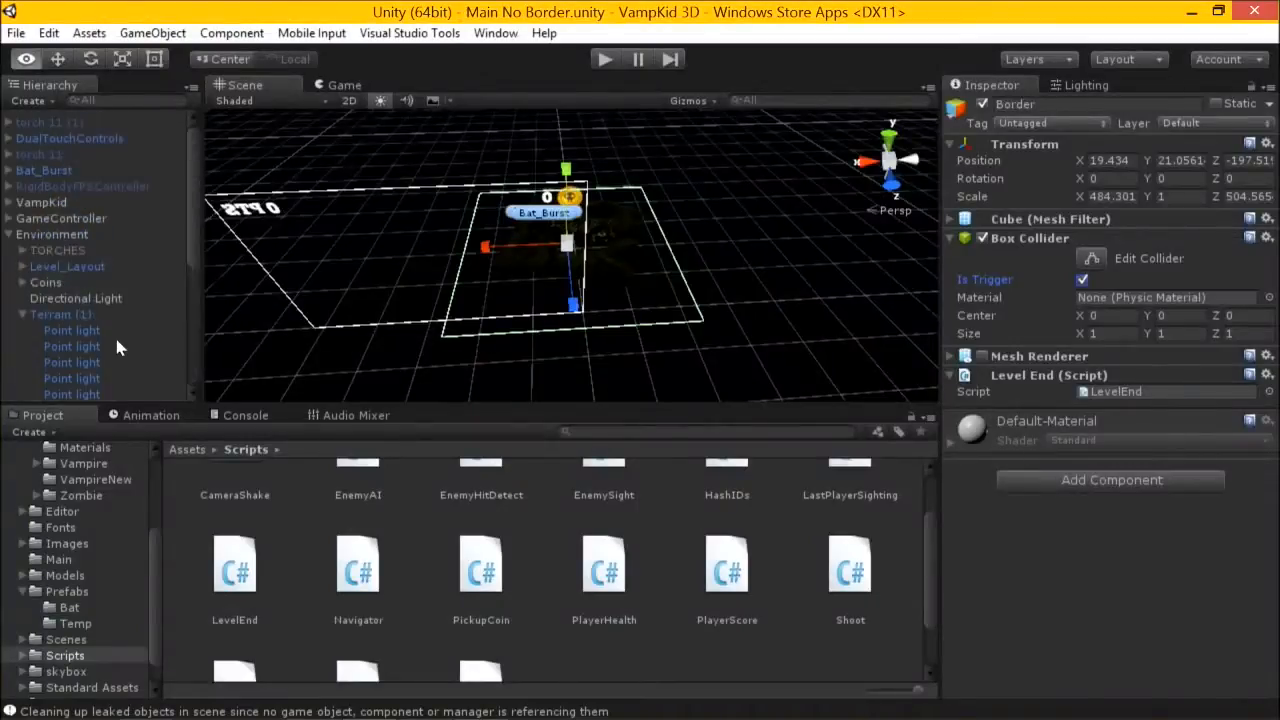
# Step: Select VampKid to view its Player Health component with Bat_Burst death particles
pyautogui.click(42, 202)
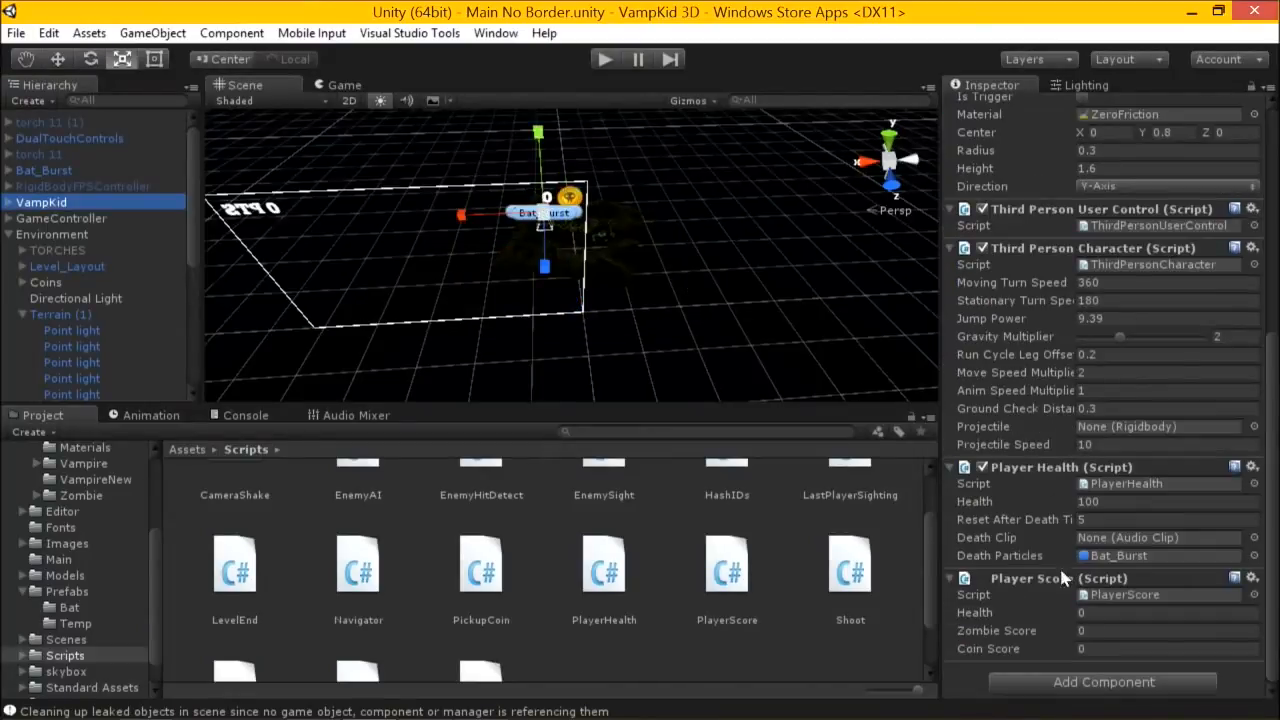
pyautogui.moveTo(1113, 537)
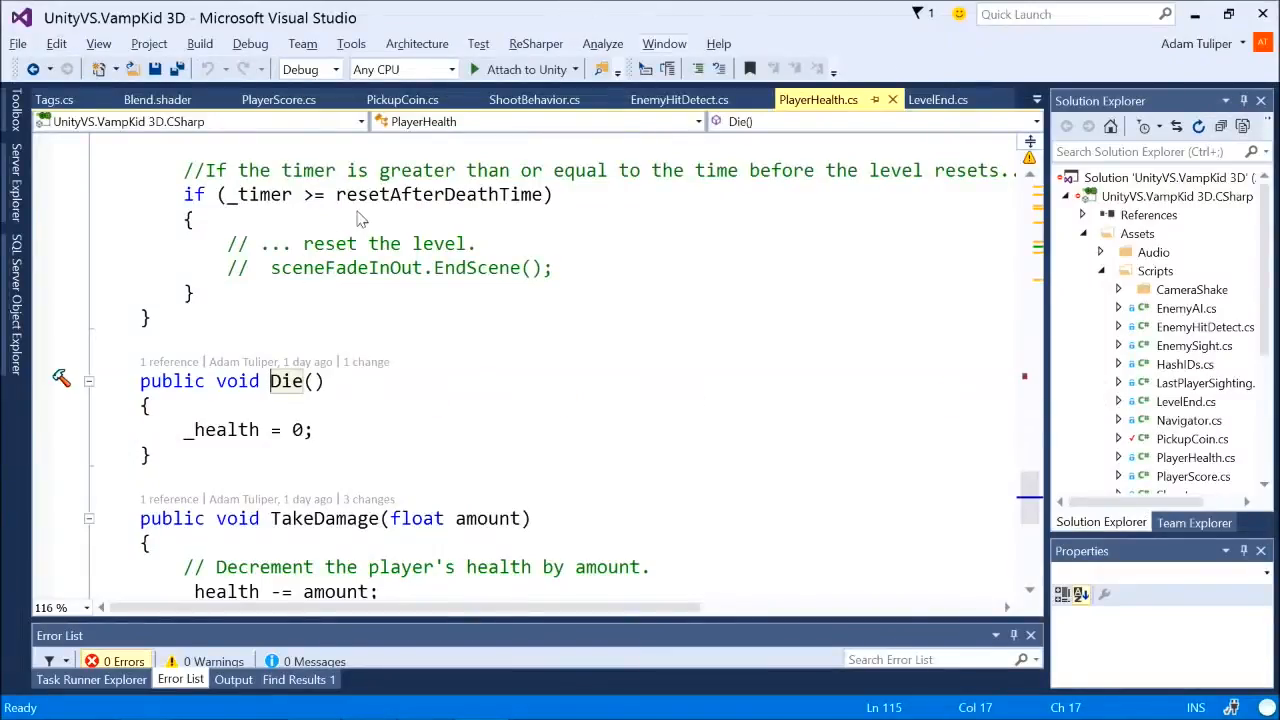
# Step: Switch from the LevelEnd.cs tab to the PickupCoin.cs script
pyautogui.click(938, 99)
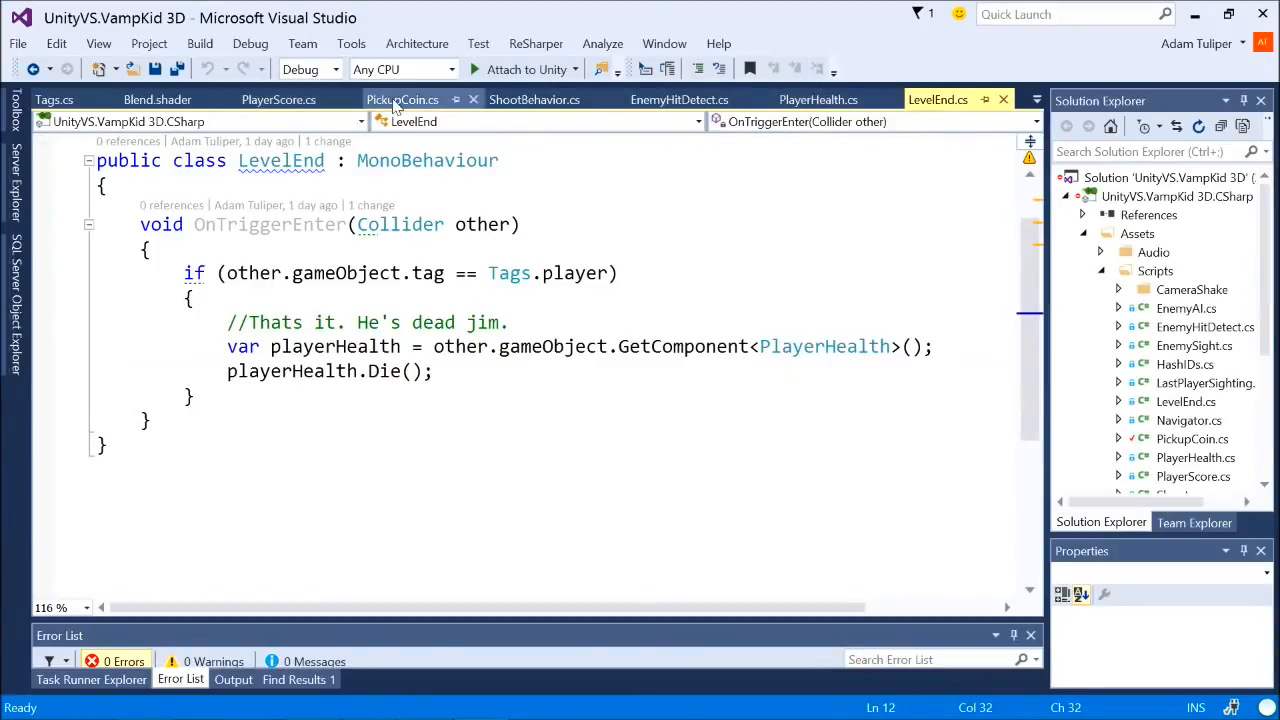
pyautogui.click(402, 99)
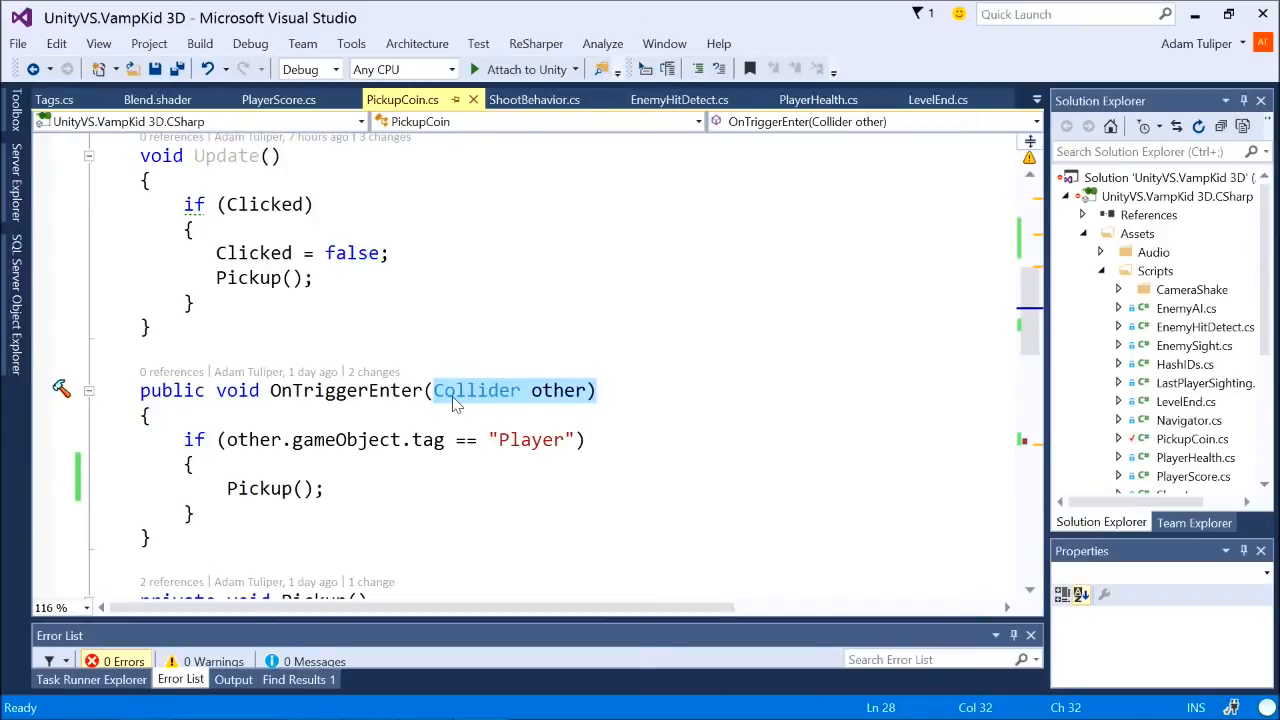
pyautogui.moveTo(565, 390)
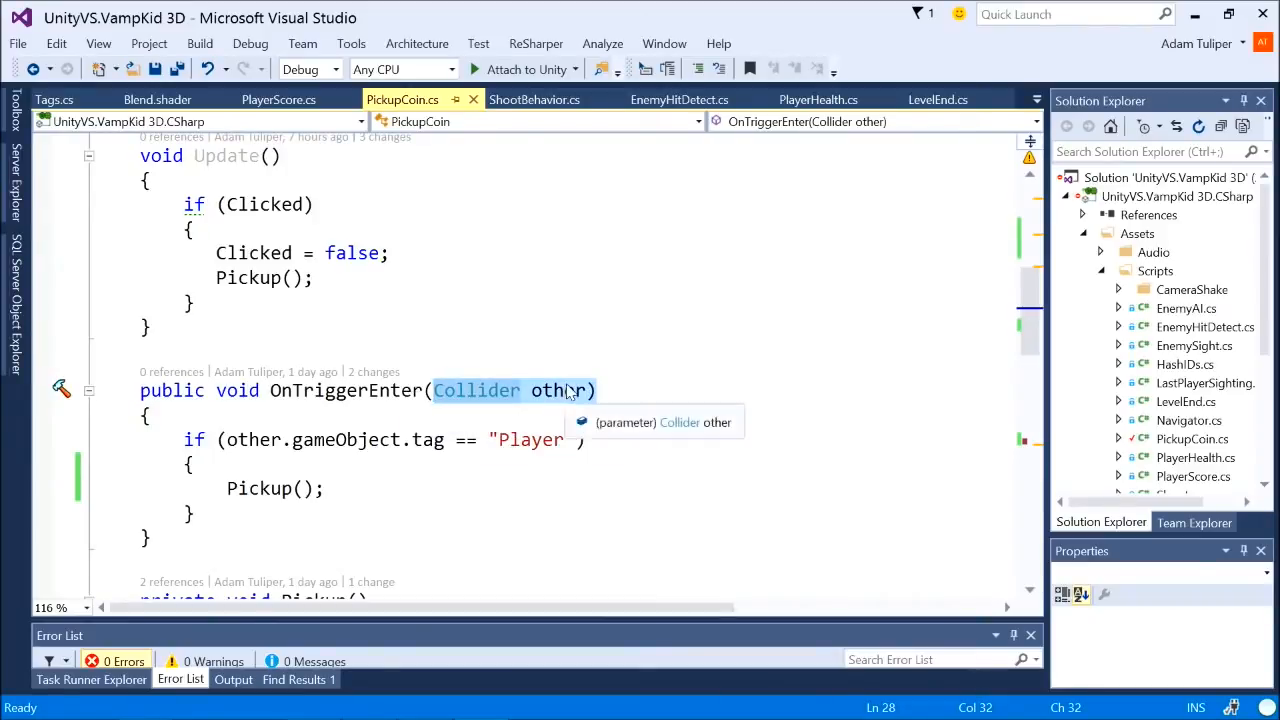
# Step: Add a commented-out 'var playerScore = GetComponent<PlayerScore>();' line to OnTriggerEnter
pyautogui.doubleClick(558, 390)
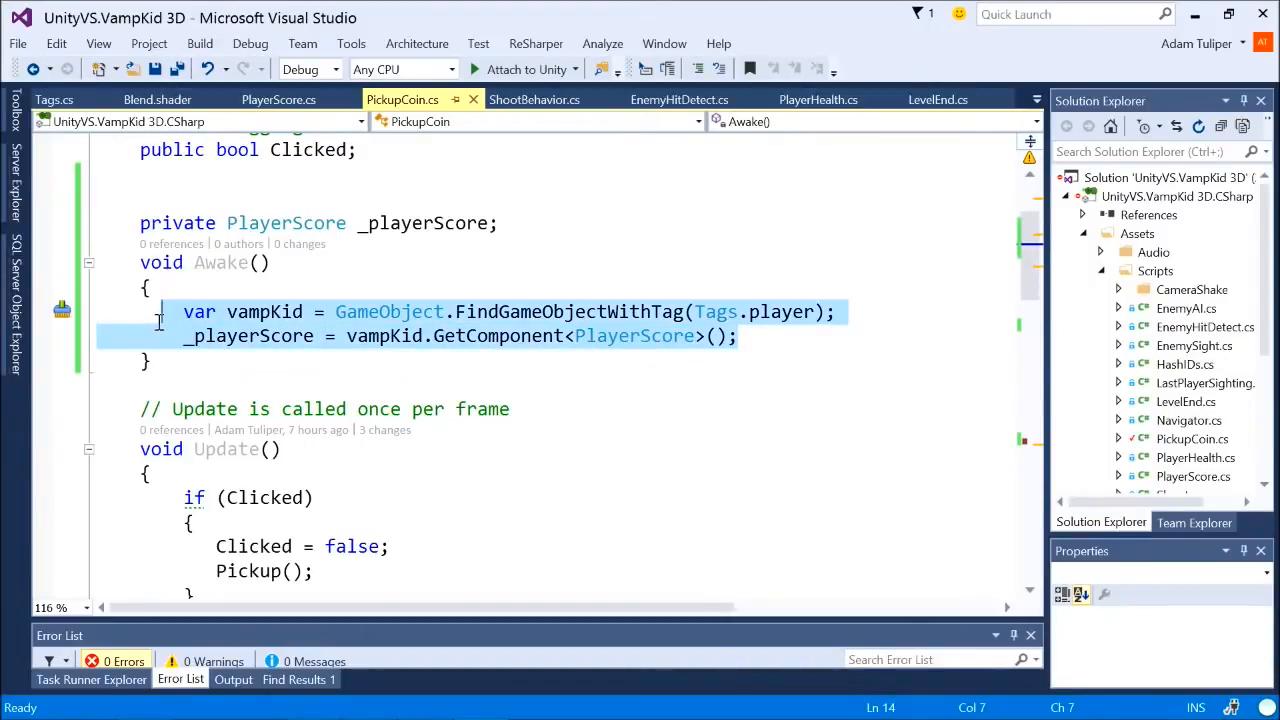
pyautogui.click(750, 335)
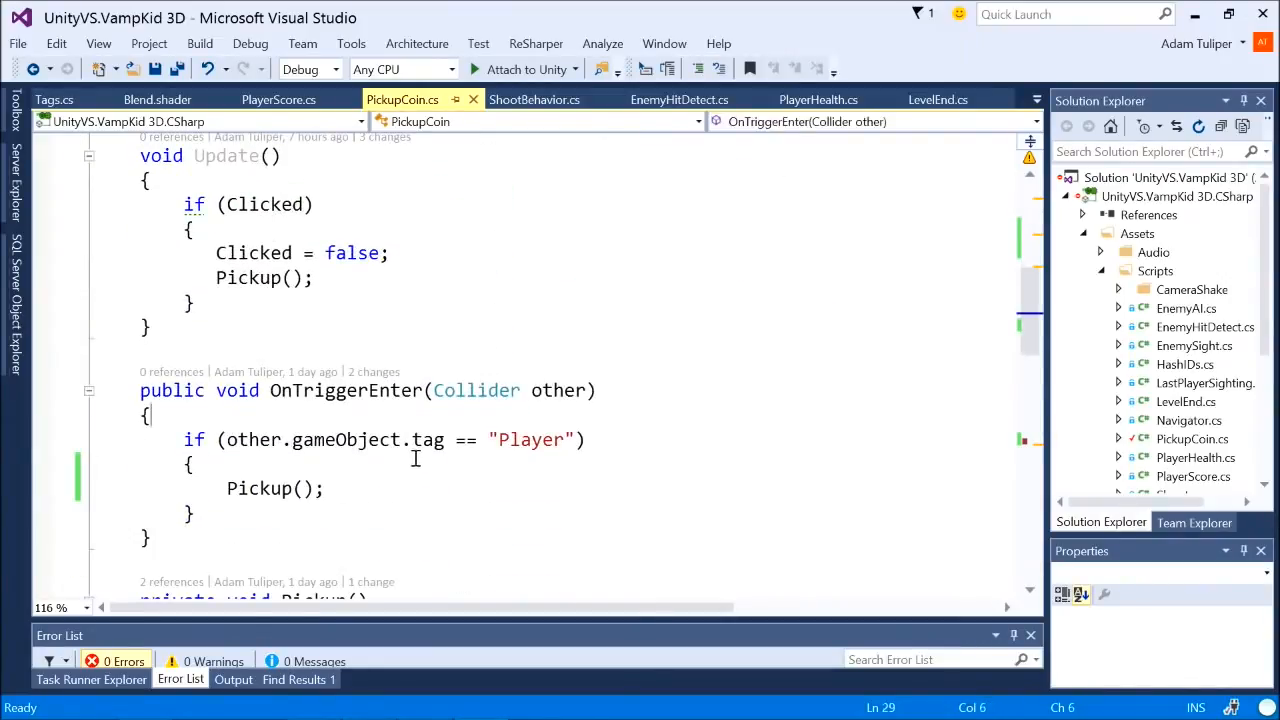
pyautogui.write('var')
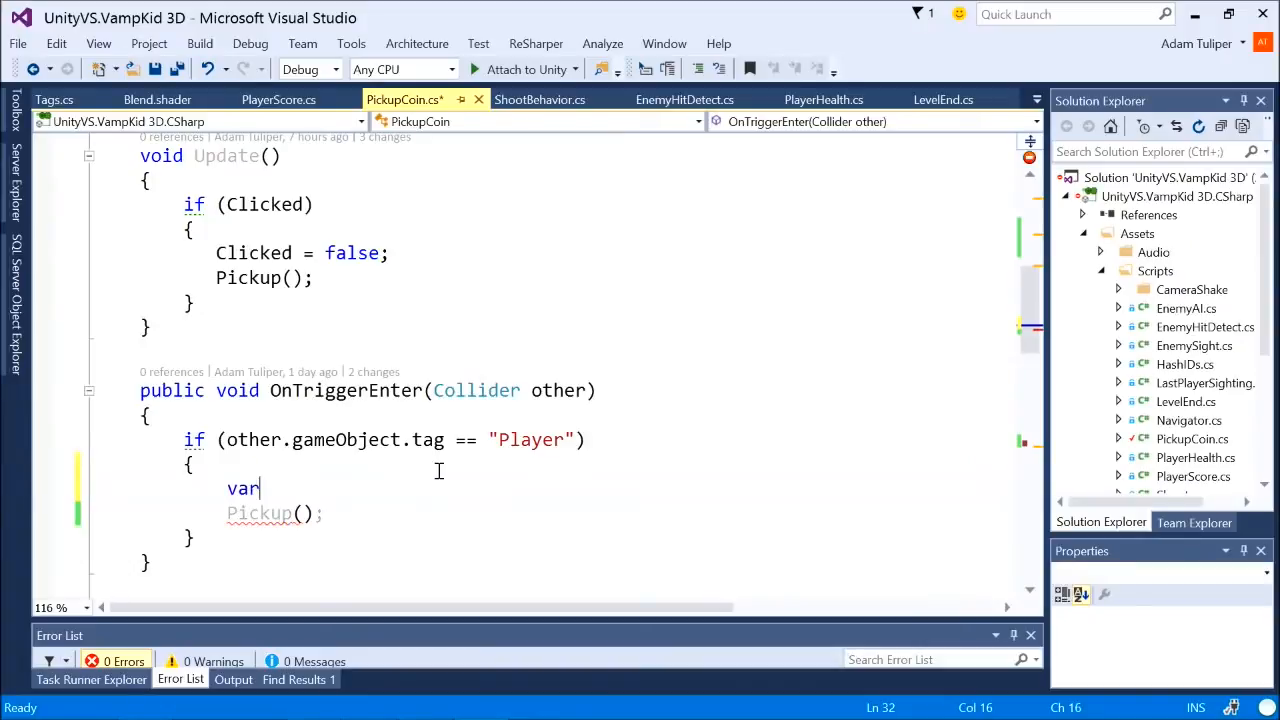
pyautogui.write('pla')
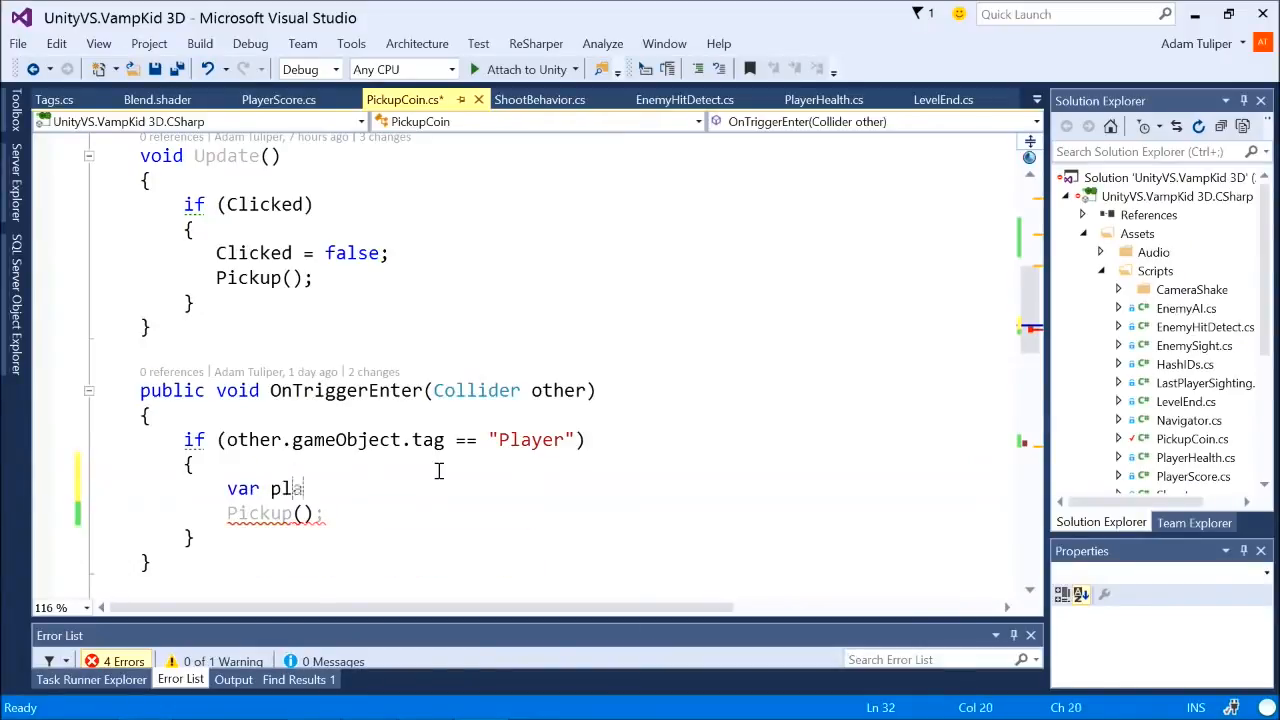
pyautogui.write('yerScore = GetComponent<PlayerScore>();')
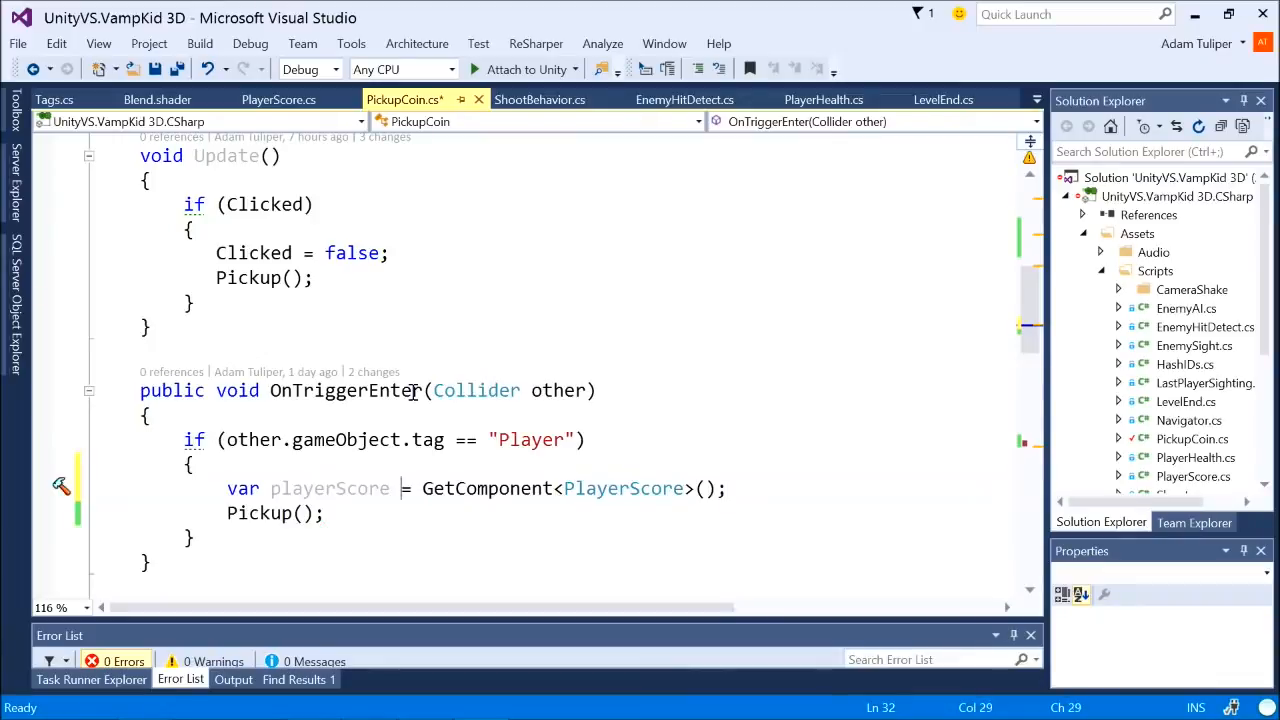
pyautogui.write('othher.gameObject.')
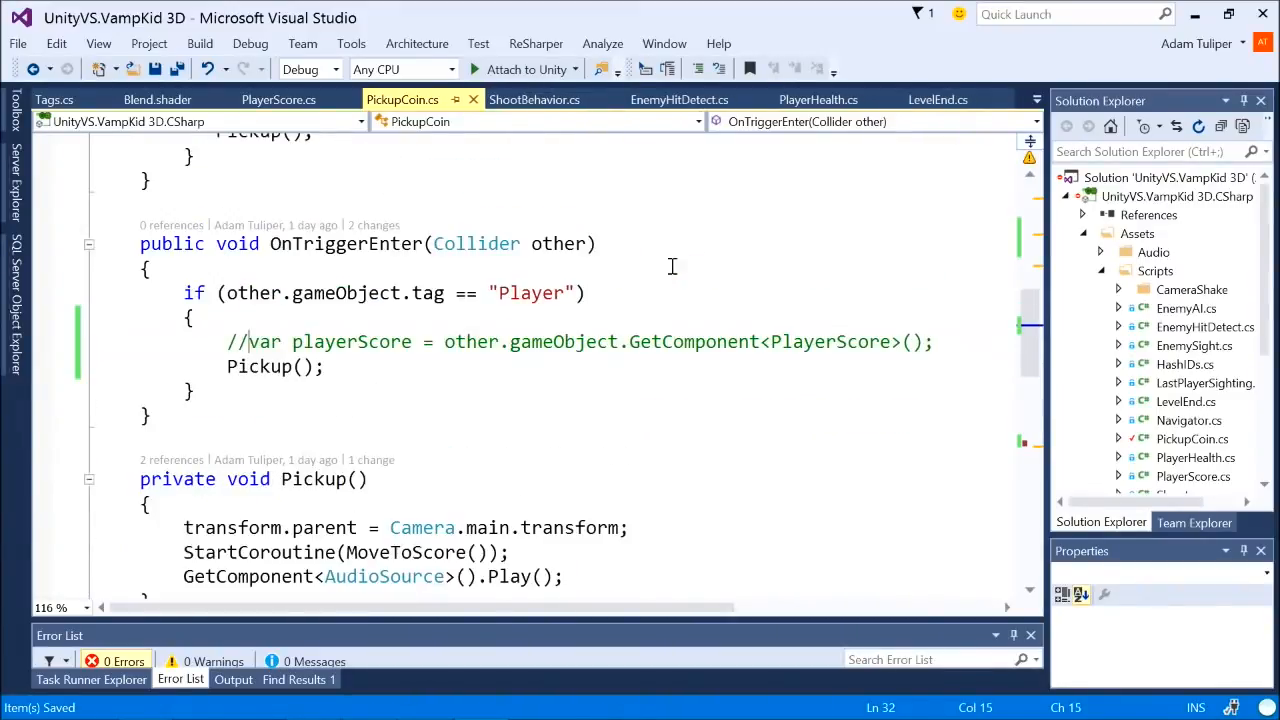
pyautogui.click(937, 99)
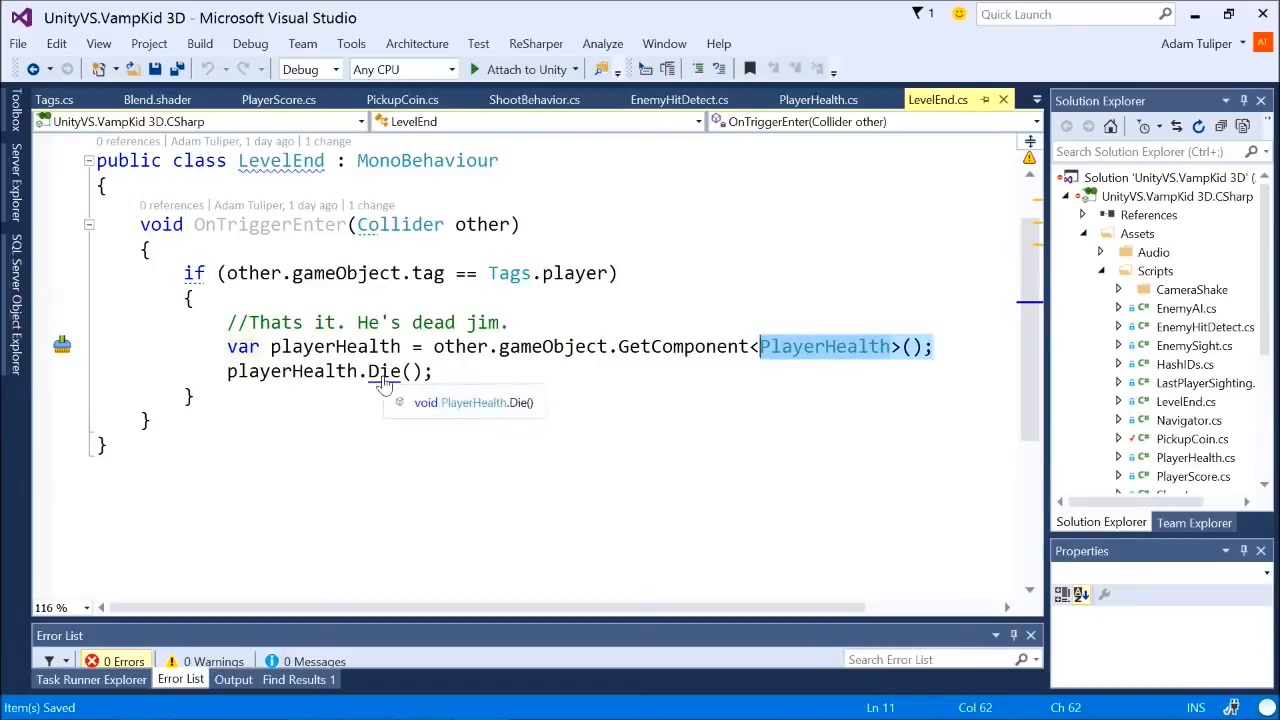
pyautogui.moveTo(413, 283)
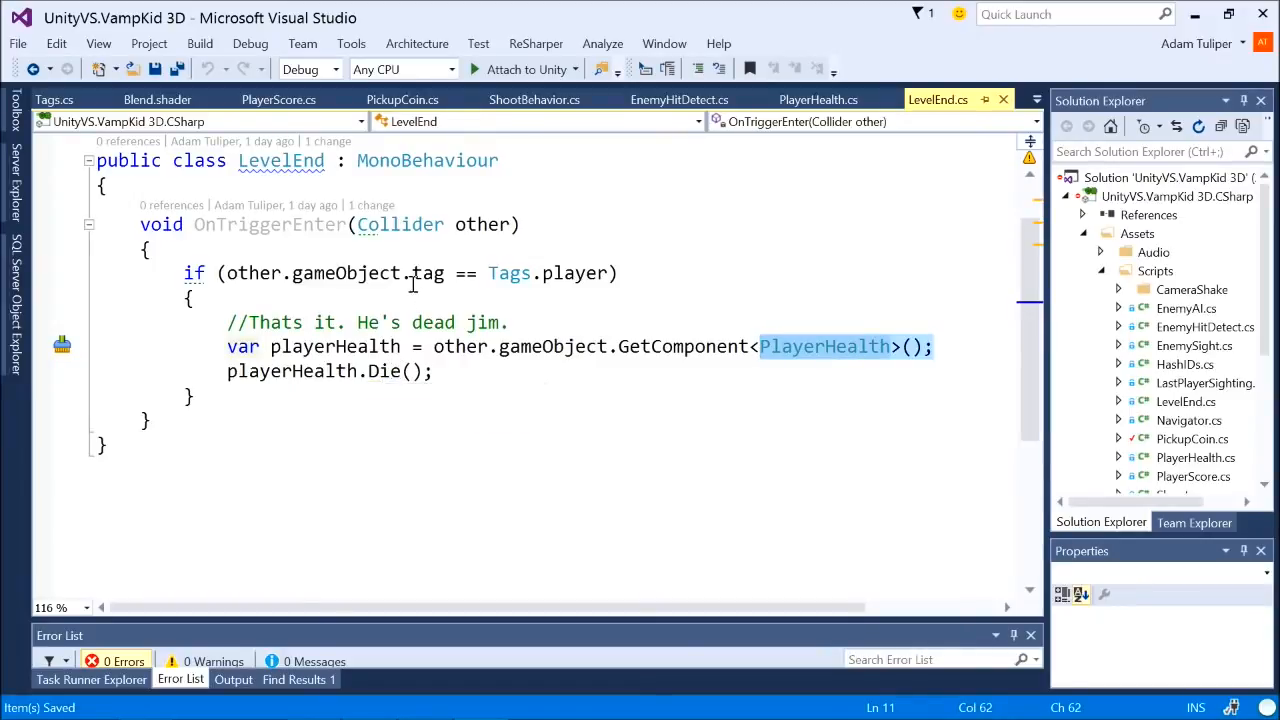
pyautogui.press('alt+tab')
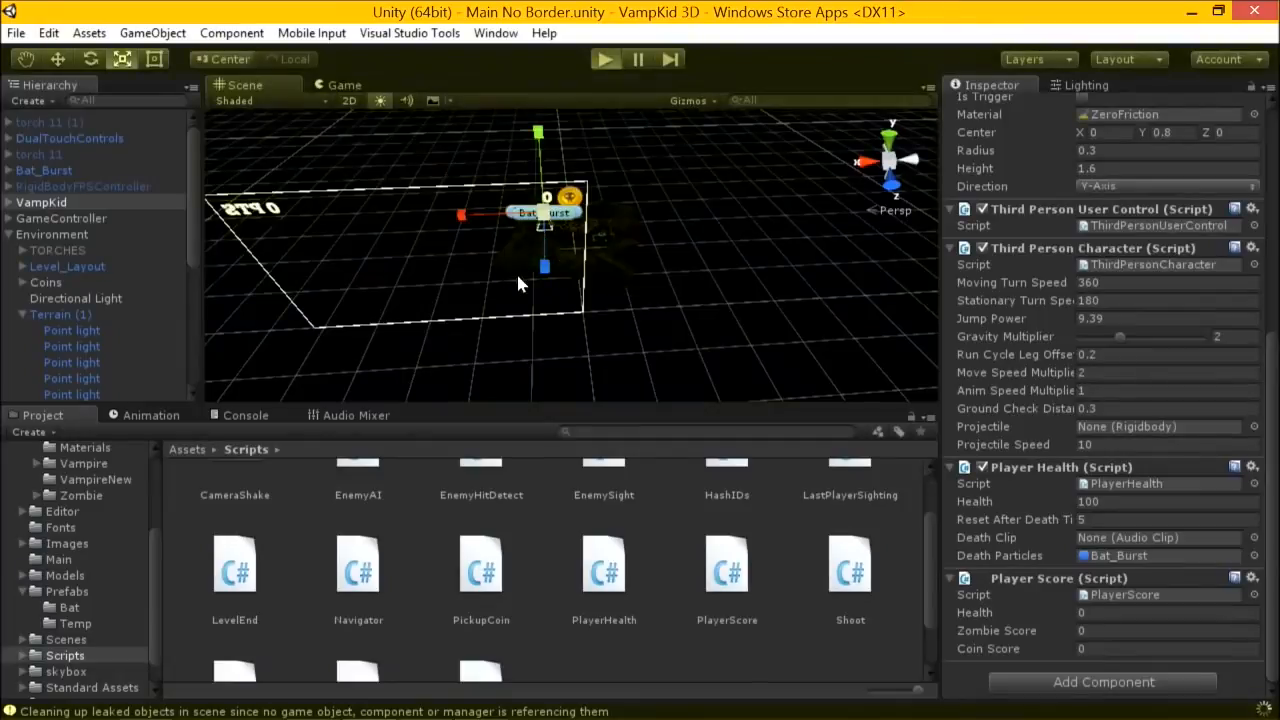
pyautogui.moveTo(475, 298)
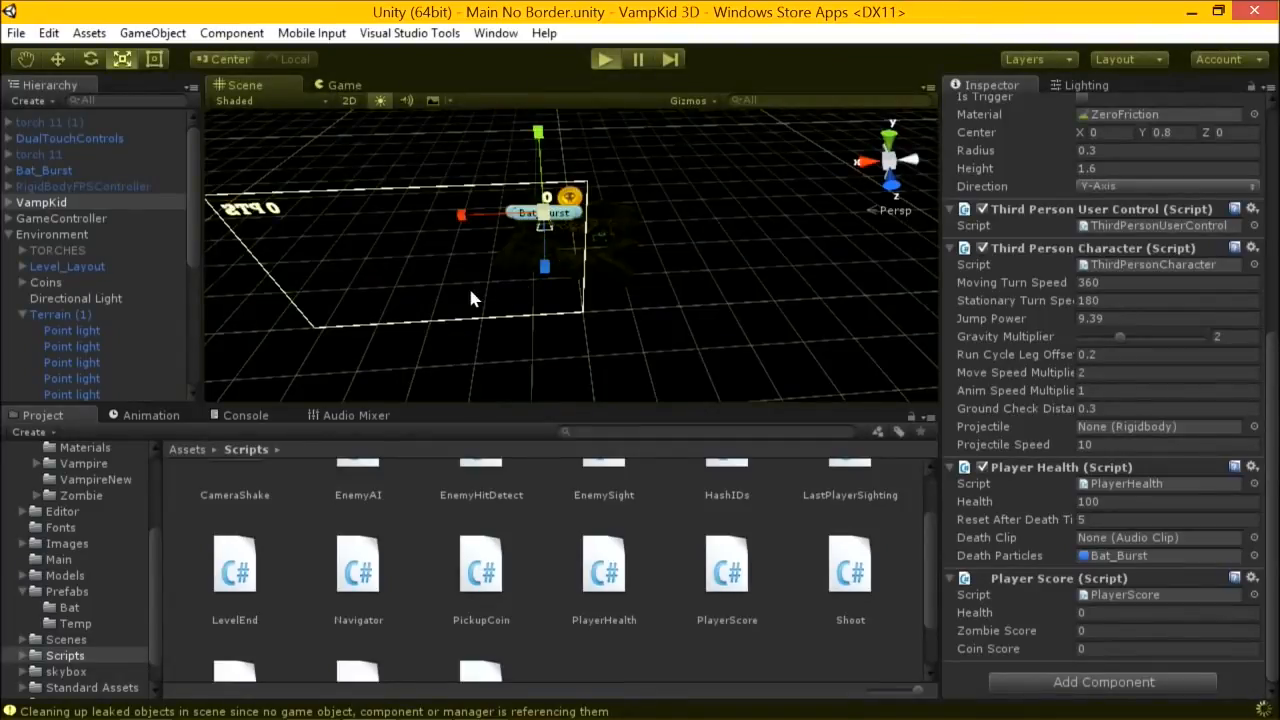
pyautogui.moveTo(440, 328)
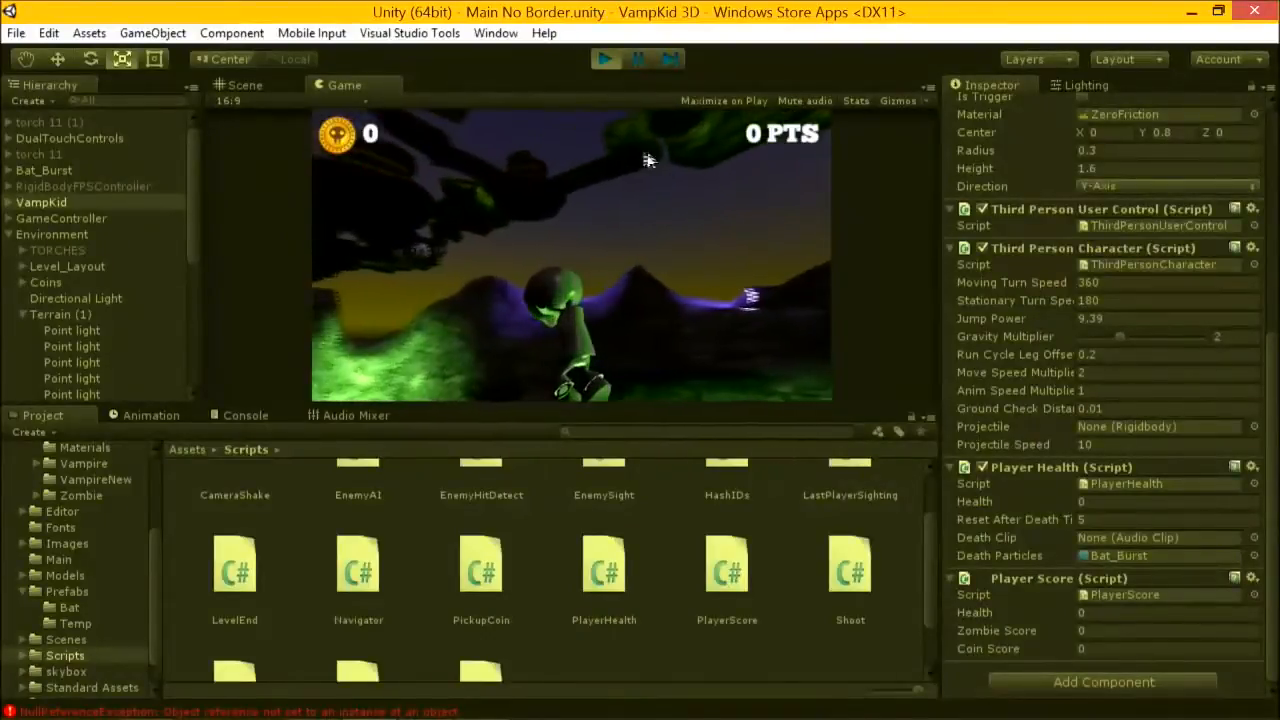
pyautogui.click(603, 58)
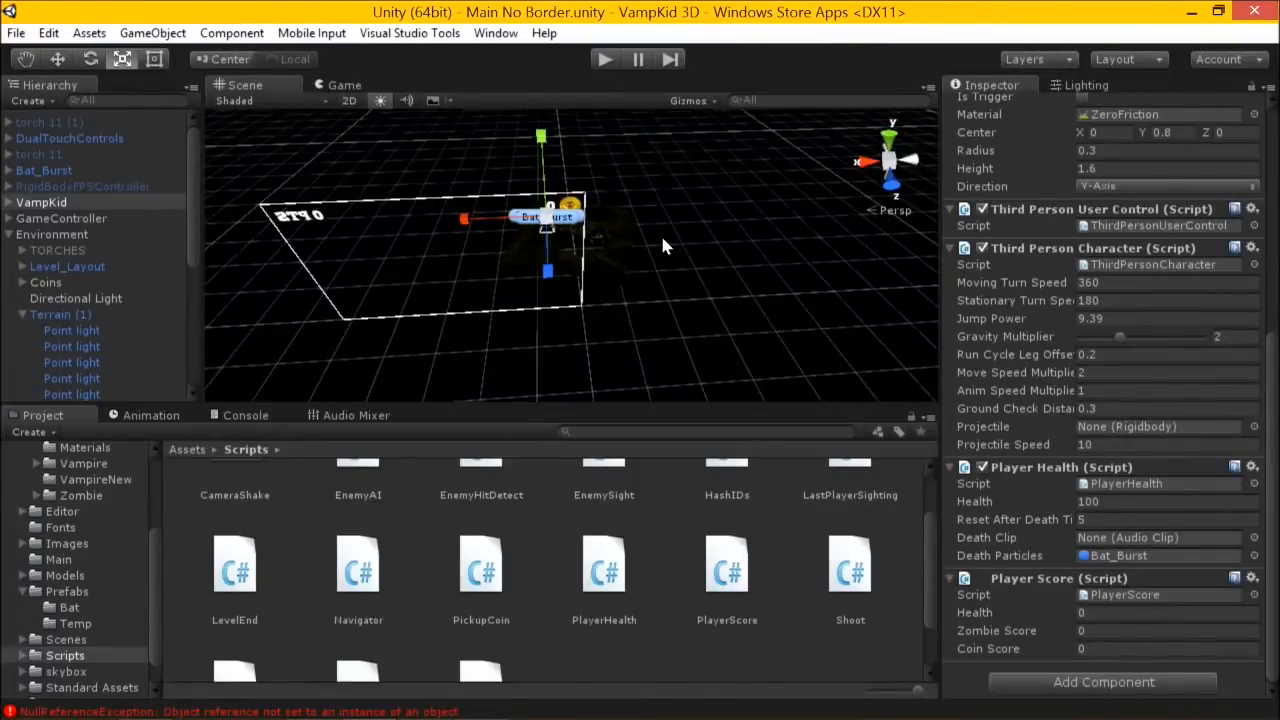
pyautogui.press('alt+tab')
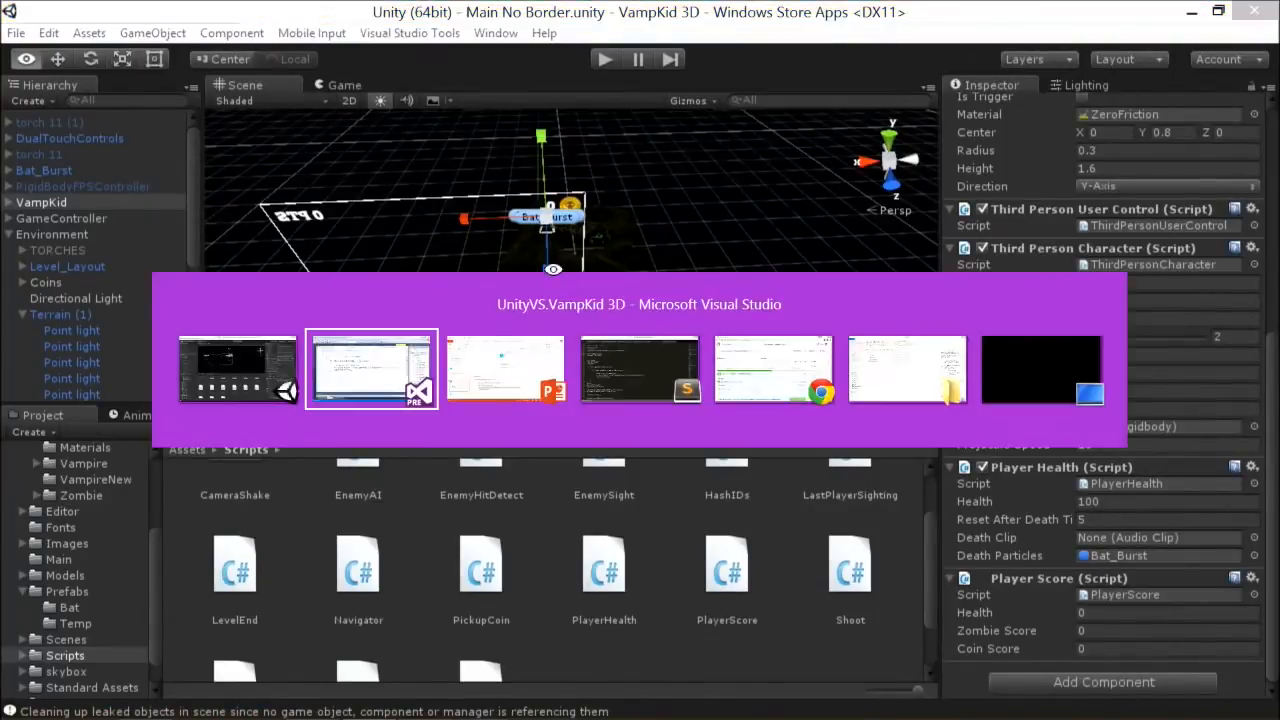
pyautogui.click(505, 368)
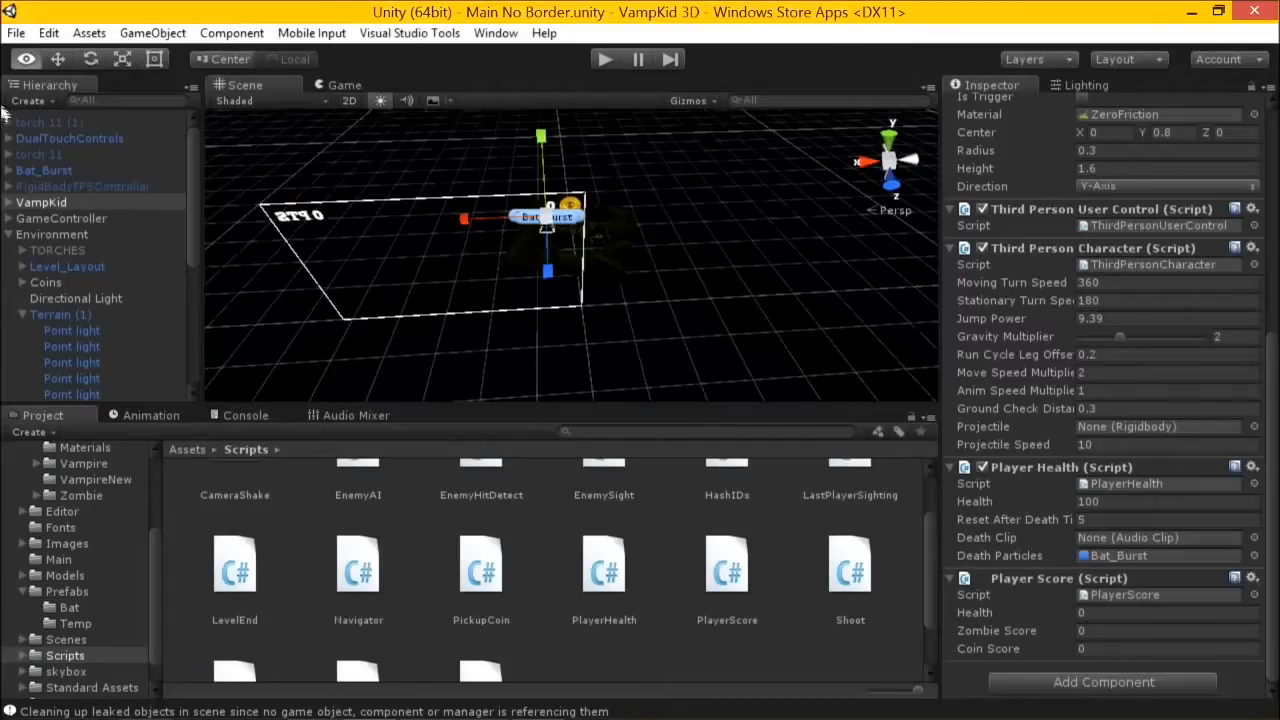
# Step: Open Project Settings > Input and inspect the Horizontal axis key bindings
pyautogui.click(48, 33)
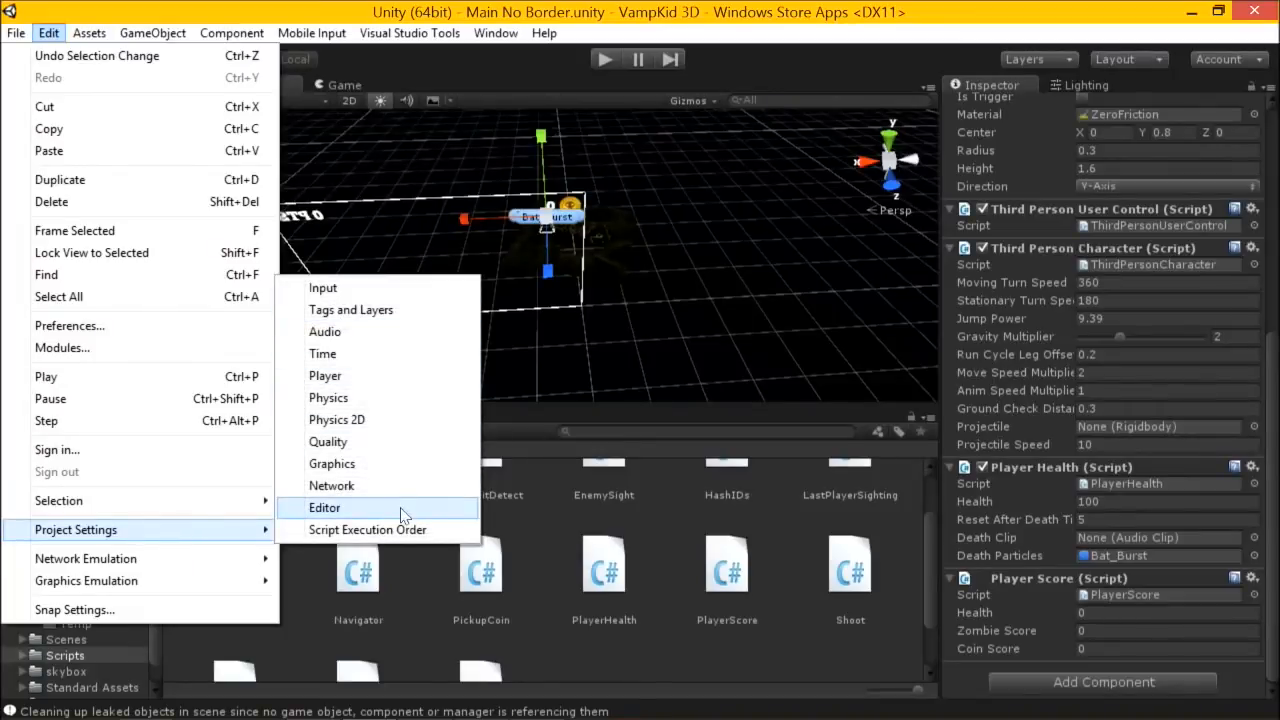
pyautogui.moveTo(376, 309)
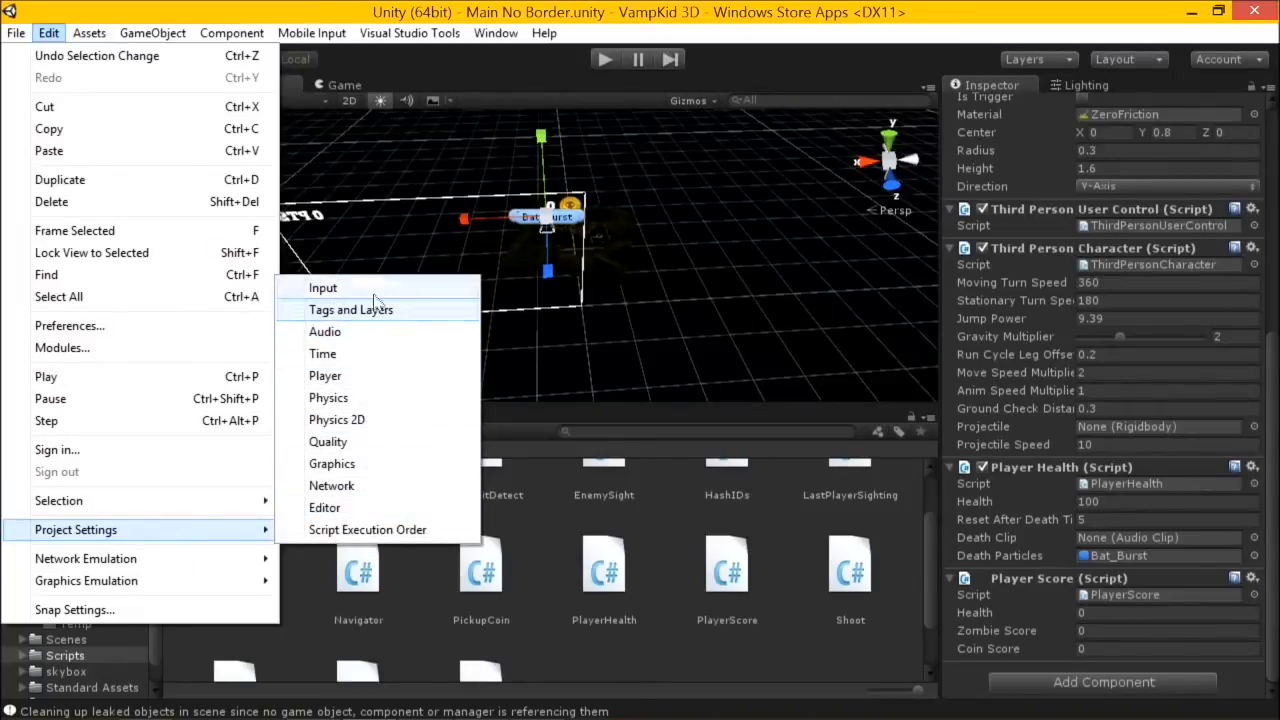
pyautogui.click(323, 288)
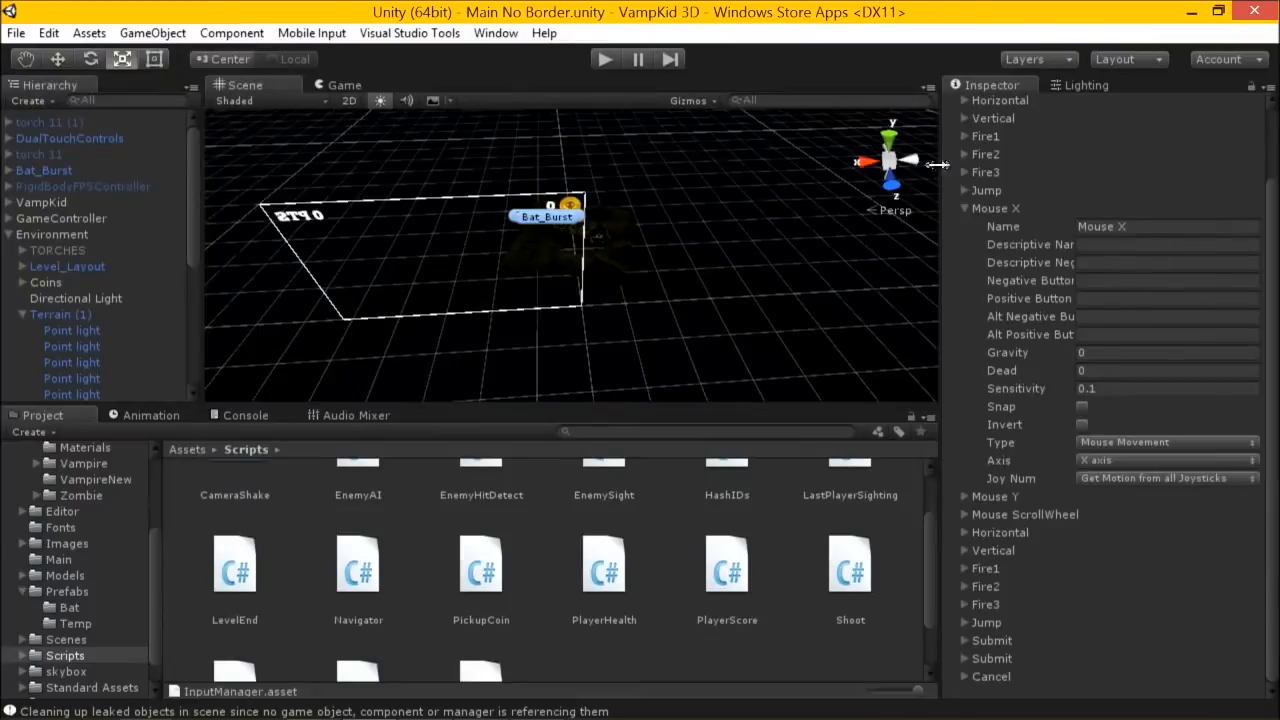
pyautogui.click(964, 294)
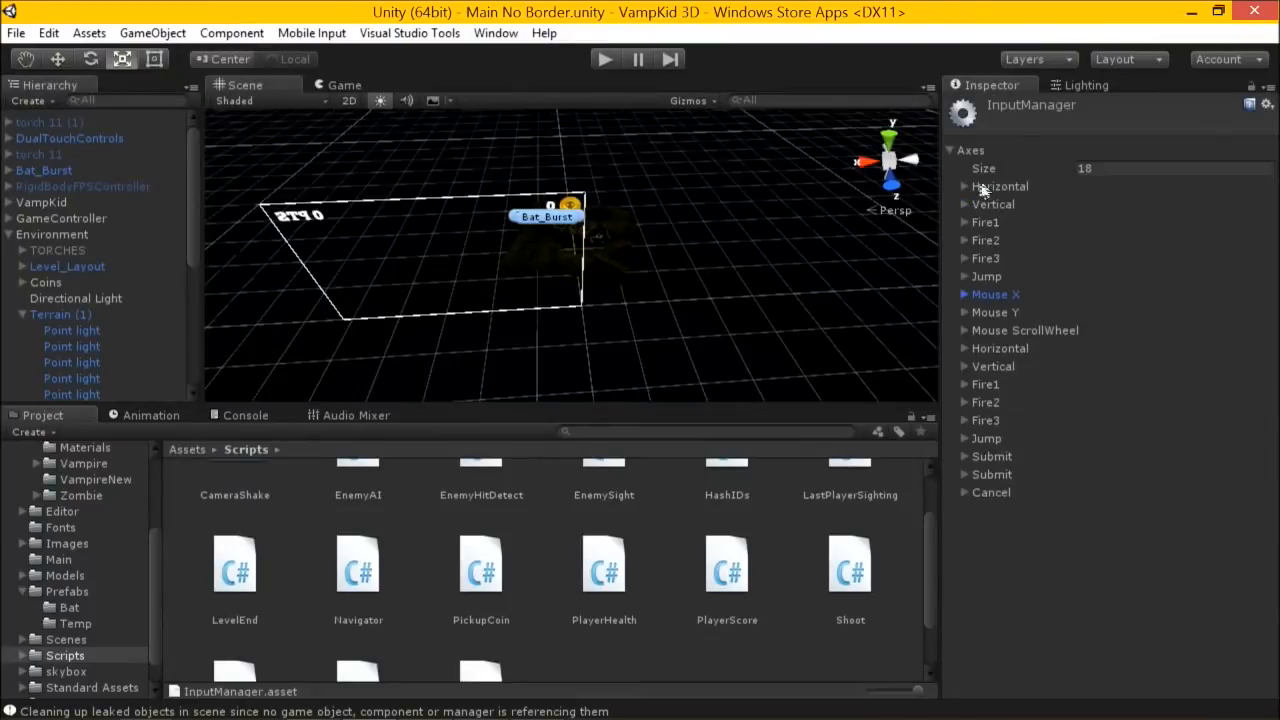
pyautogui.click(965, 186)
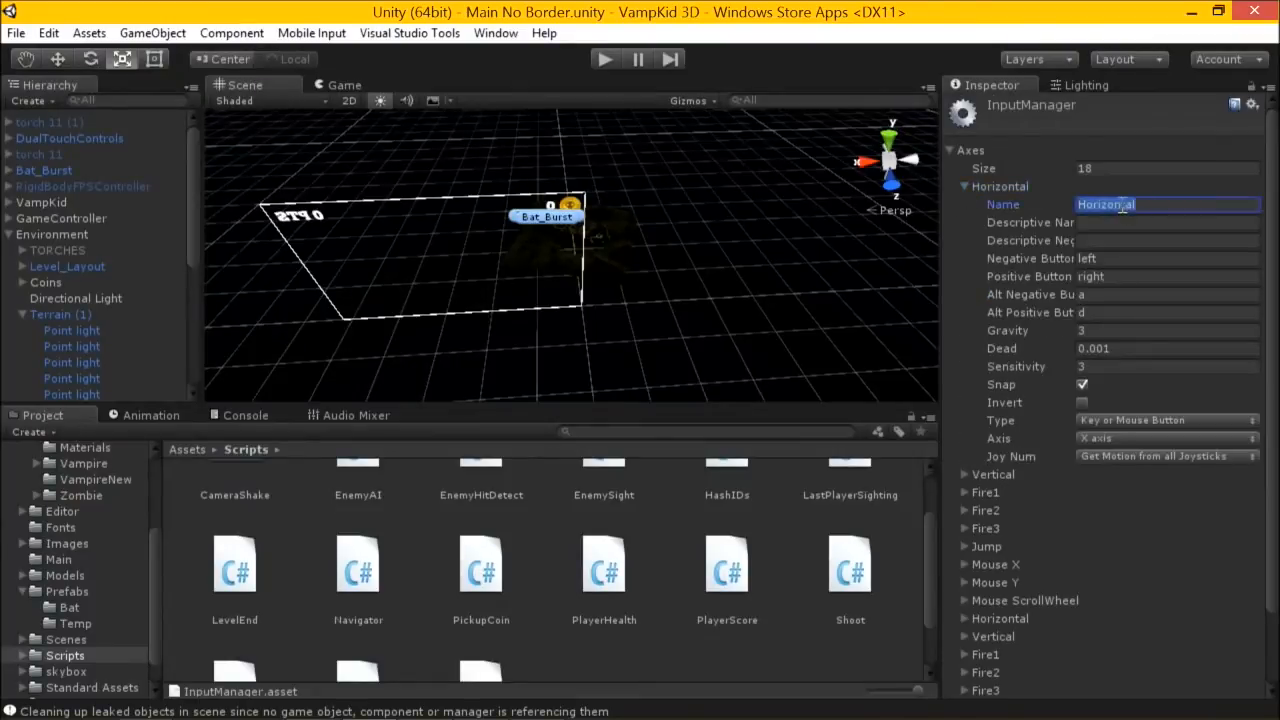
pyautogui.click(1130, 276)
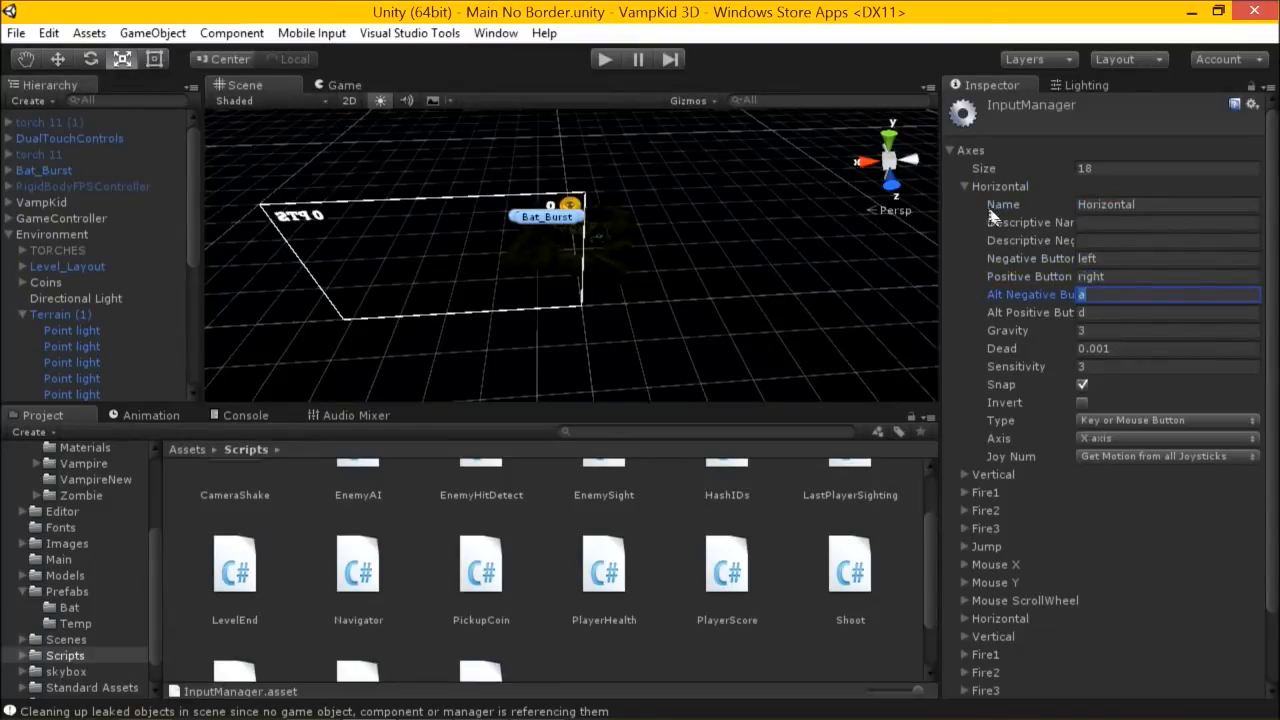
# Step: Review the Vertical axis down/up buttons, then expand the Fire1 axis
pyautogui.click(987, 204)
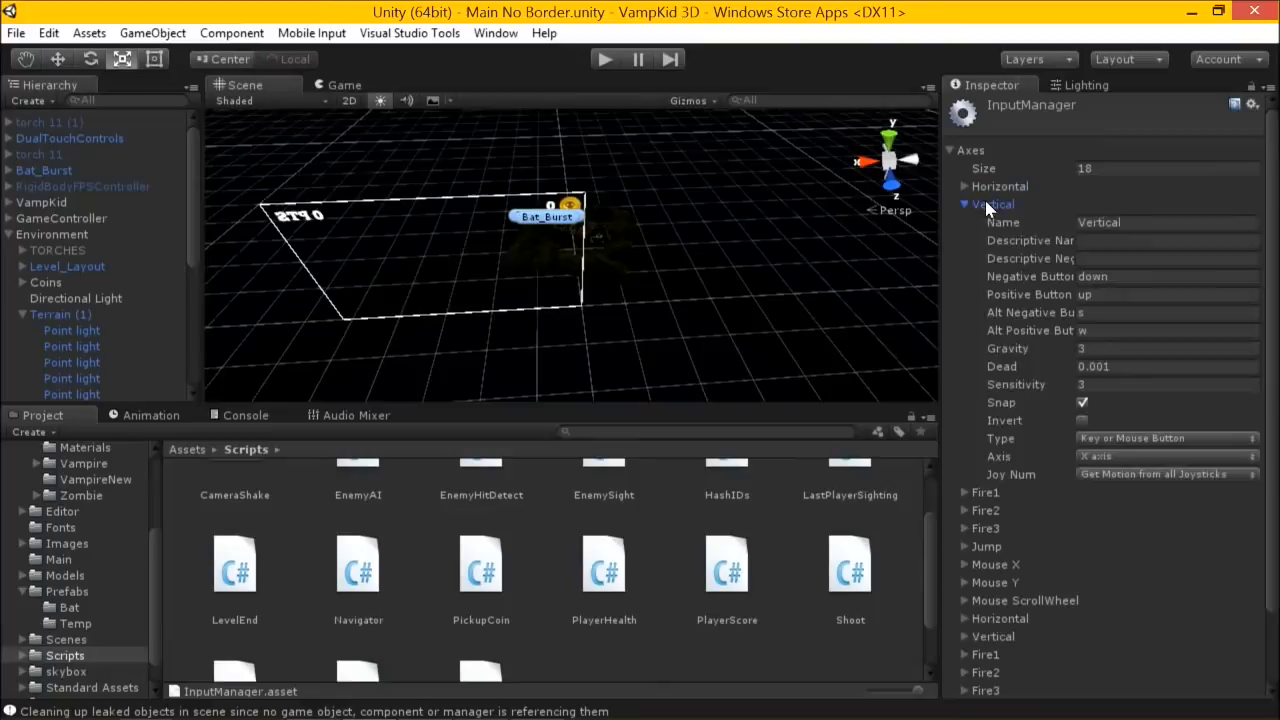
pyautogui.click(1165, 222)
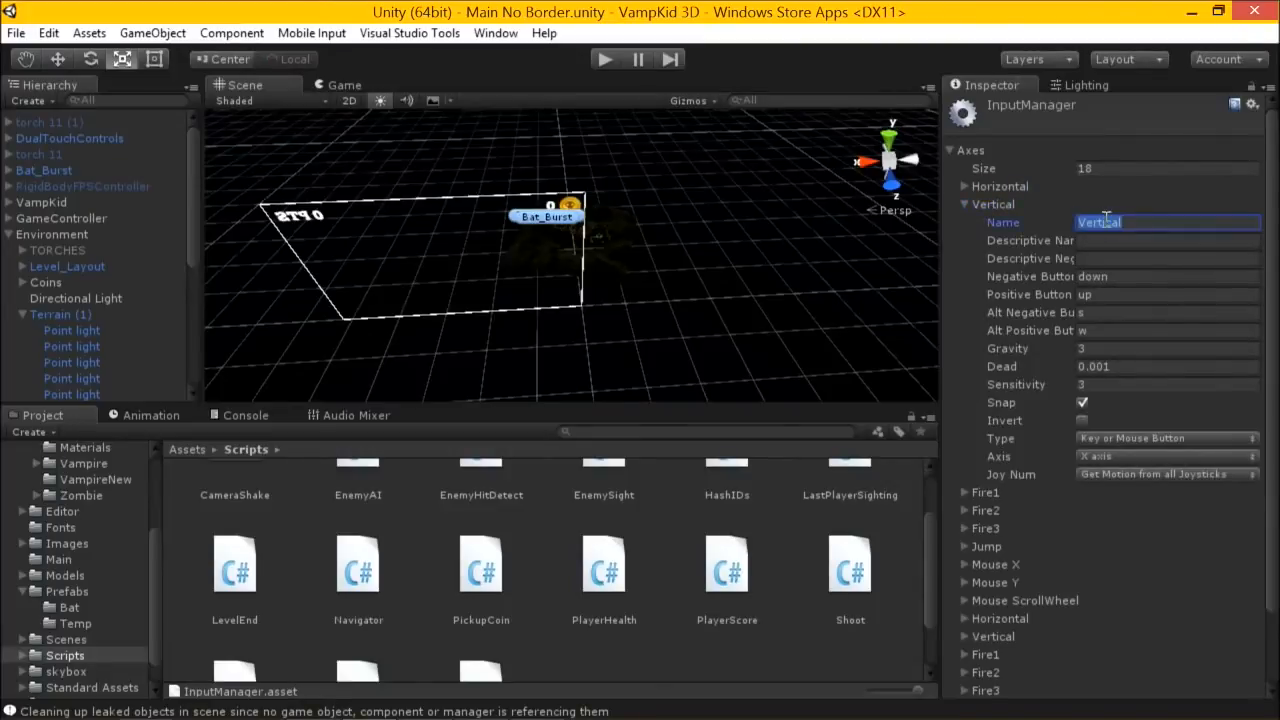
pyautogui.click(1150, 276)
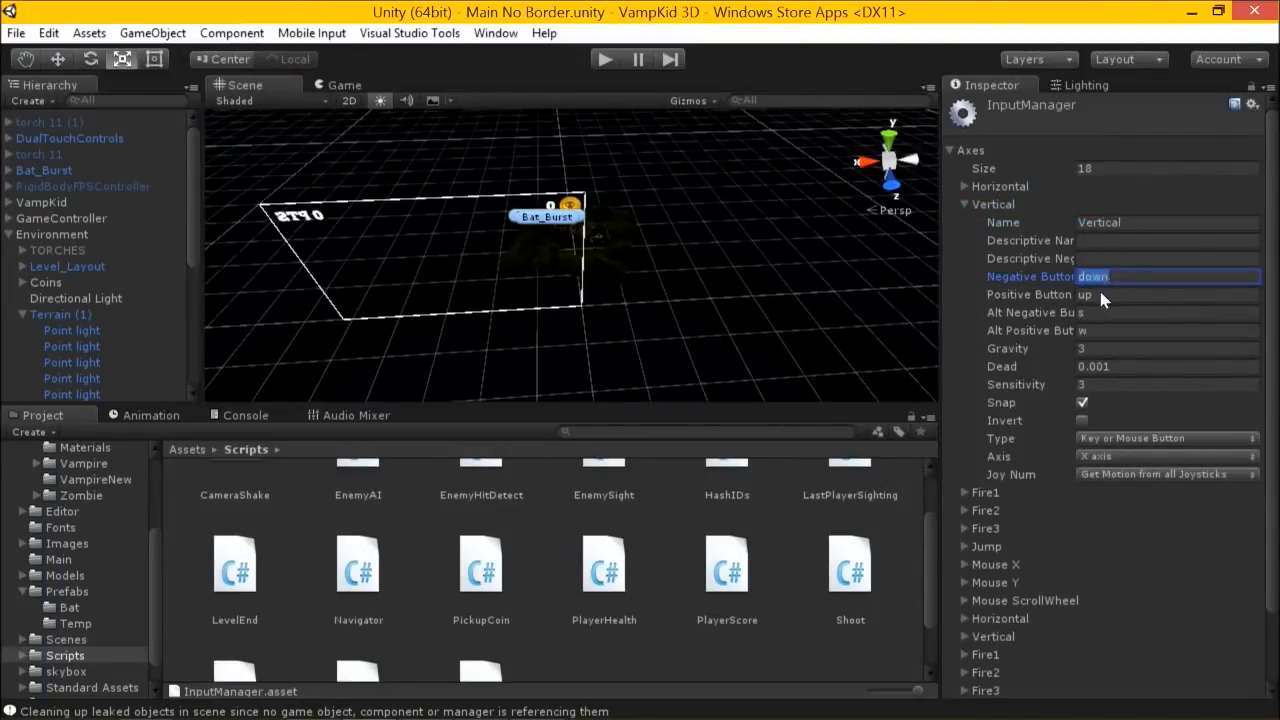
pyautogui.click(1150, 294)
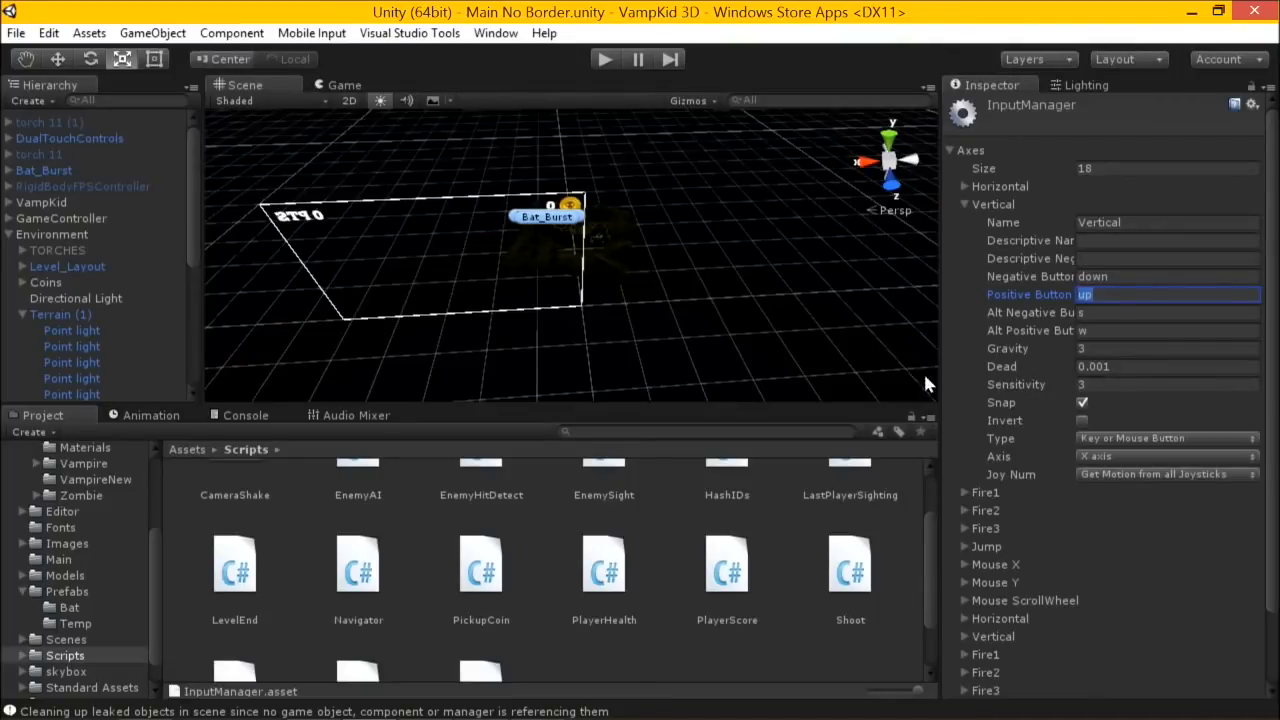
pyautogui.click(965, 204)
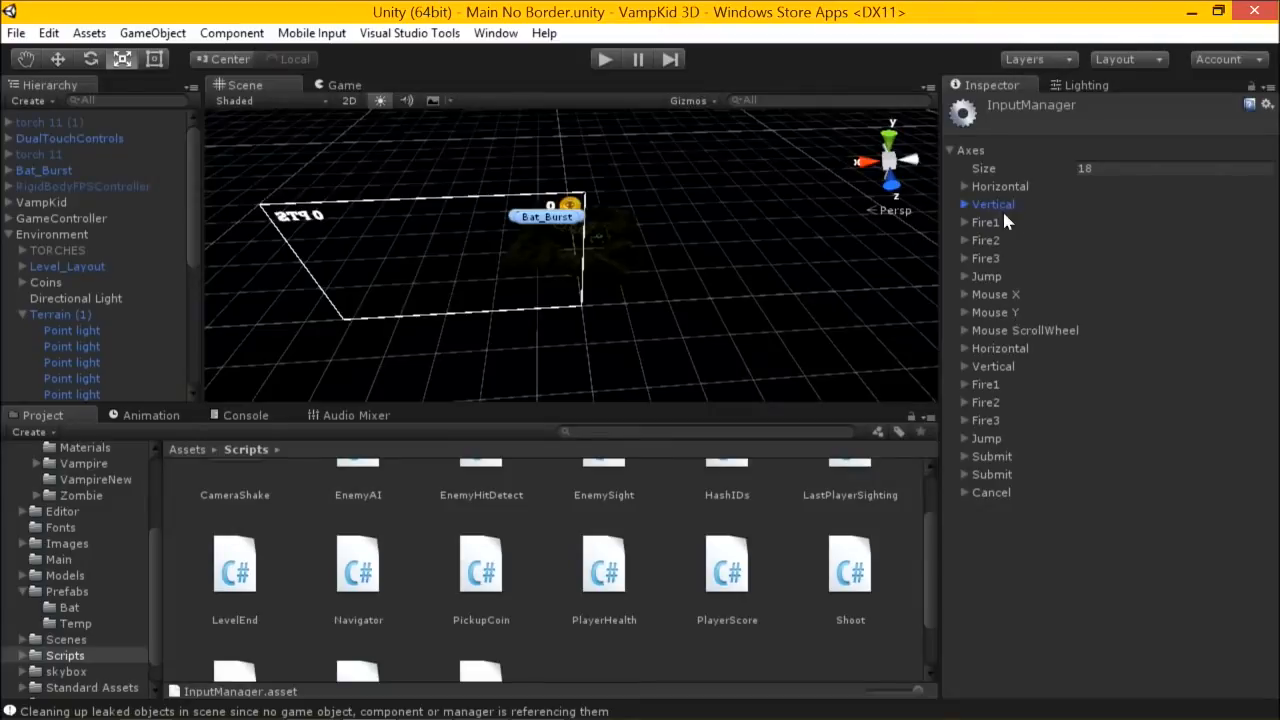
pyautogui.click(965, 222)
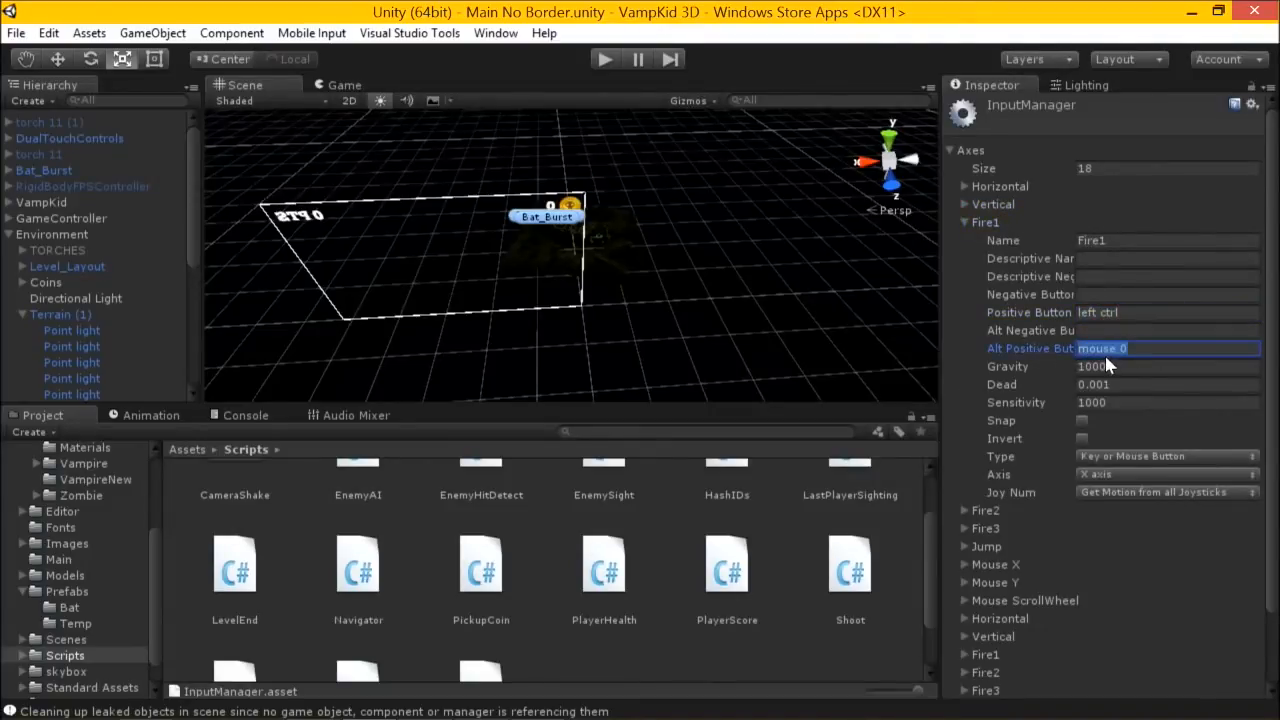
pyautogui.press('alt+tab')
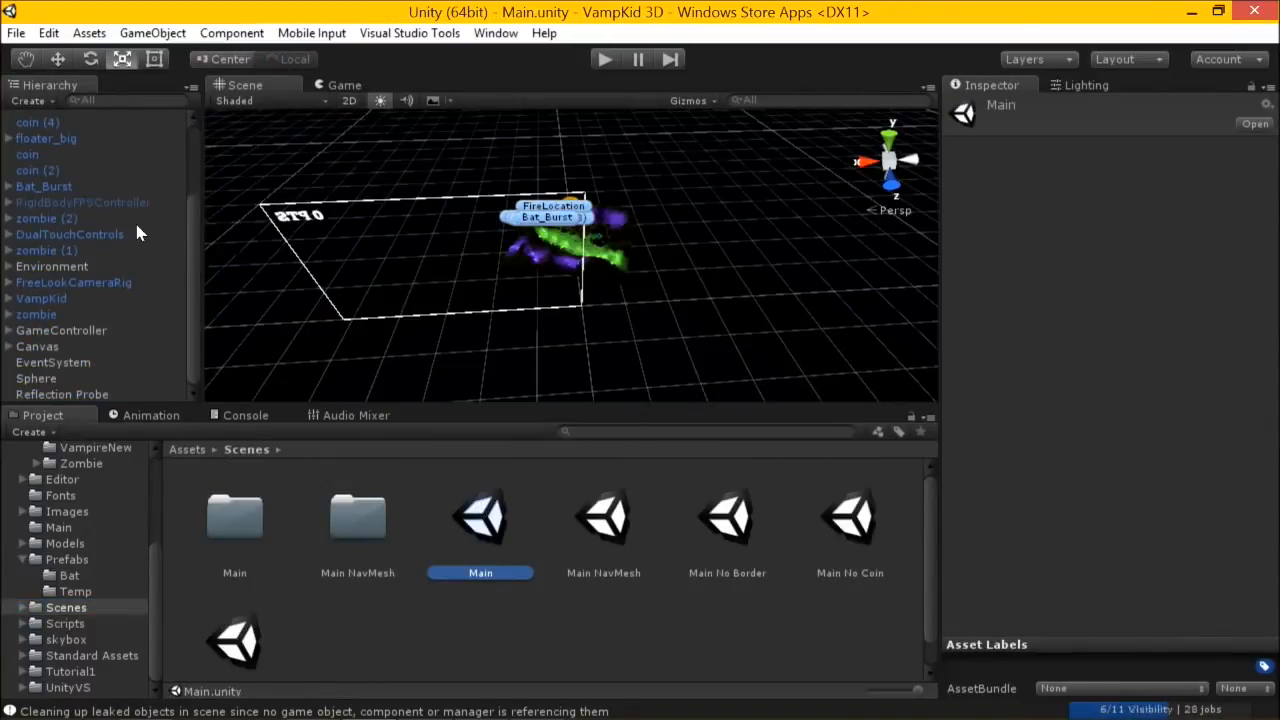
# Step: Search the project for 'cross' and open CrossPlatformInputInitialize.cs in Visual Studio
pyautogui.click(69, 234)
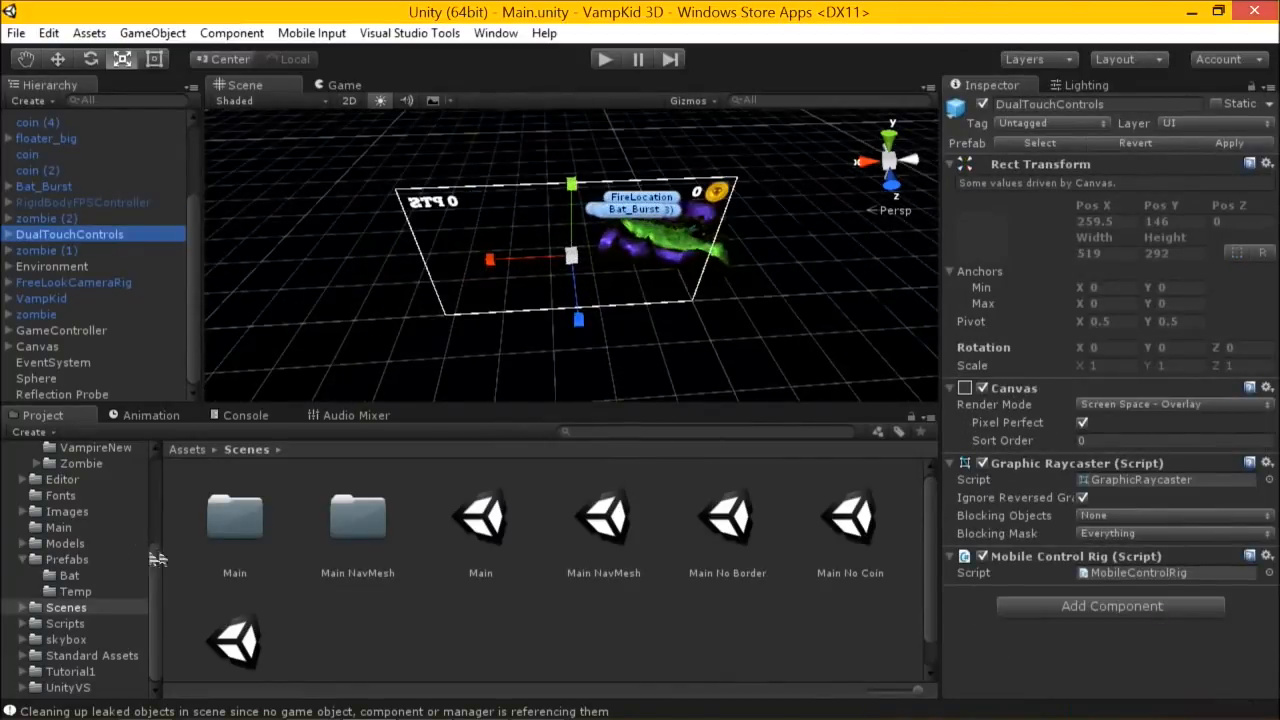
pyautogui.write('cross')
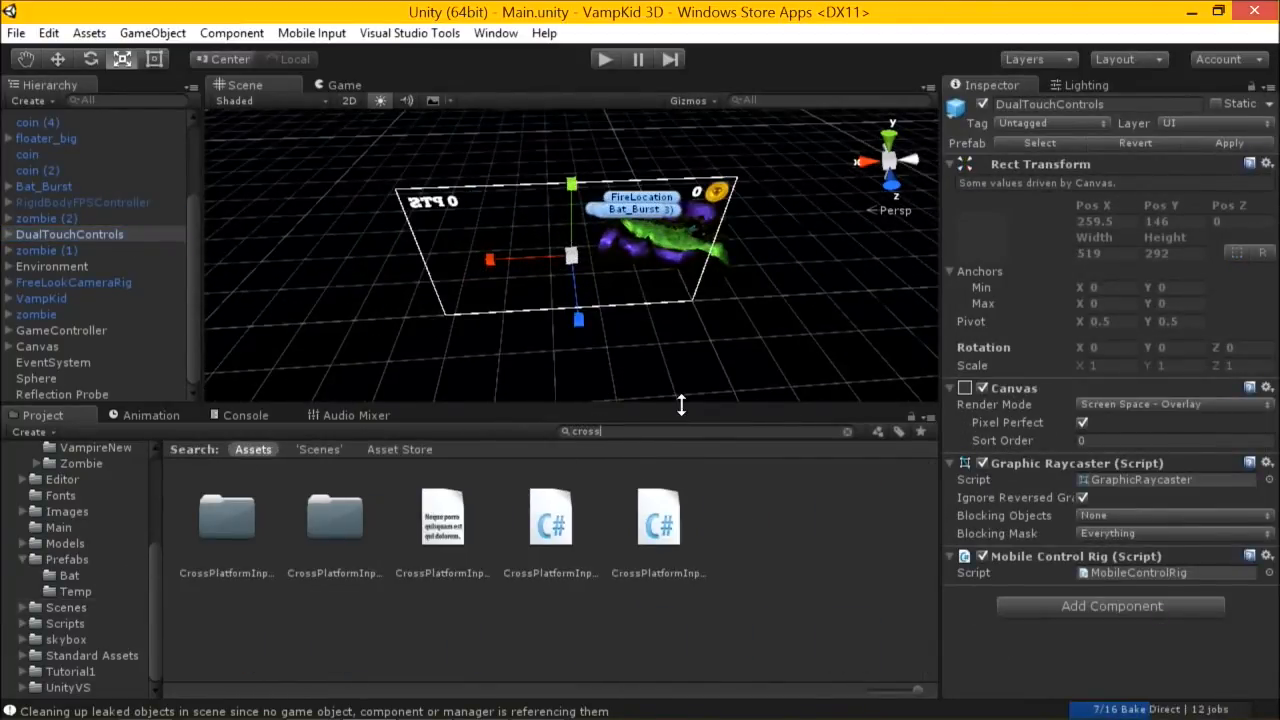
pyautogui.click(550, 517)
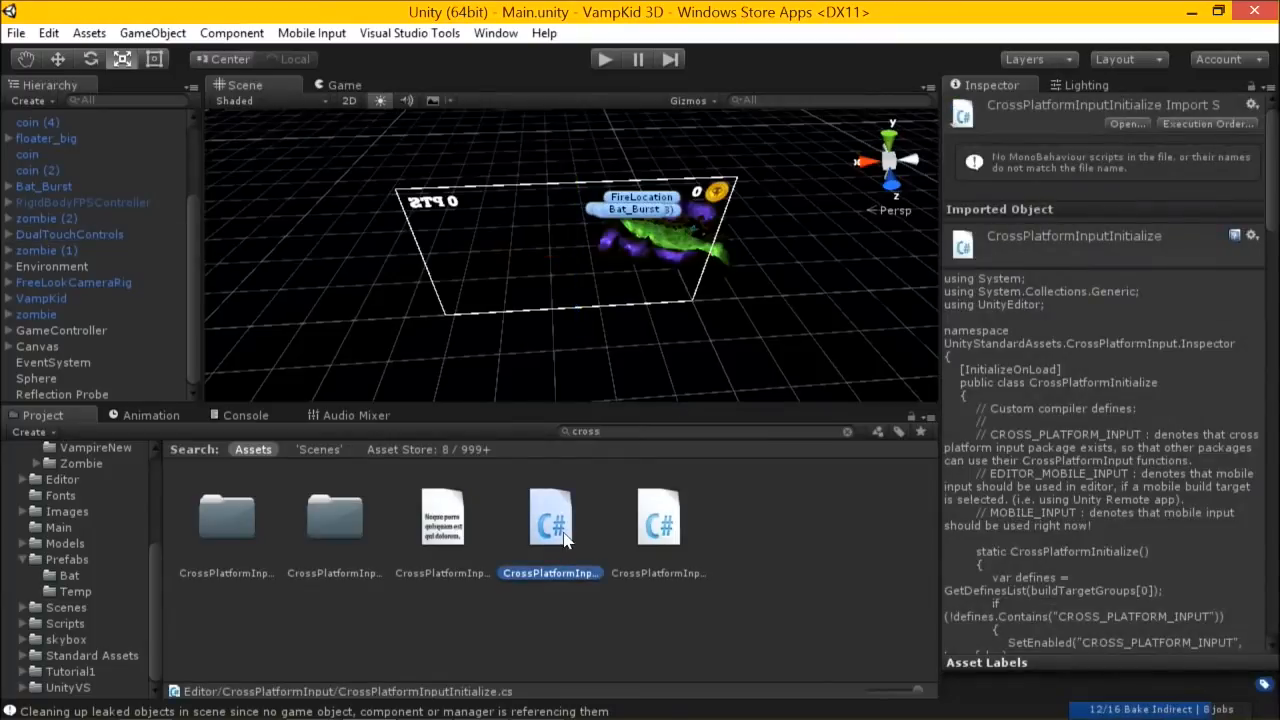
pyautogui.doubleClick(550, 517)
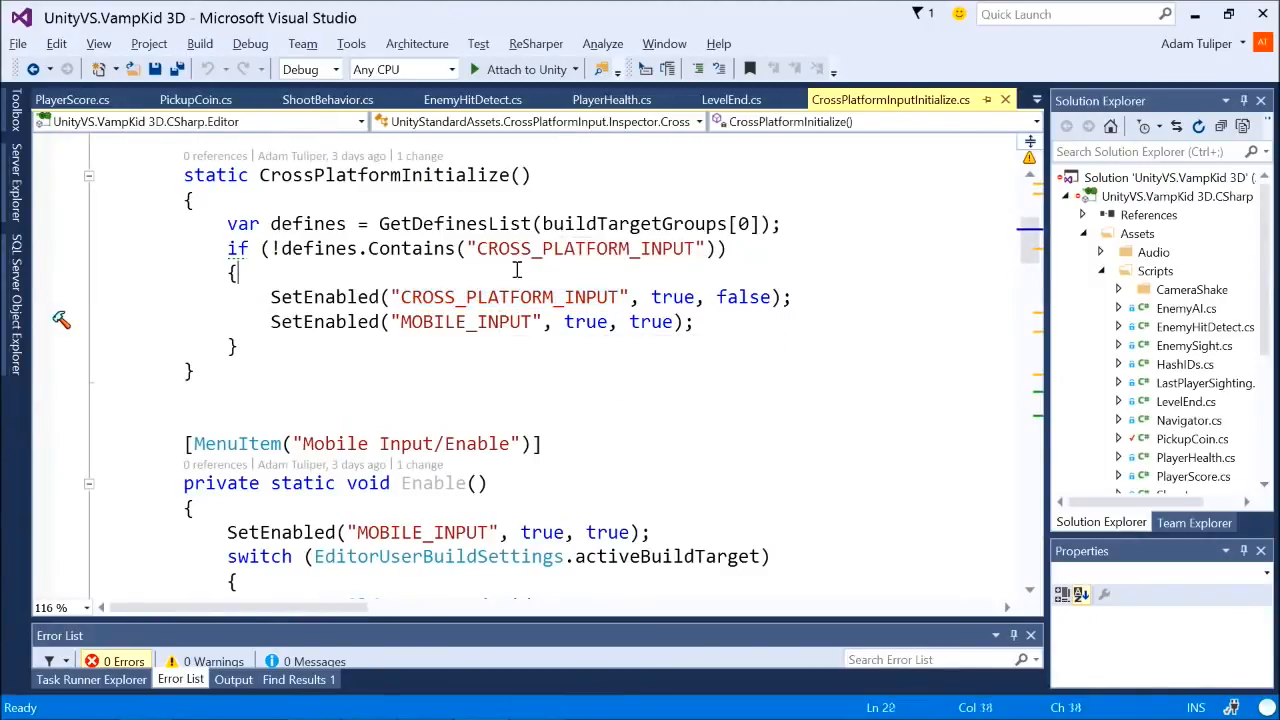
pyautogui.scroll(-3)
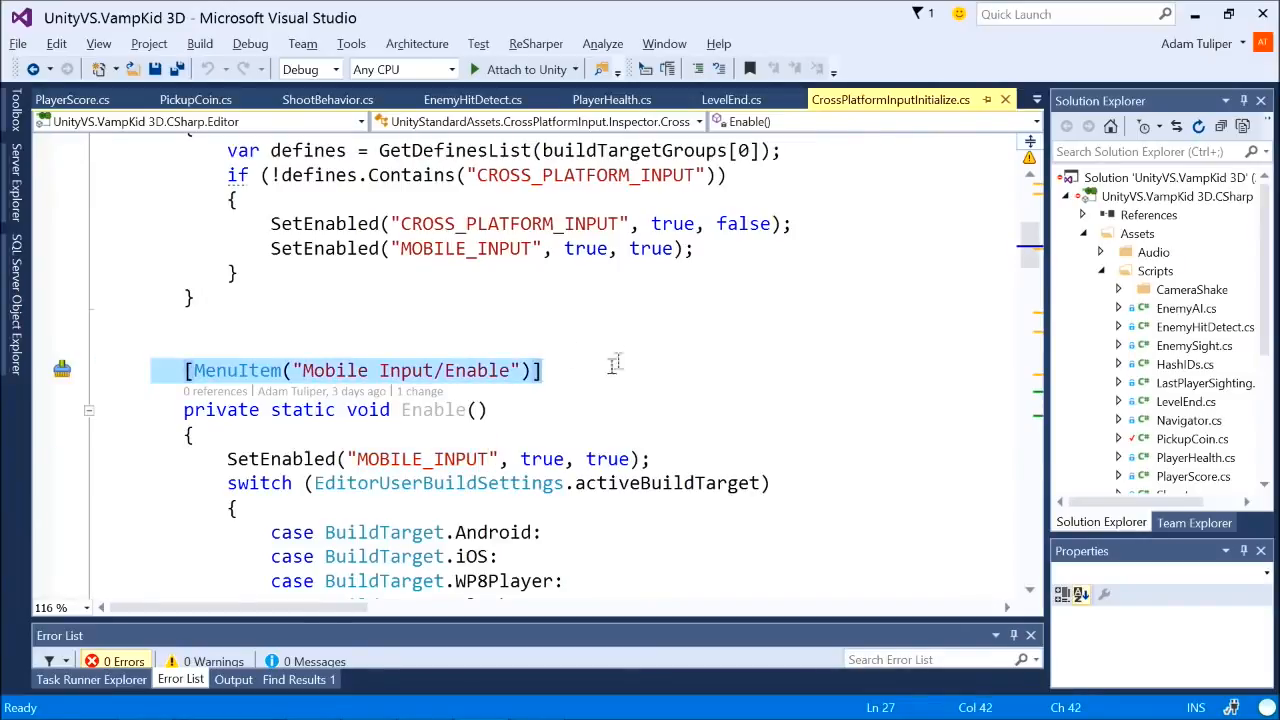
pyautogui.moveTo(631, 356)
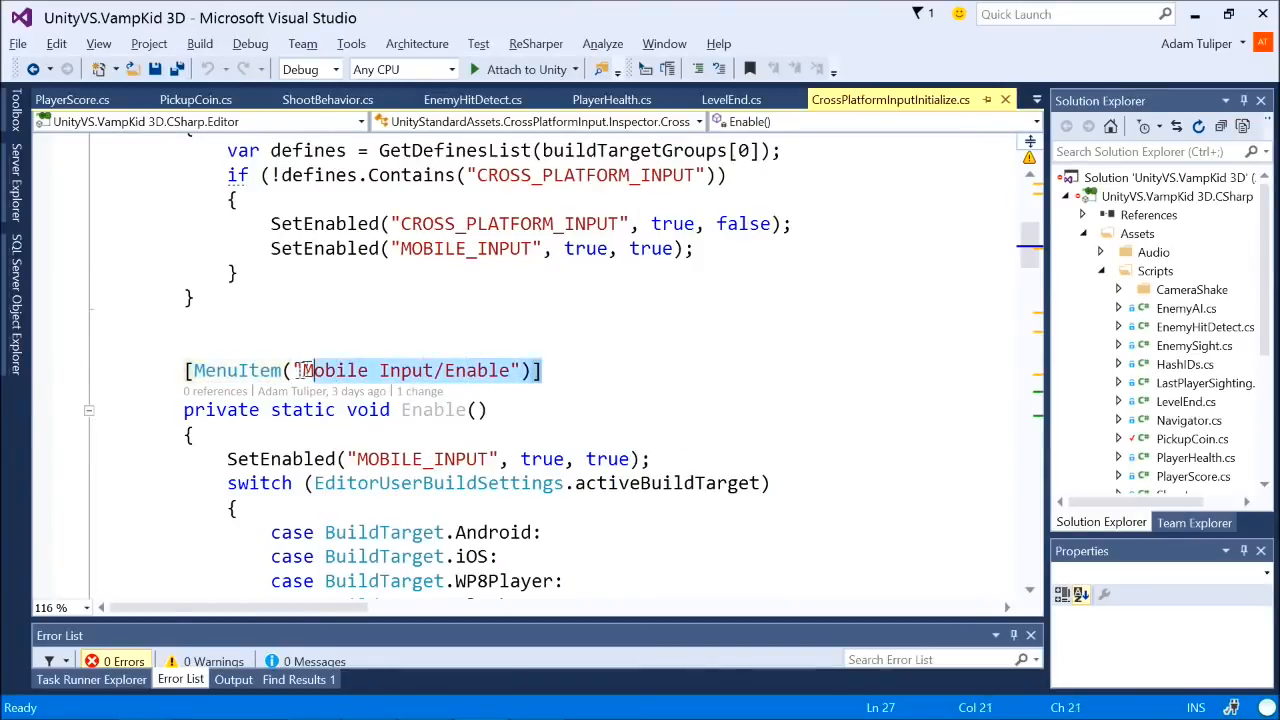
pyautogui.click(237, 370)
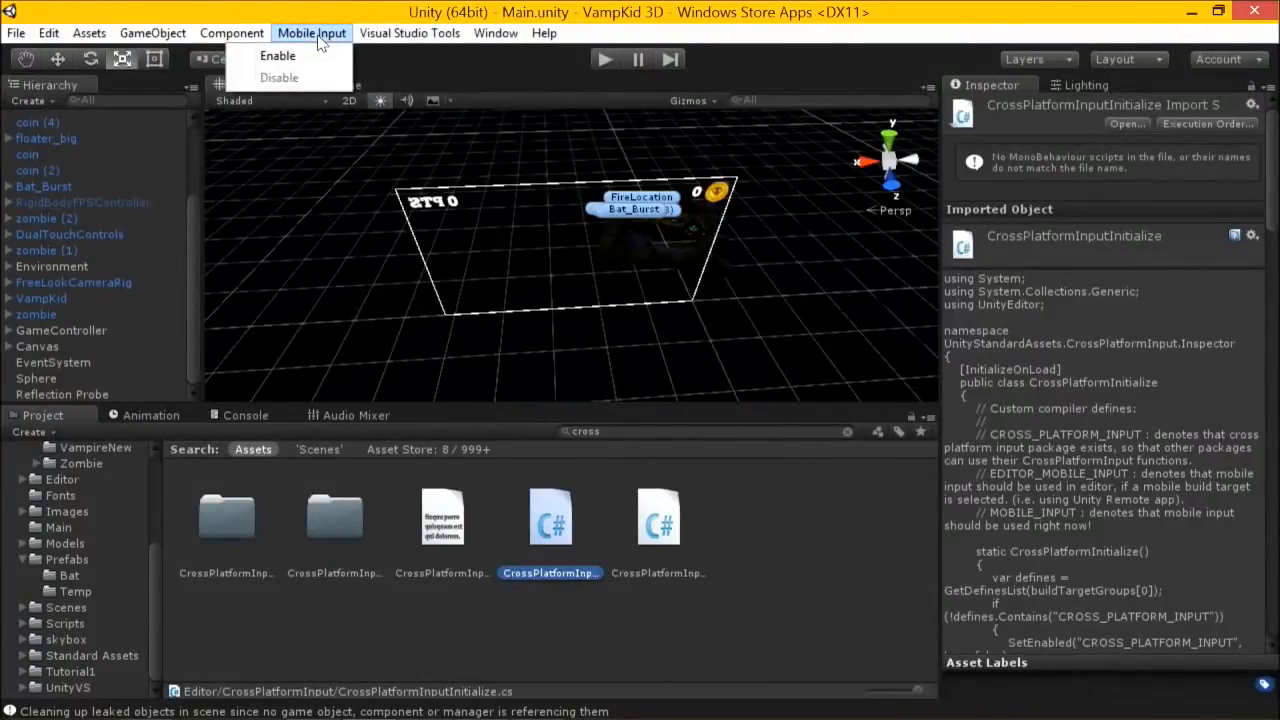
pyautogui.moveTo(278, 56)
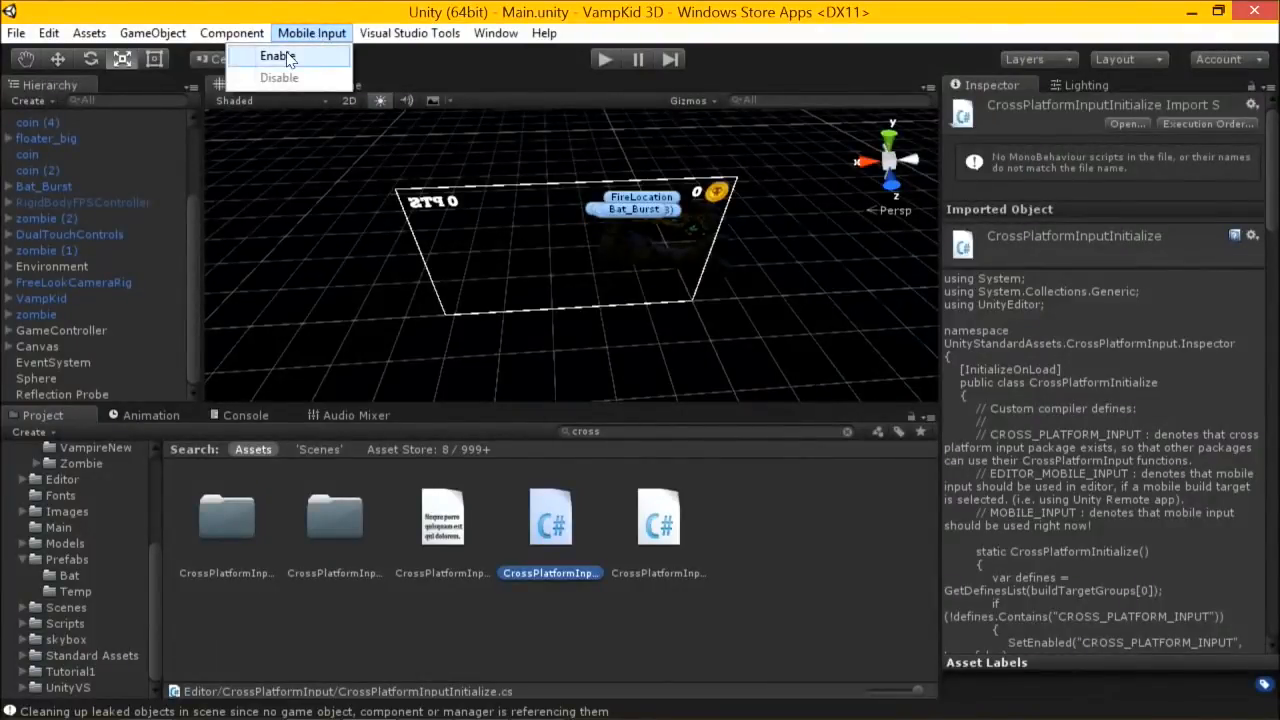
# Step: Enable Mobile Input from the Mobile Input menu
pyautogui.click(278, 56)
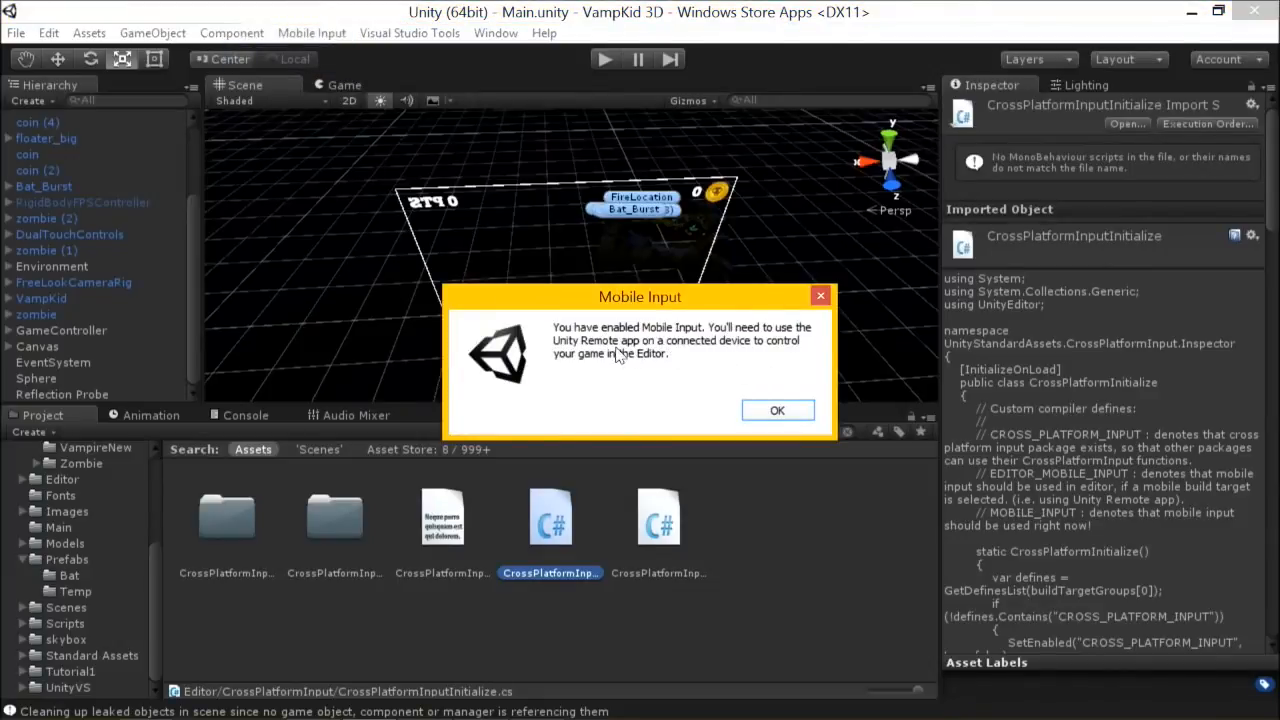
pyautogui.moveTo(725, 362)
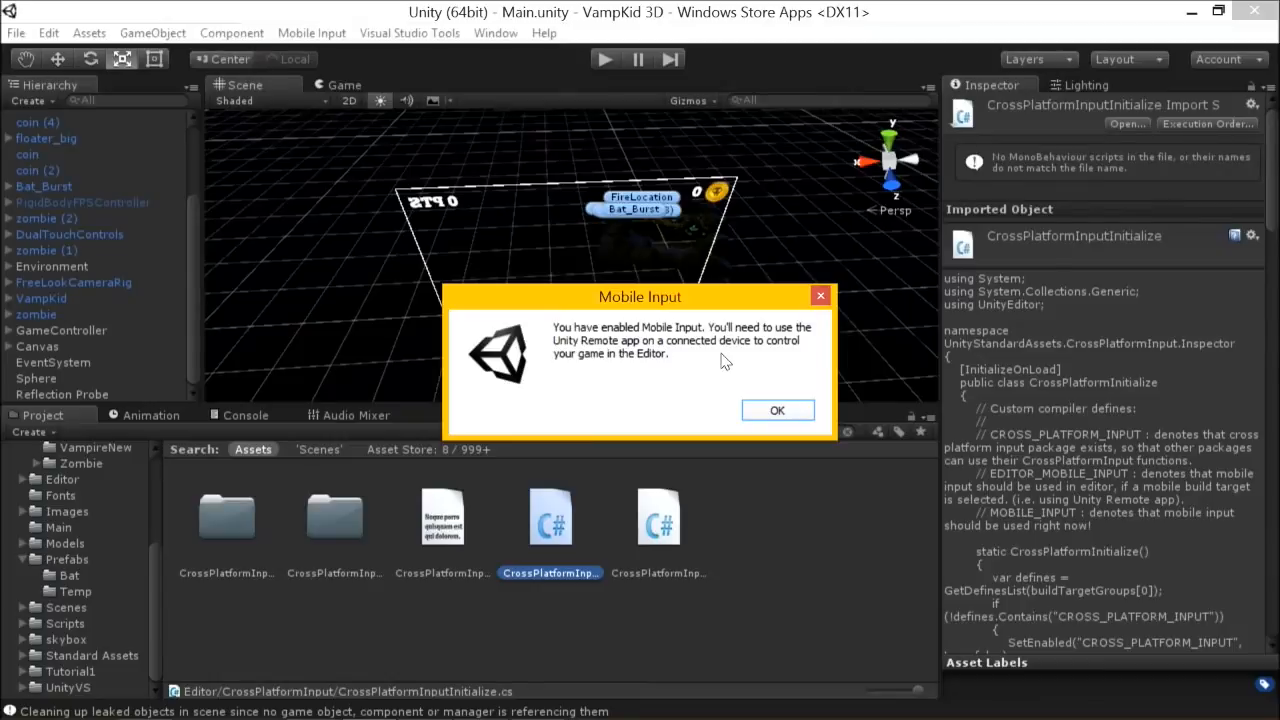
pyautogui.moveTo(615, 370)
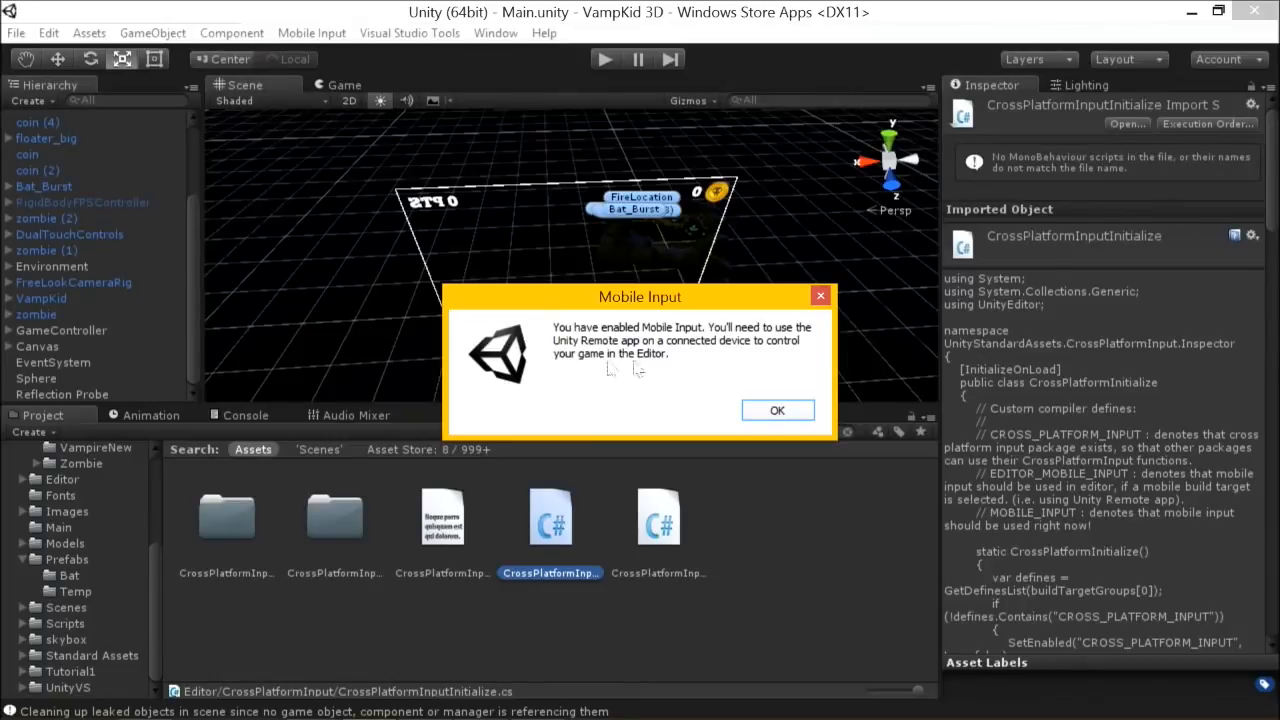
pyautogui.moveTo(640, 371)
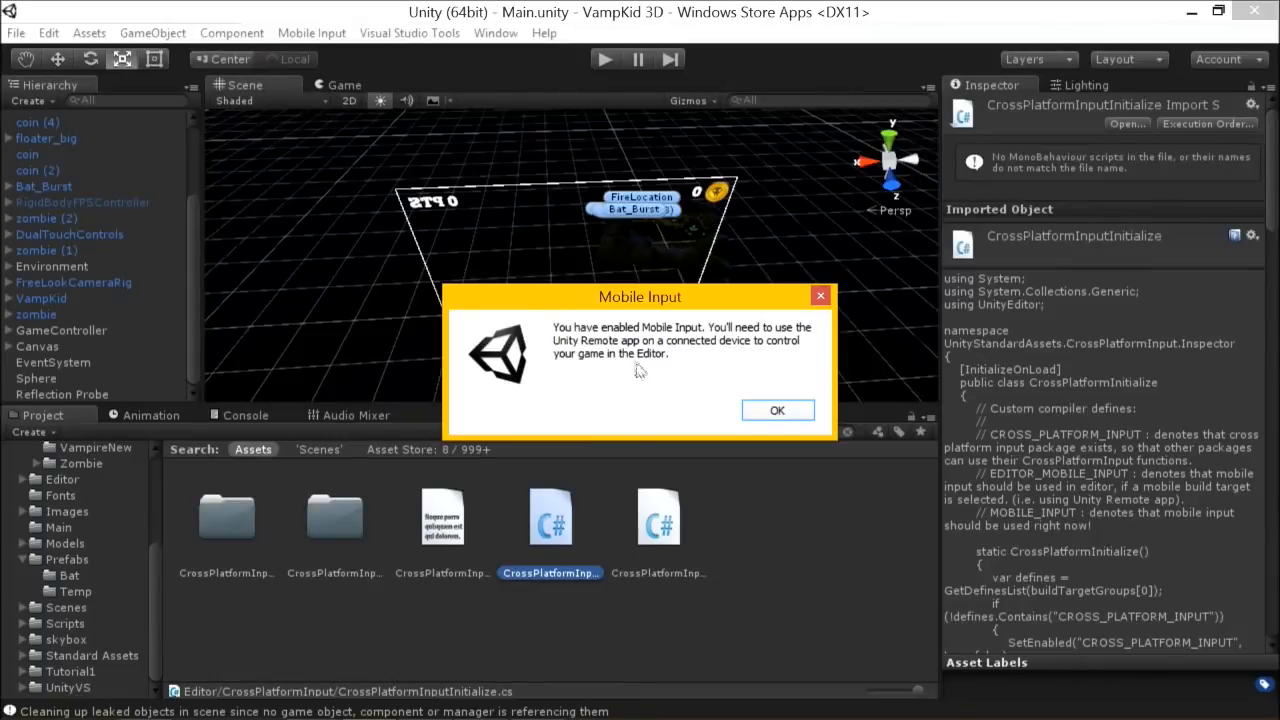
pyautogui.moveTo(627, 345)
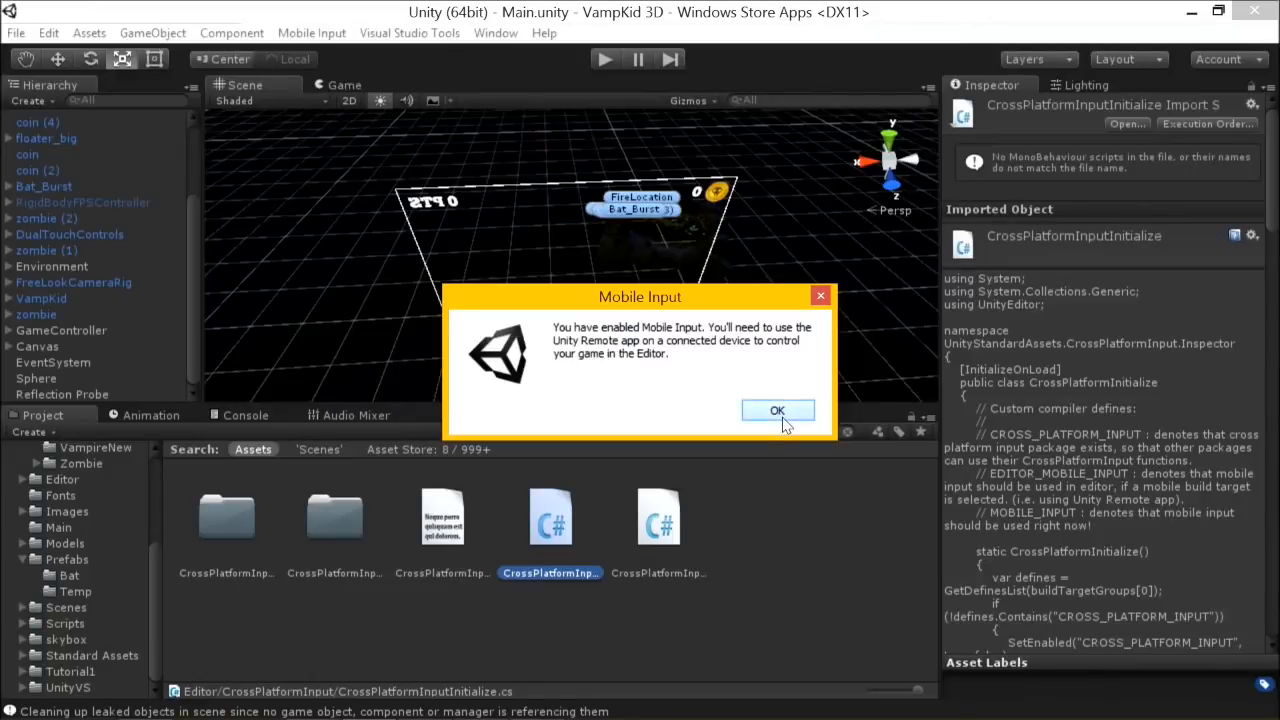
pyautogui.moveTo(783, 417)
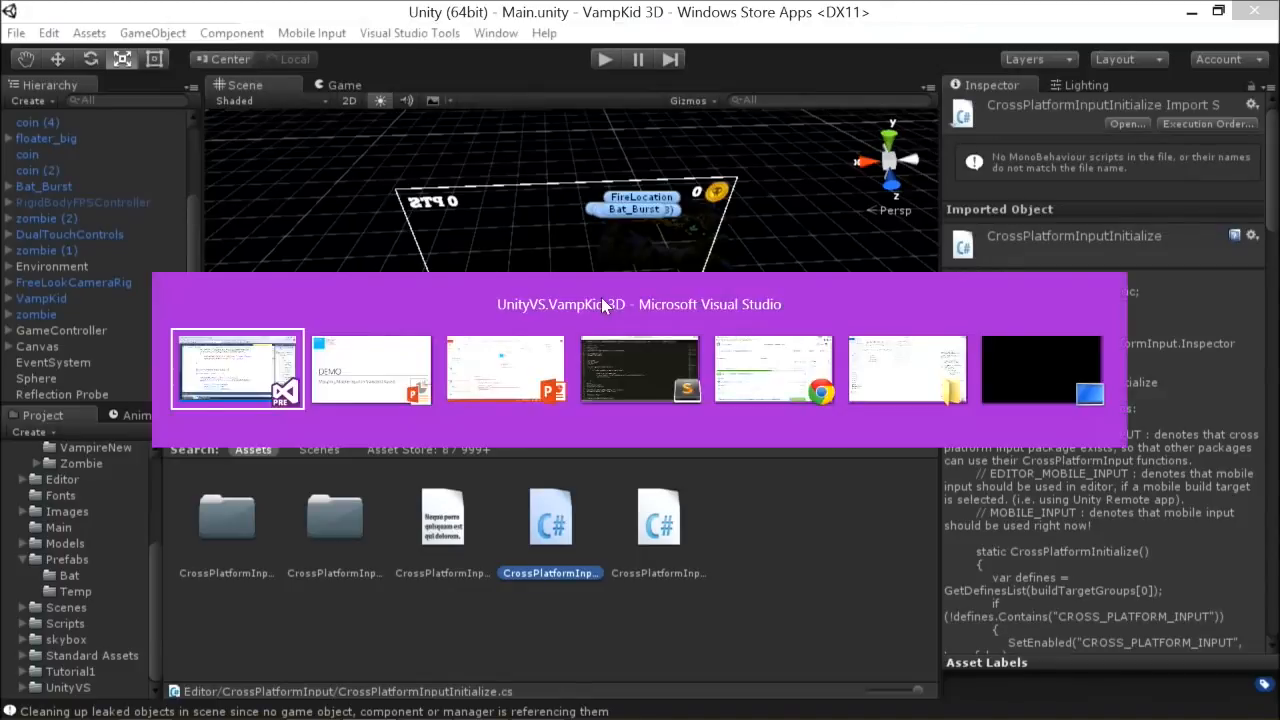
# Step: Reload the externally modified project and normalize EnemyHitDetect.cs line endings
pyautogui.click(237, 369)
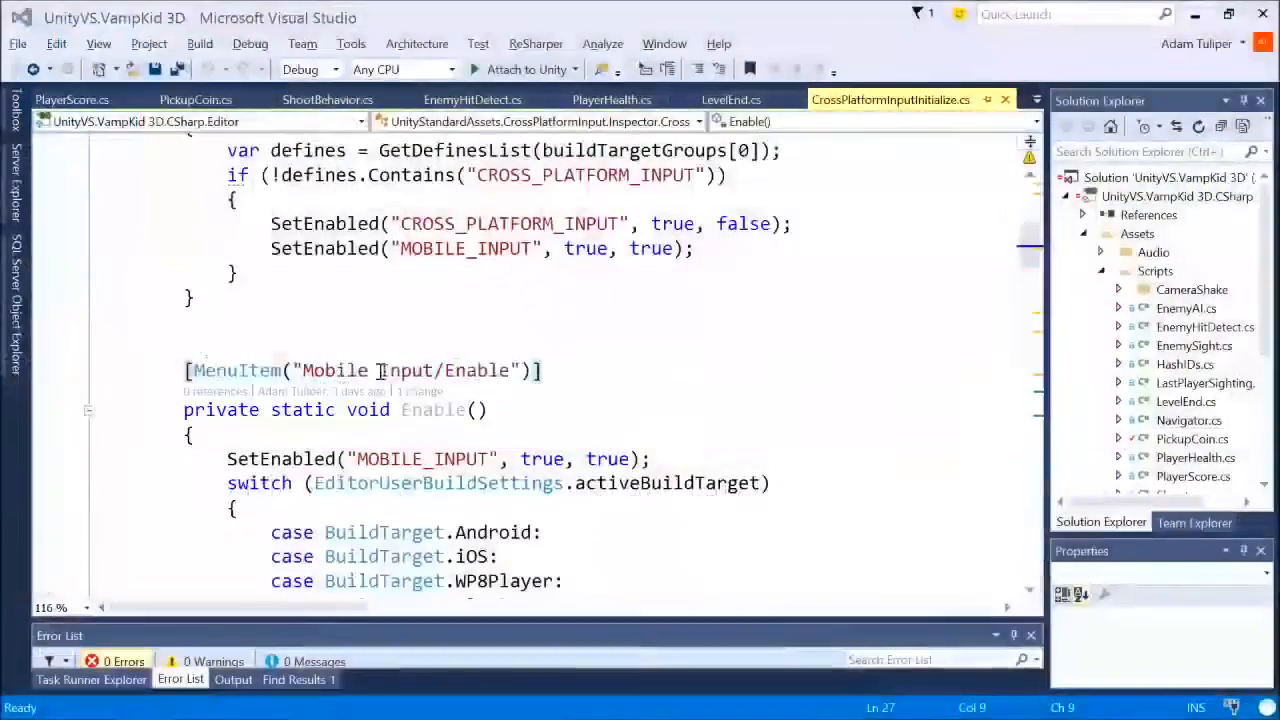
pyautogui.press('alt+tab')
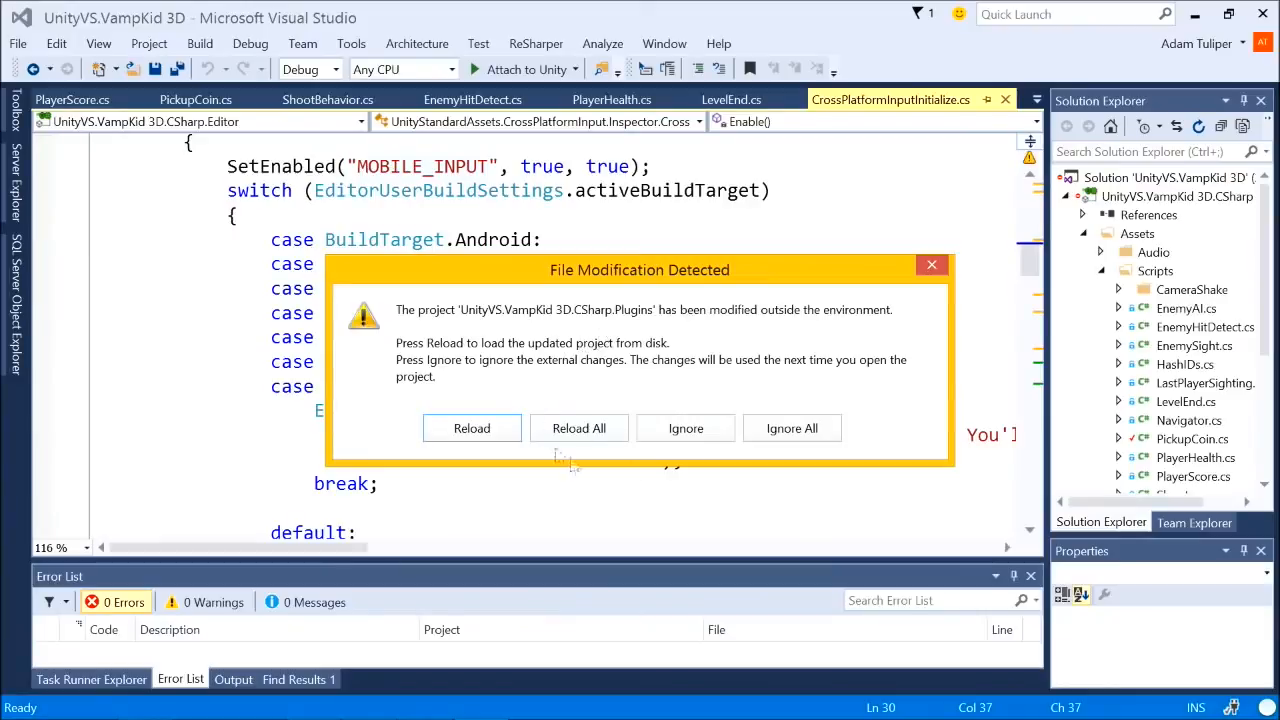
pyautogui.click(471, 428)
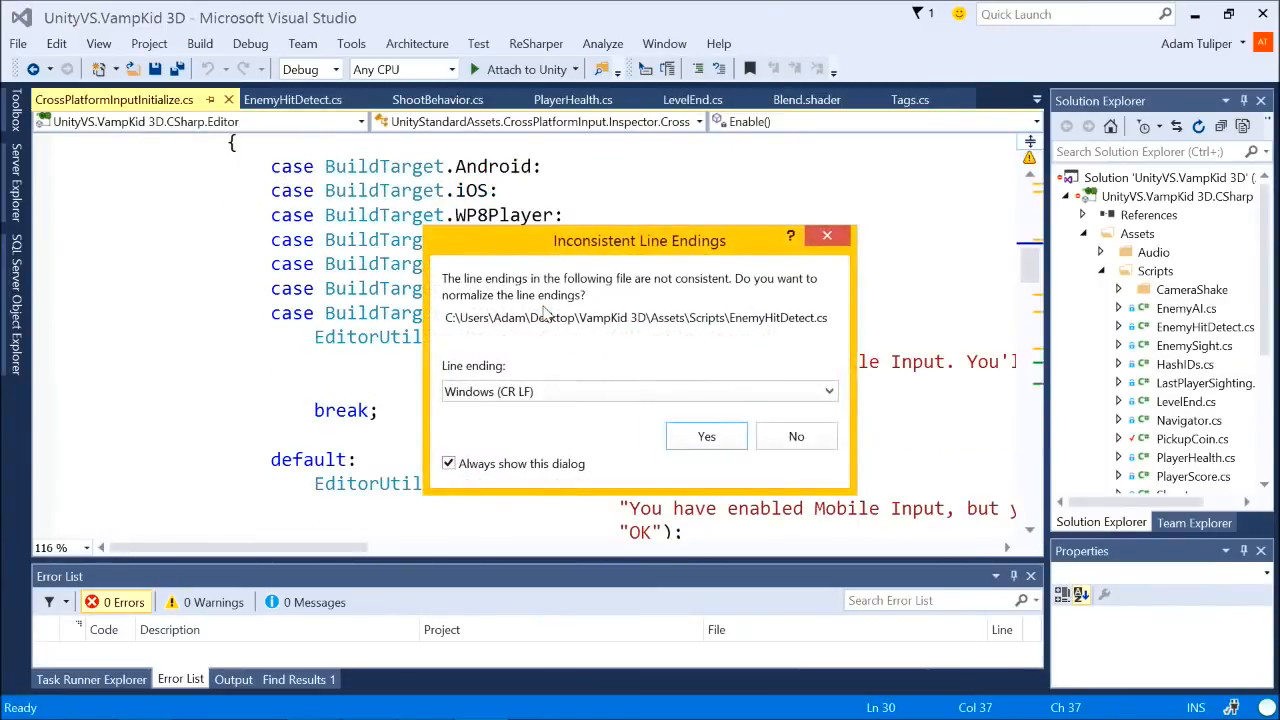
pyautogui.click(706, 436)
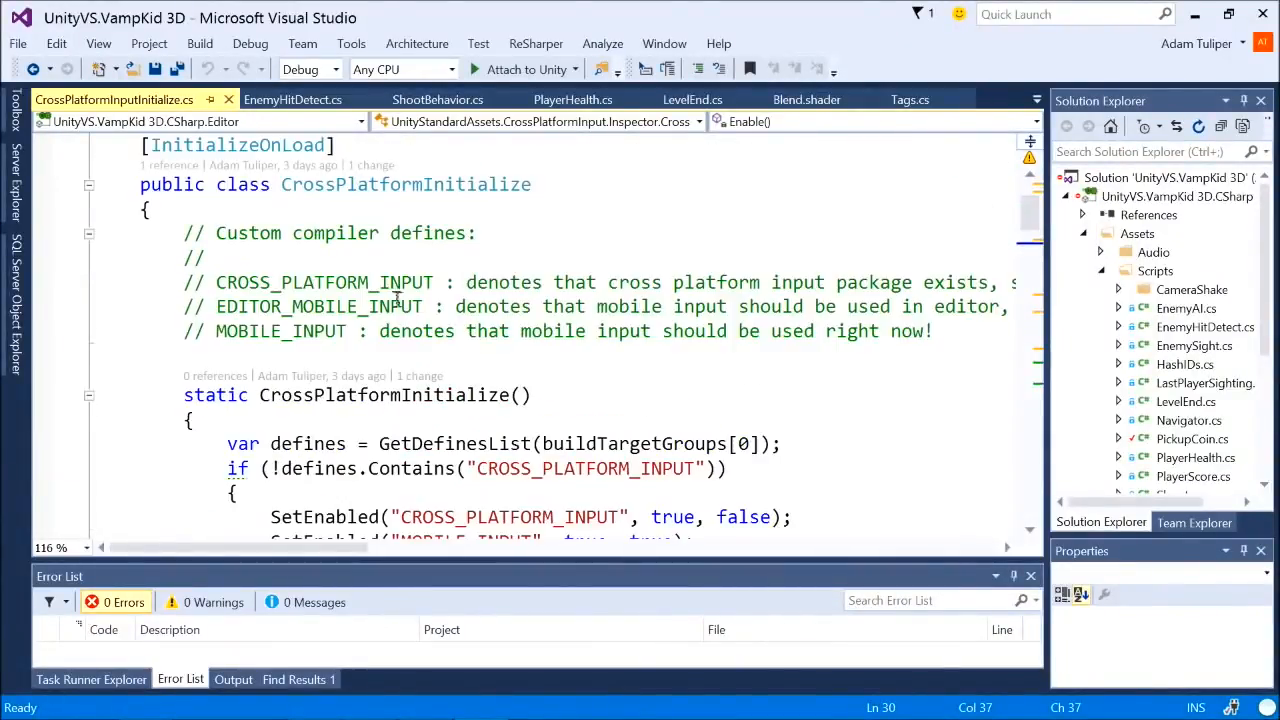
# Step: Pick out the CROSS_PLATFORM_INPUT and MOBILE_INPUT define names from the script comments
pyautogui.doubleClick(323, 282)
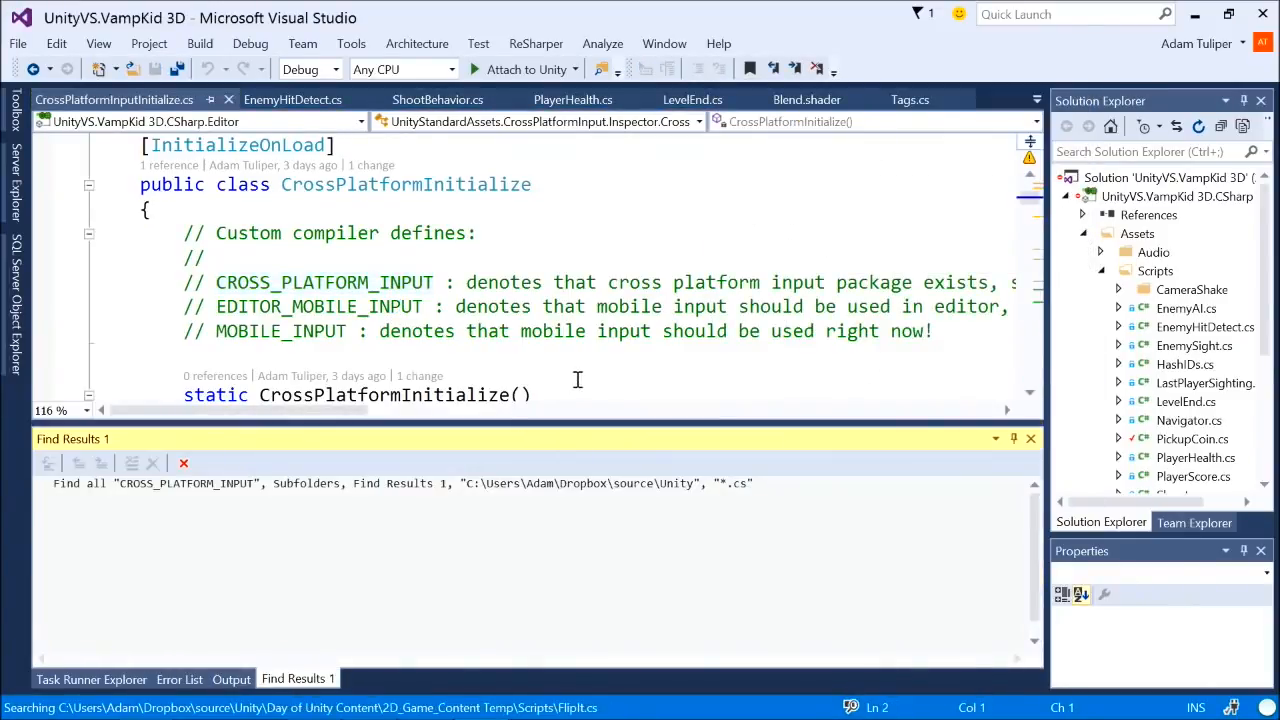
pyautogui.scroll(-3)
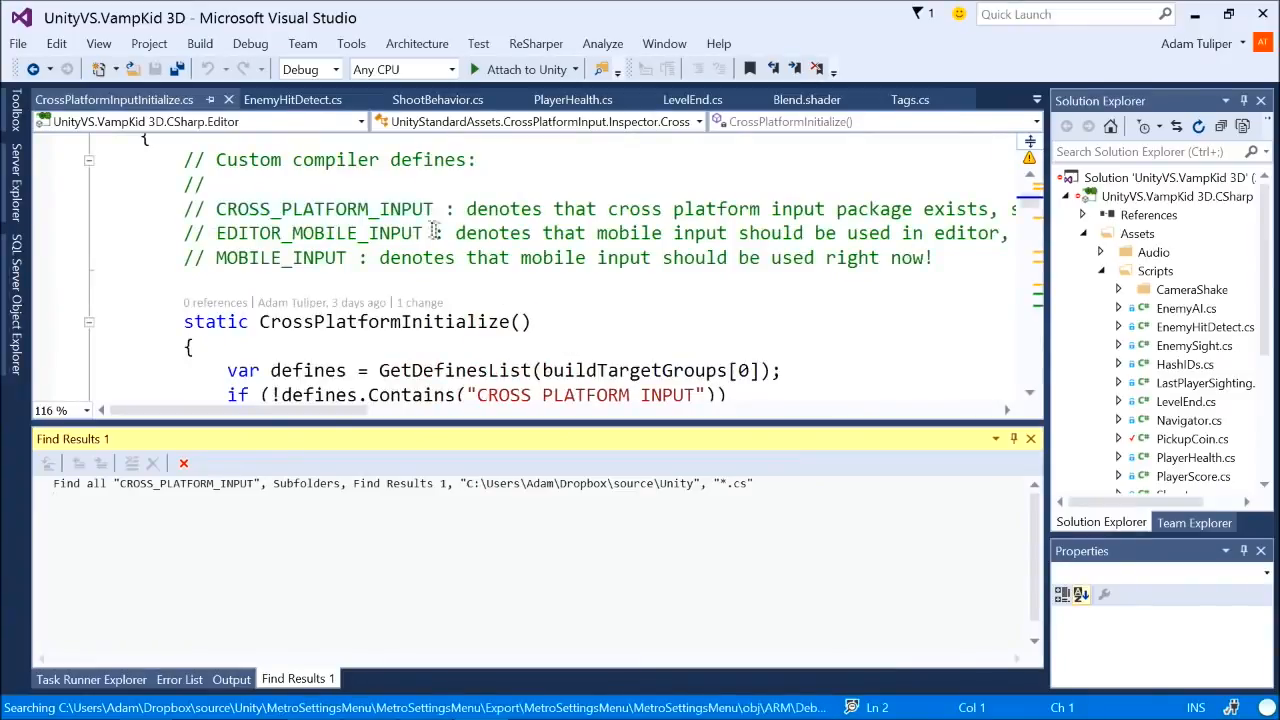
pyautogui.click(431, 209)
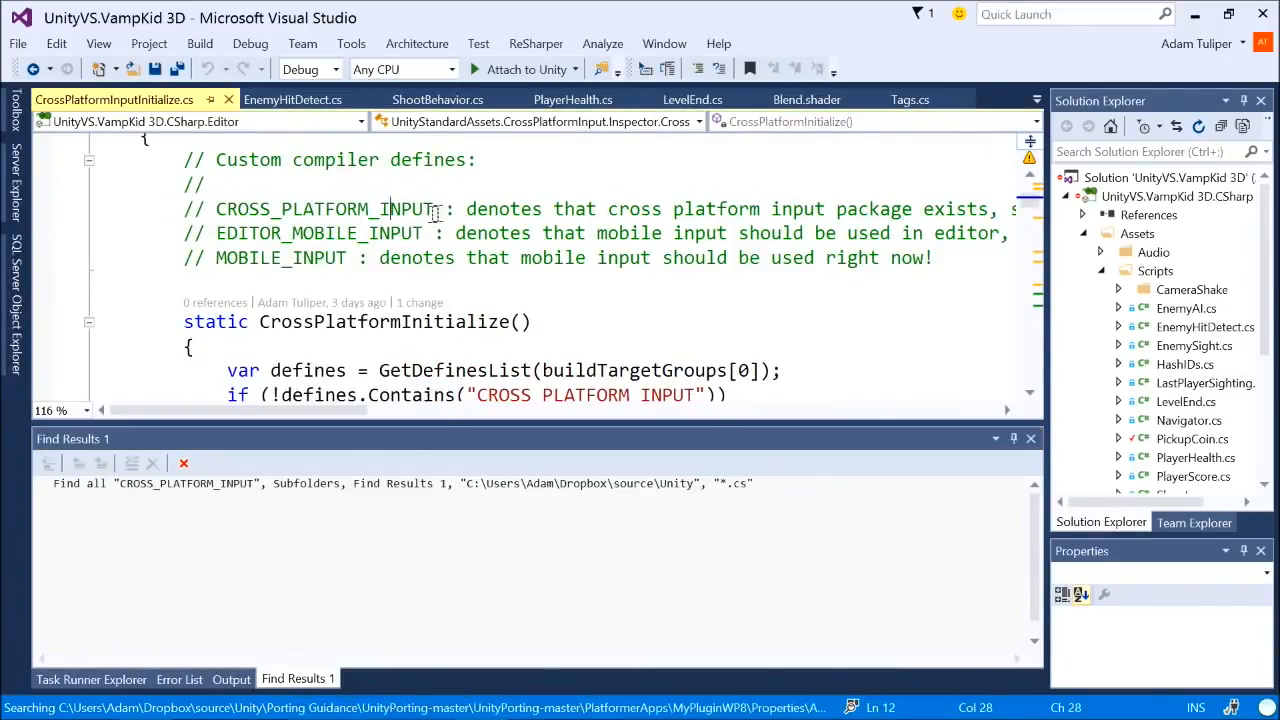
pyautogui.doubleClick(318, 233)
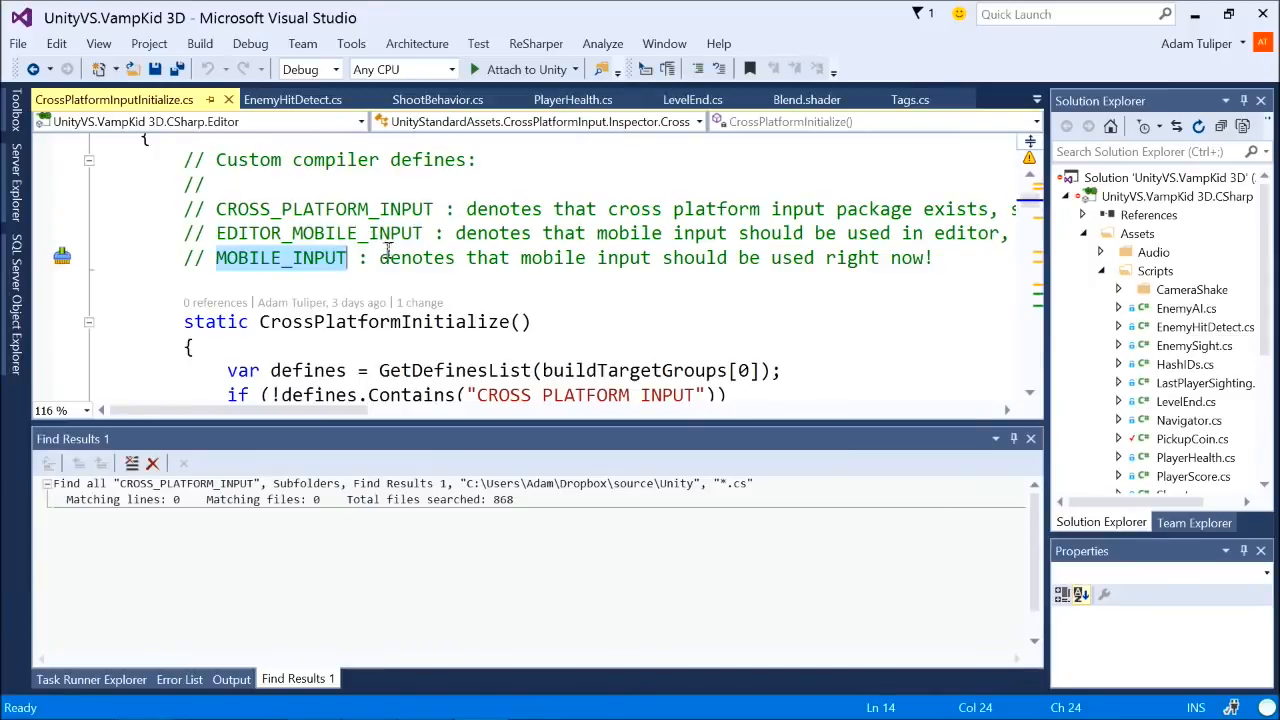
pyautogui.scroll(-3)
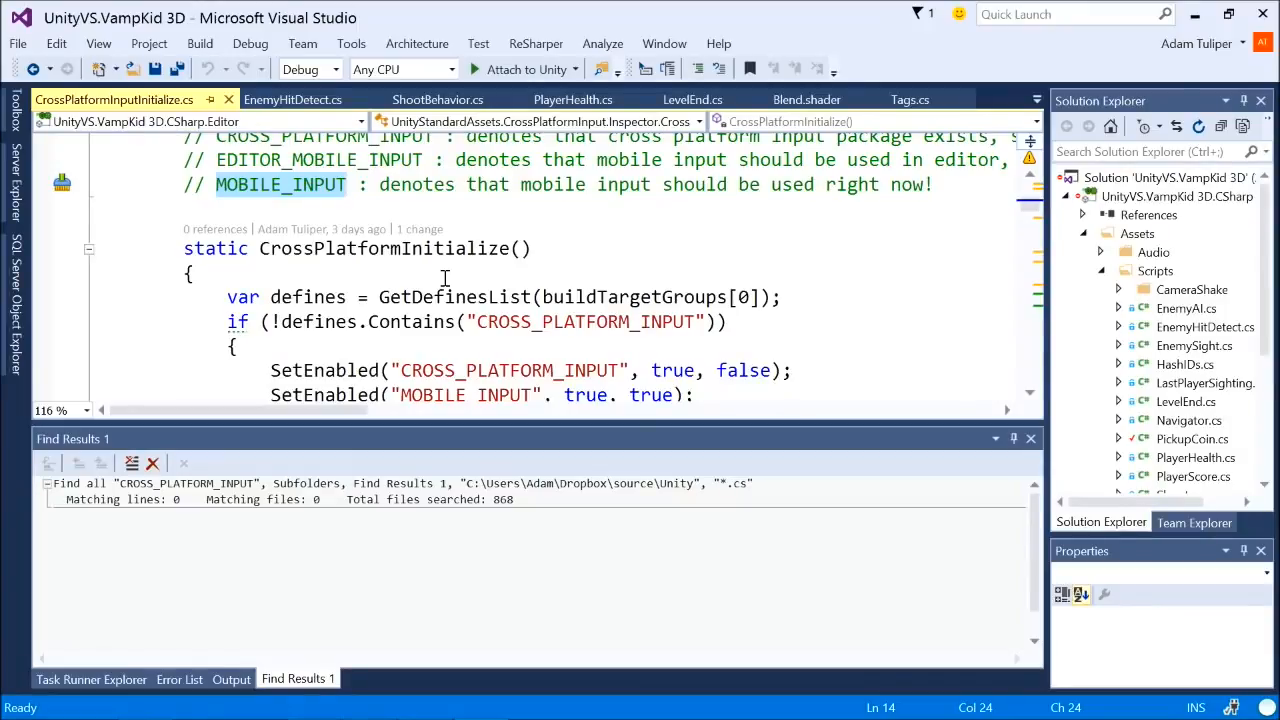
pyautogui.press('alt+tab')
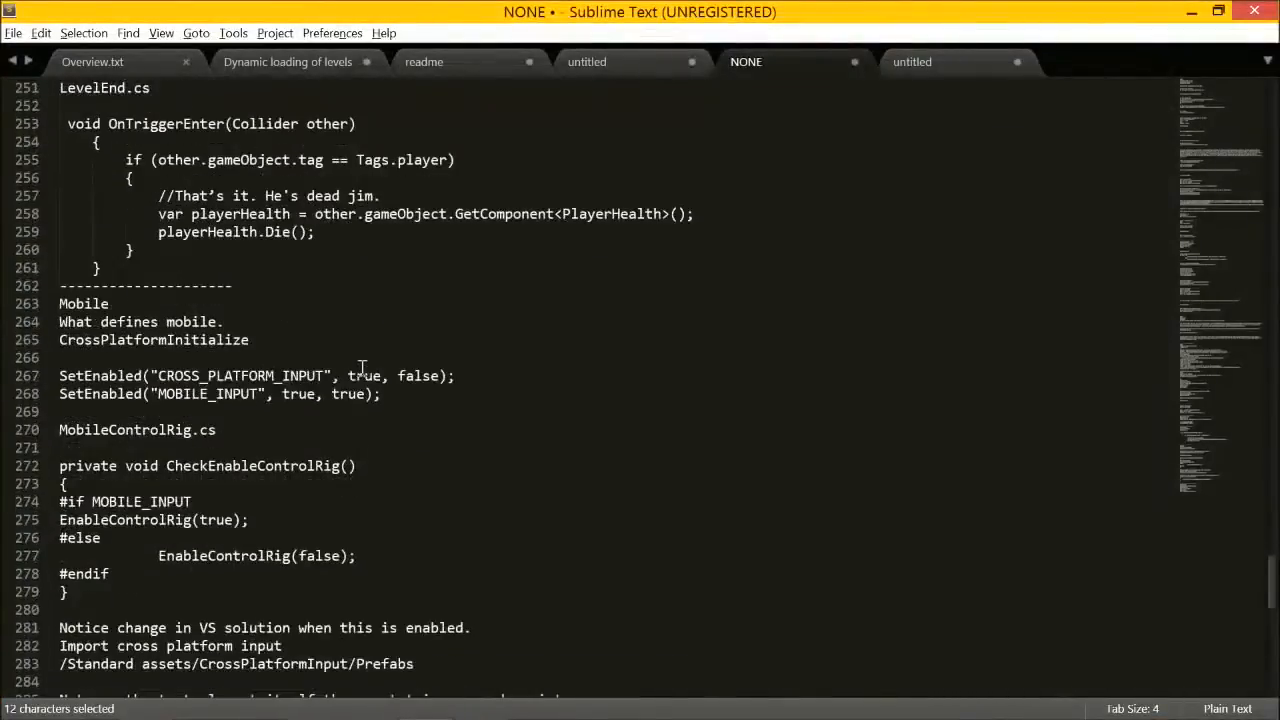
# Step: Scroll the mobile notes and set the Find in Files scope to Entire Solution
pyautogui.scroll(-3)
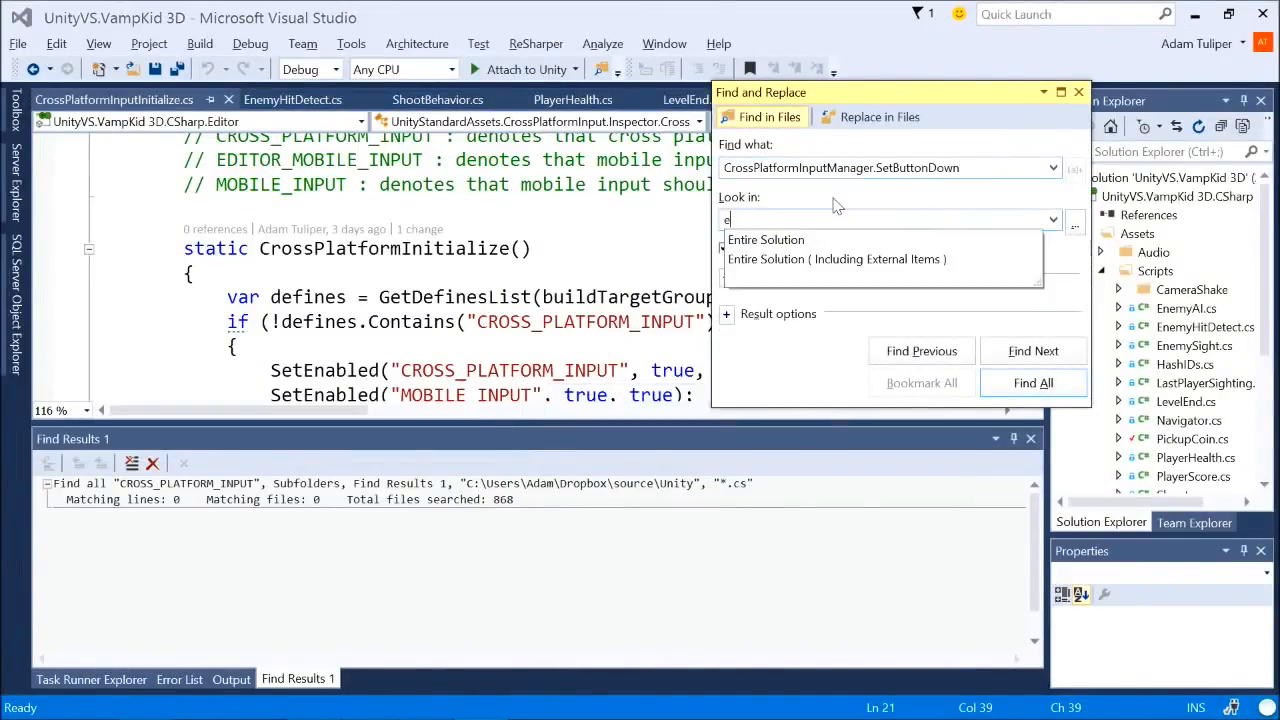
pyautogui.click(765, 239)
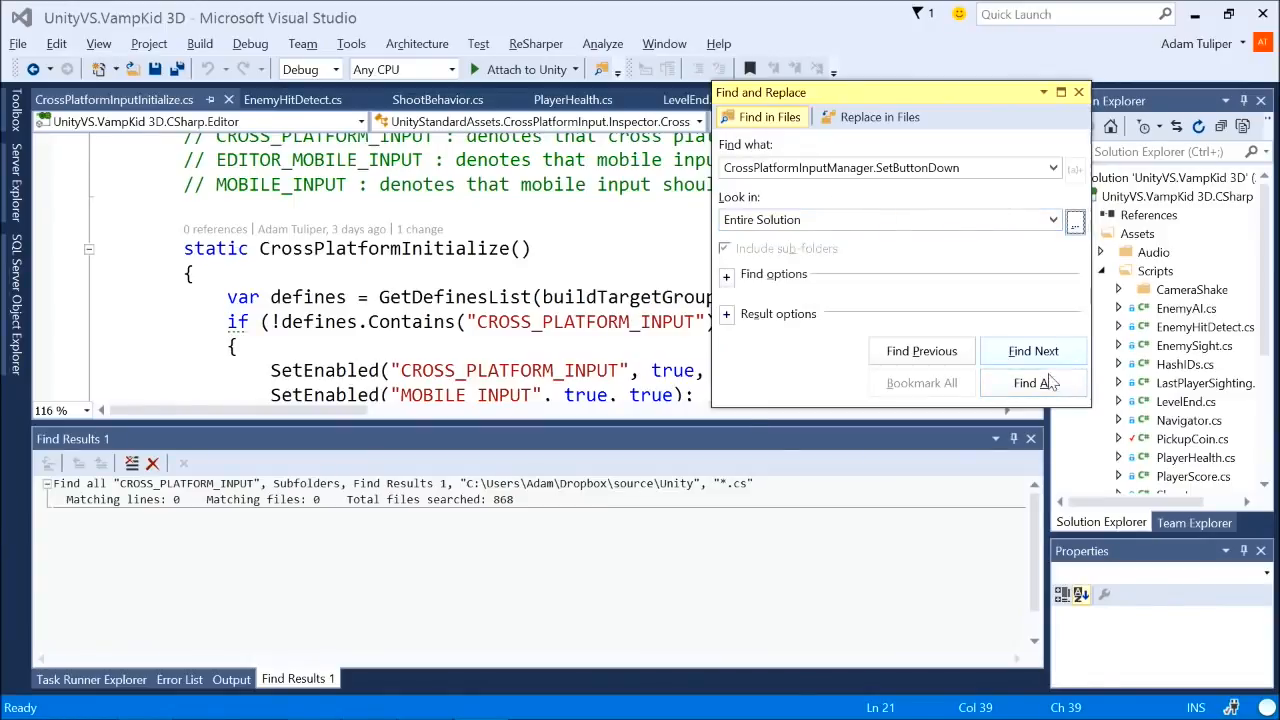